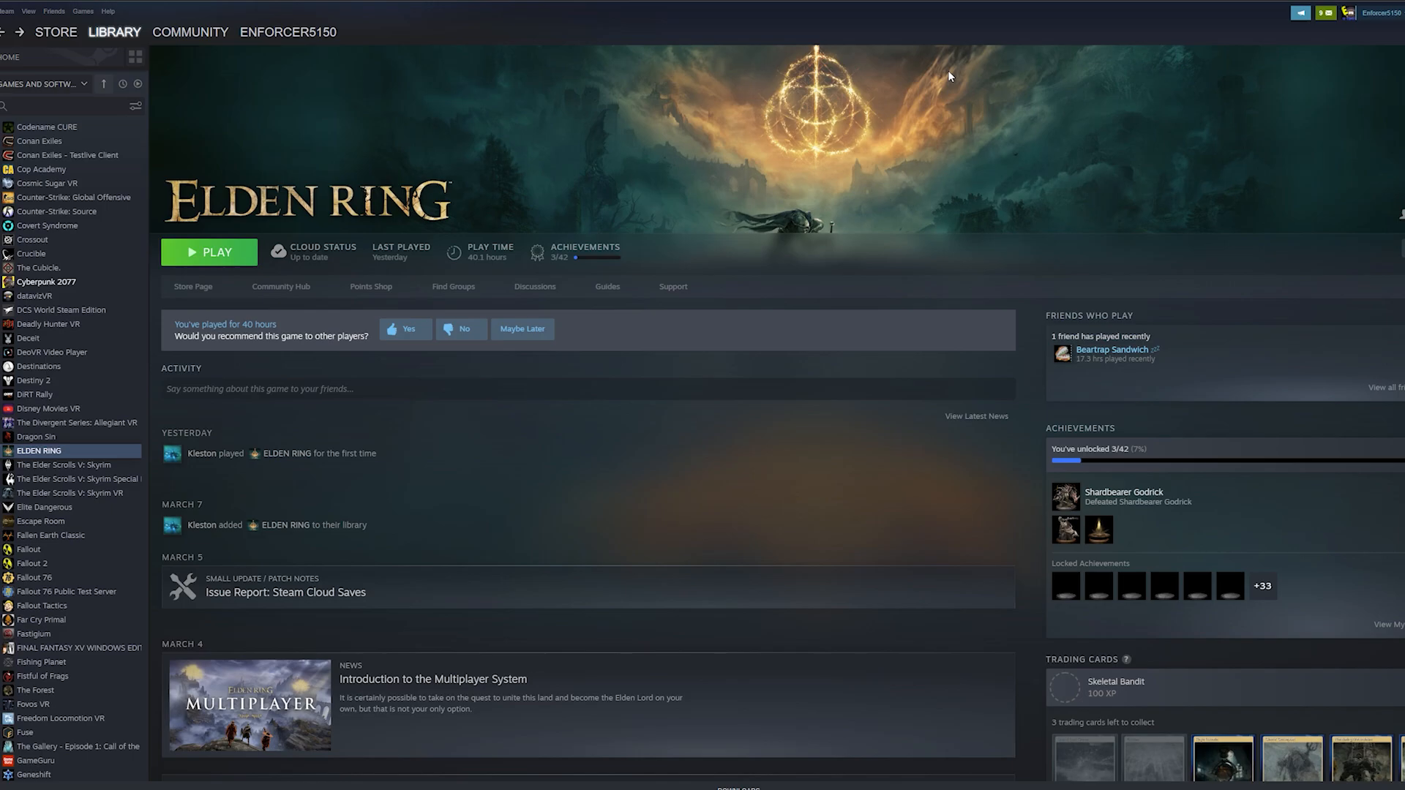
pyautogui.moveTo(786, 266)
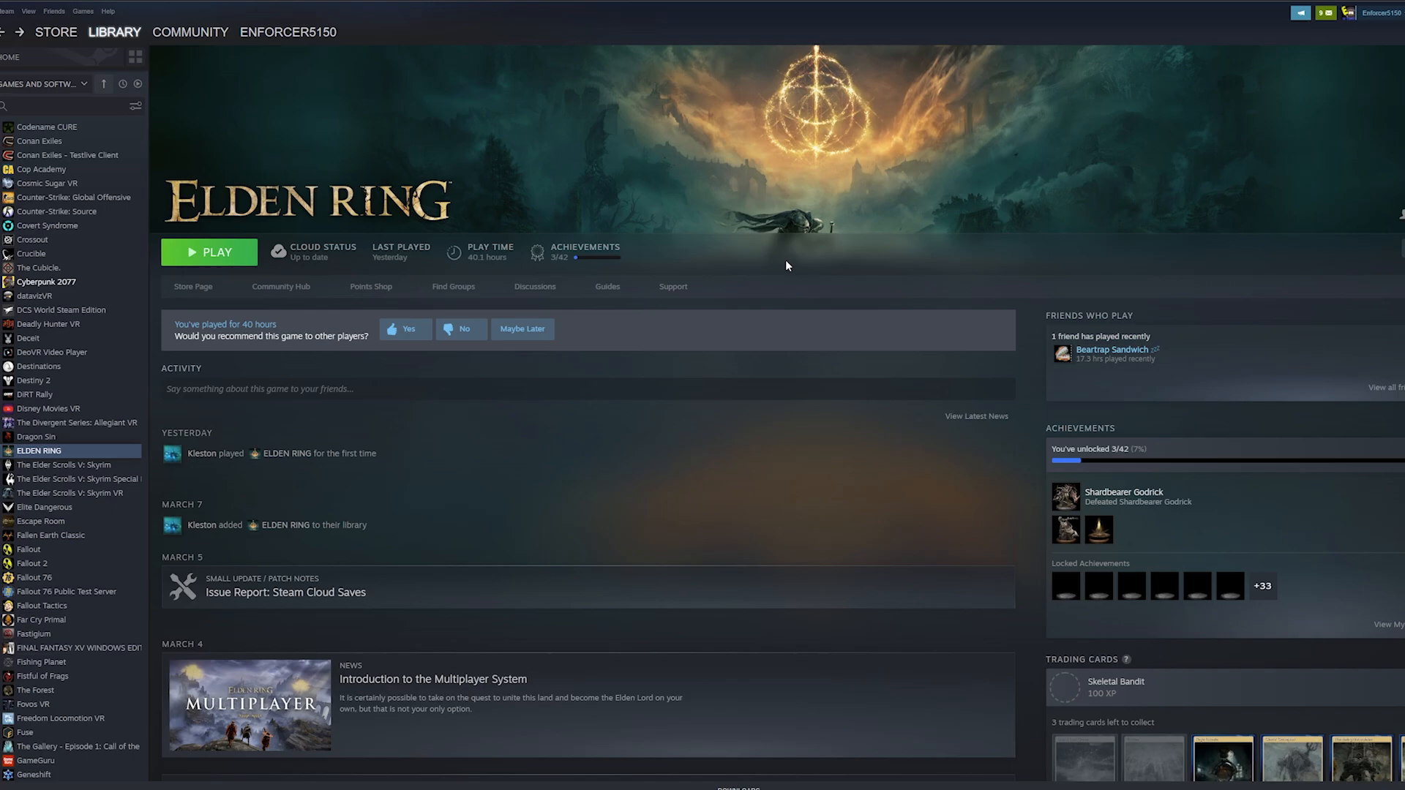
pyautogui.moveTo(721, 19)
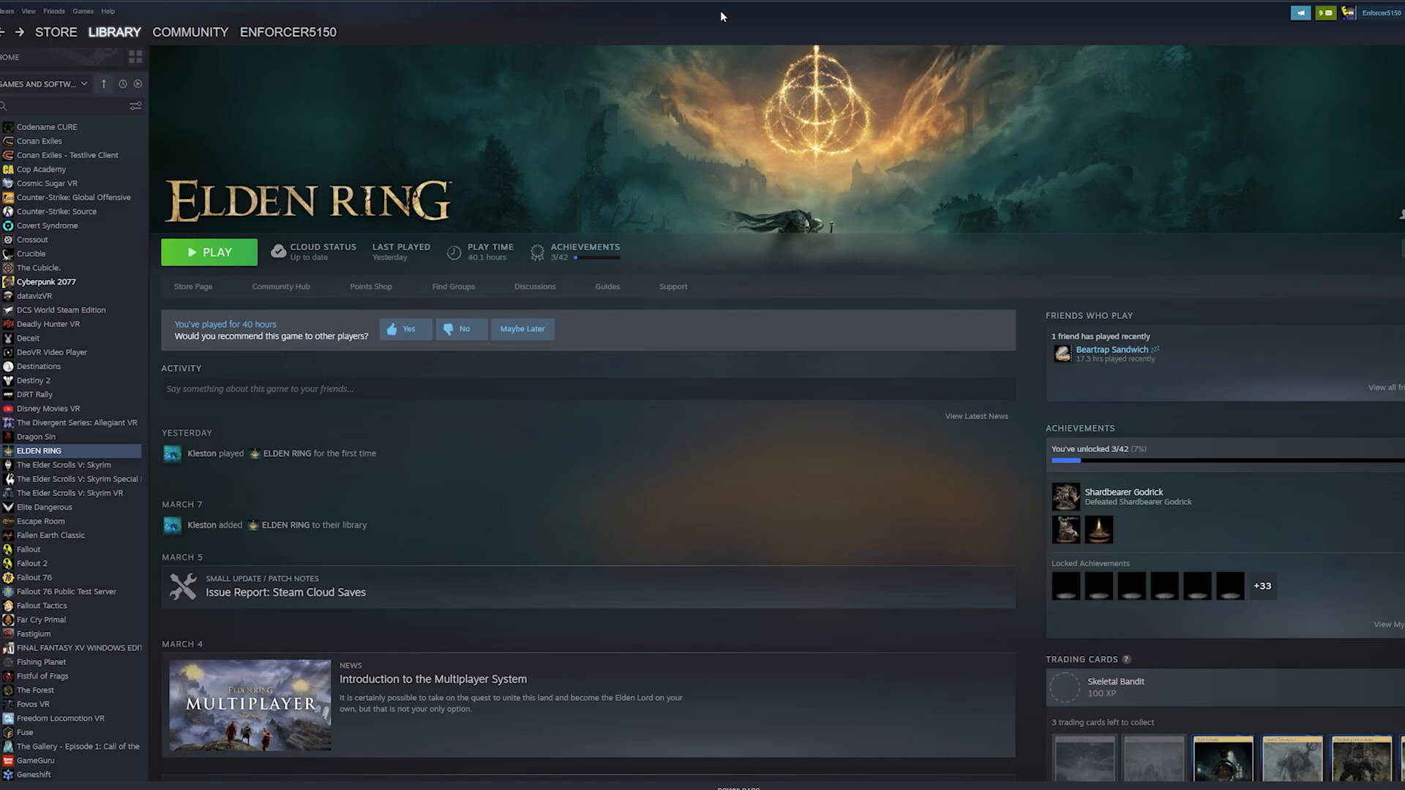
pyautogui.moveTo(499, 39)
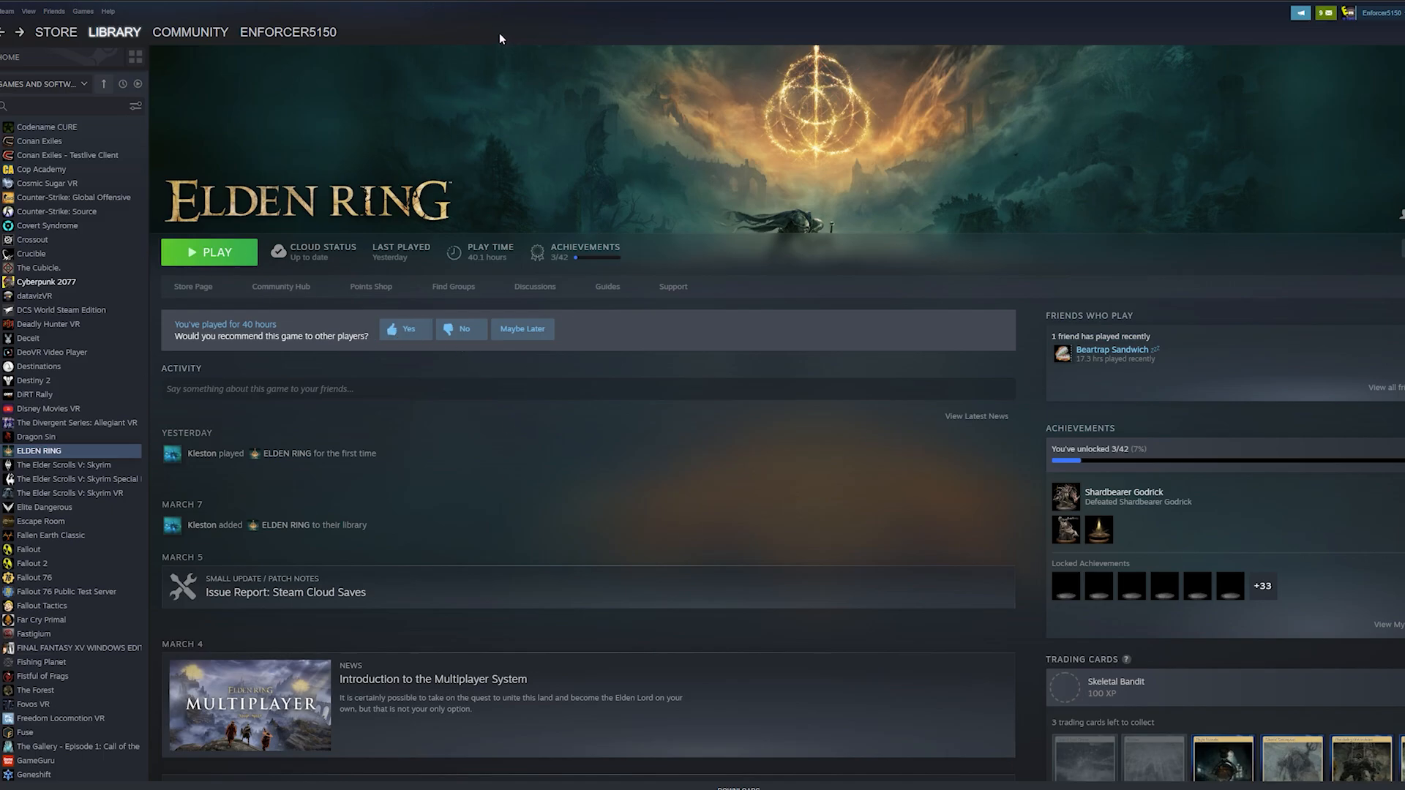
pyautogui.moveTo(654, 305)
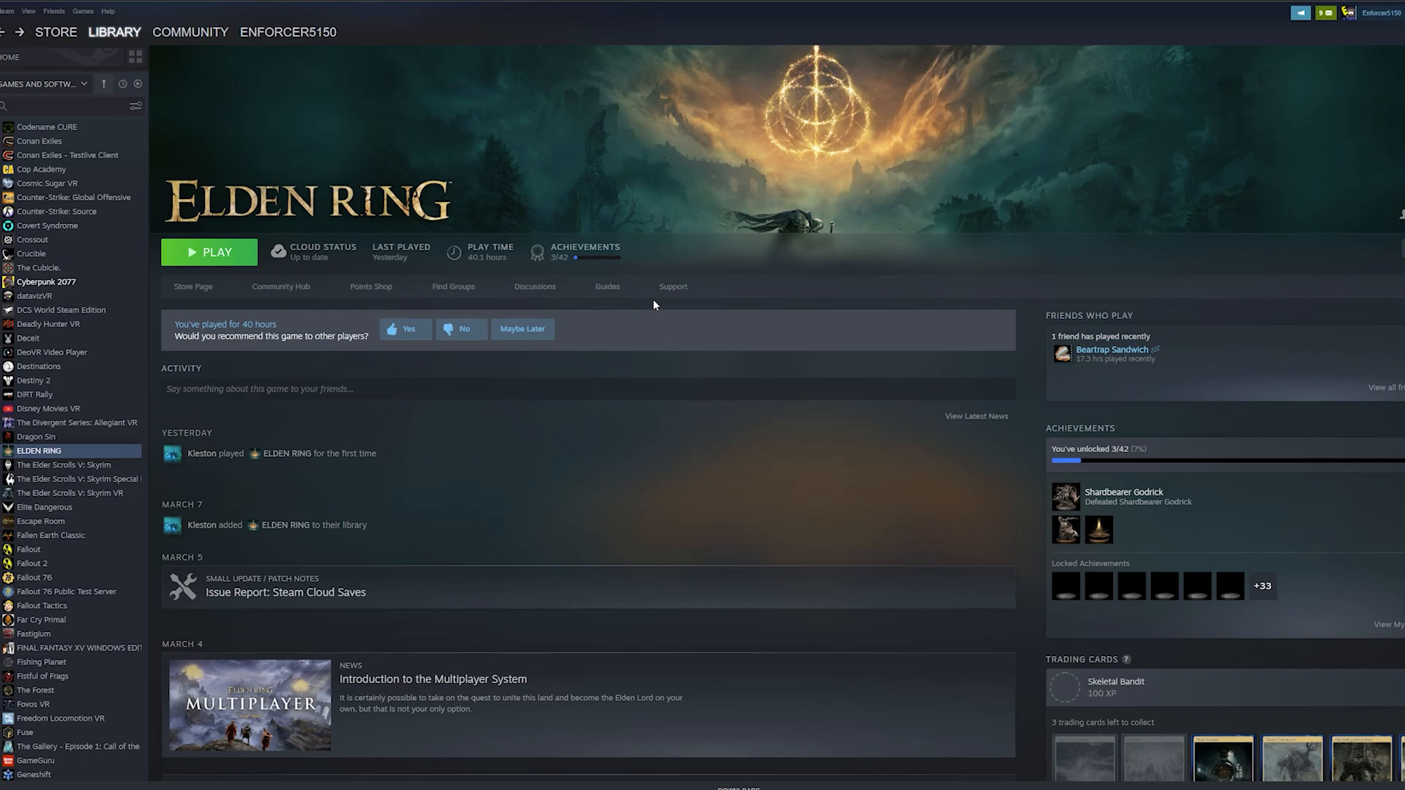
pyautogui.moveTo(548, 441)
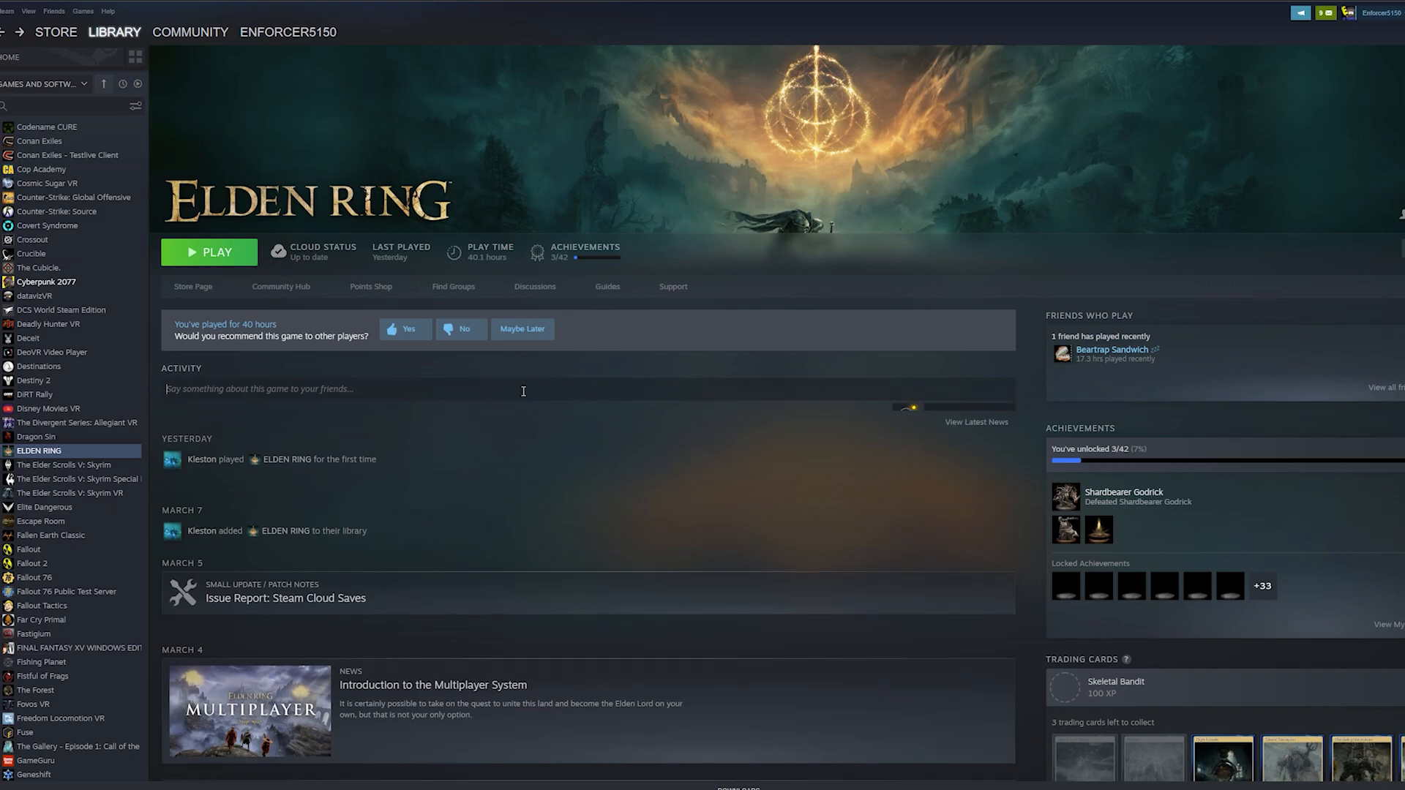
# - Enter '-windowed -noborder' as ELDEN RING's launch options in its General properties
pyautogui.rightClick(39, 450)
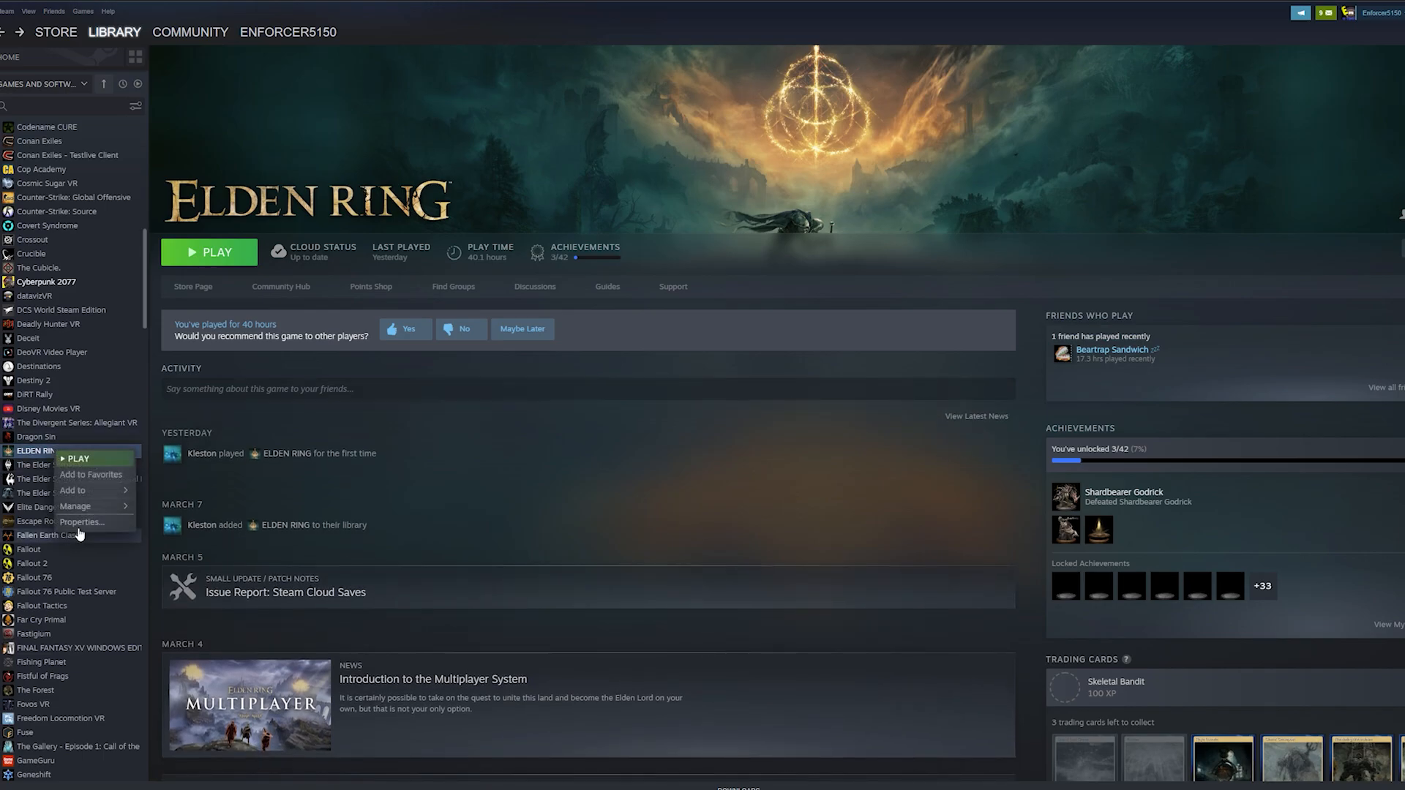
pyautogui.click(81, 522)
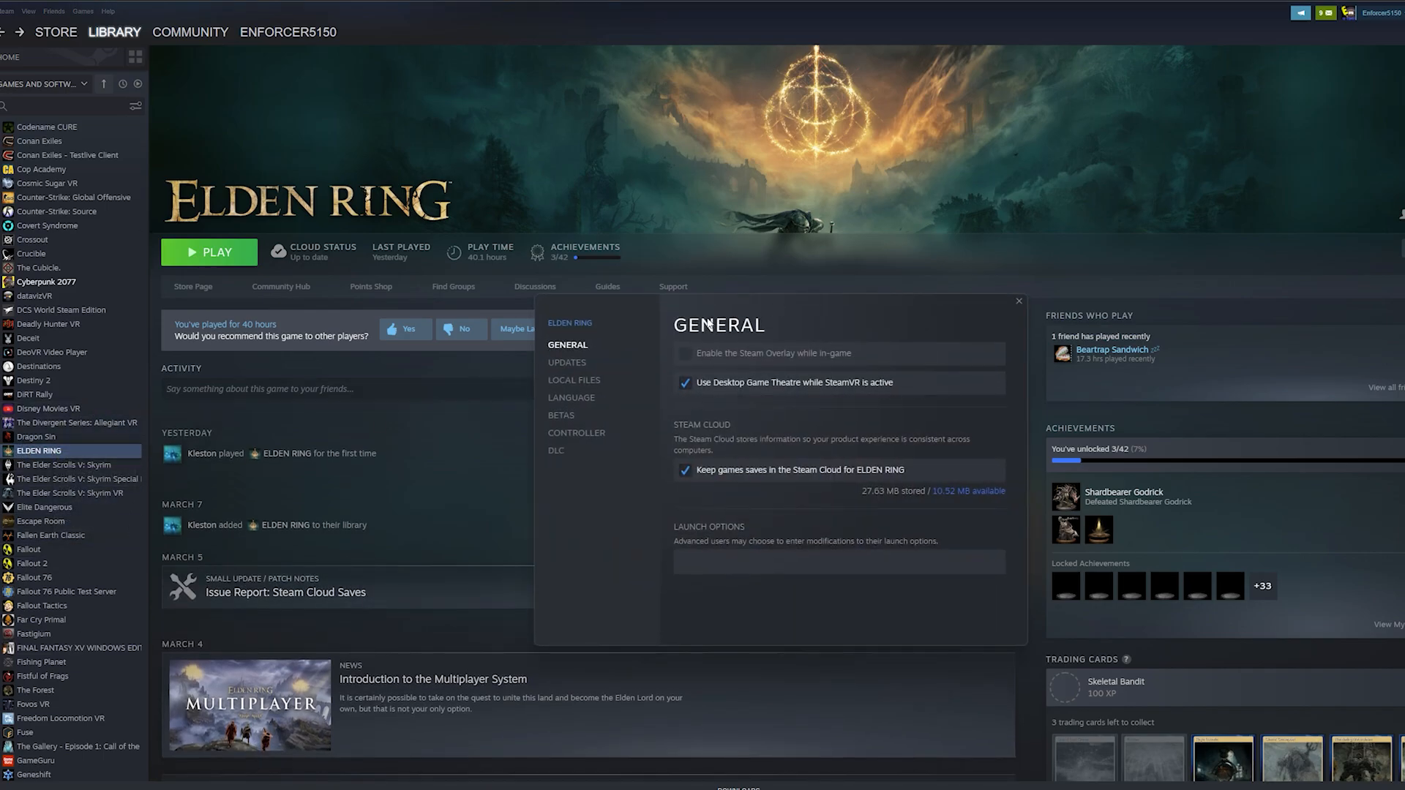
pyautogui.click(575, 379)
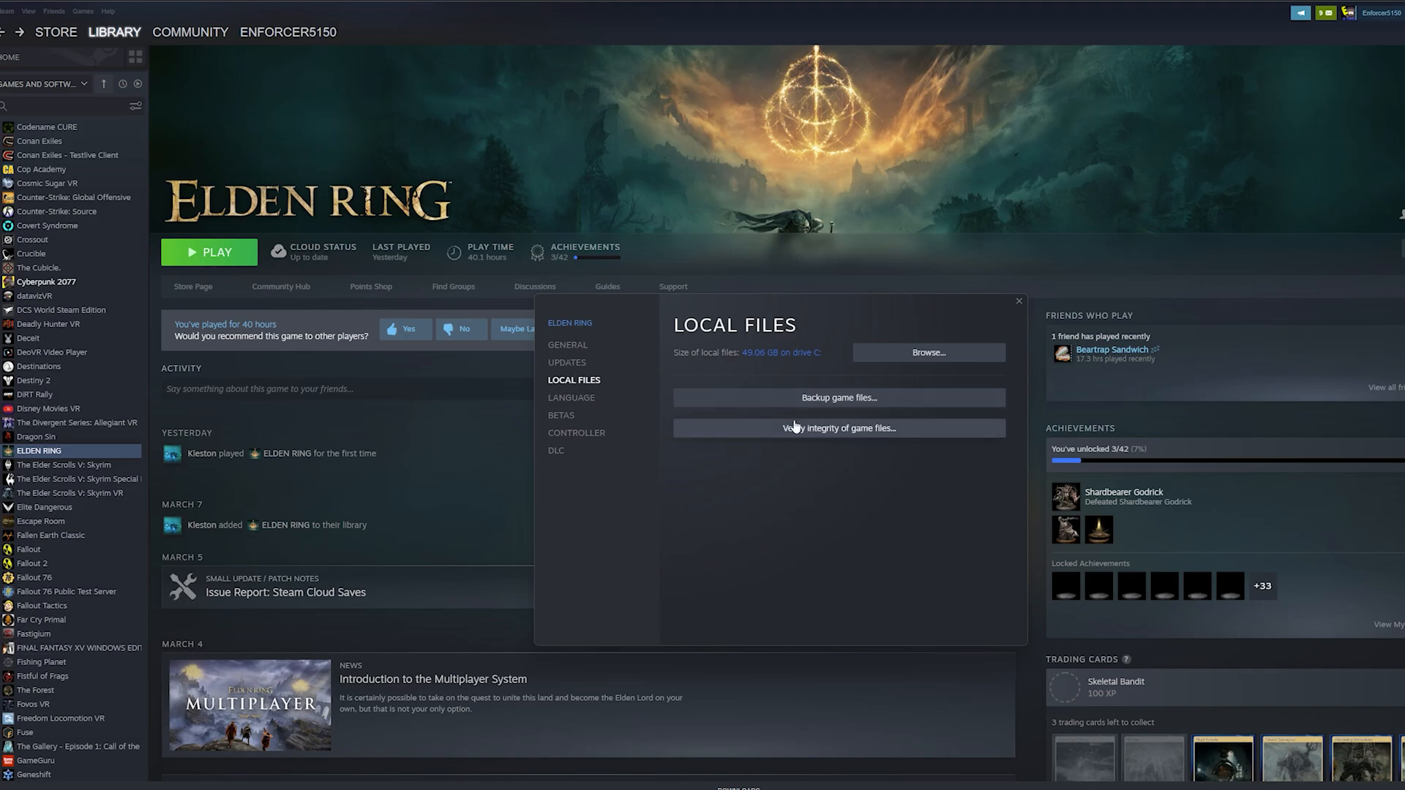
pyautogui.click(567, 345)
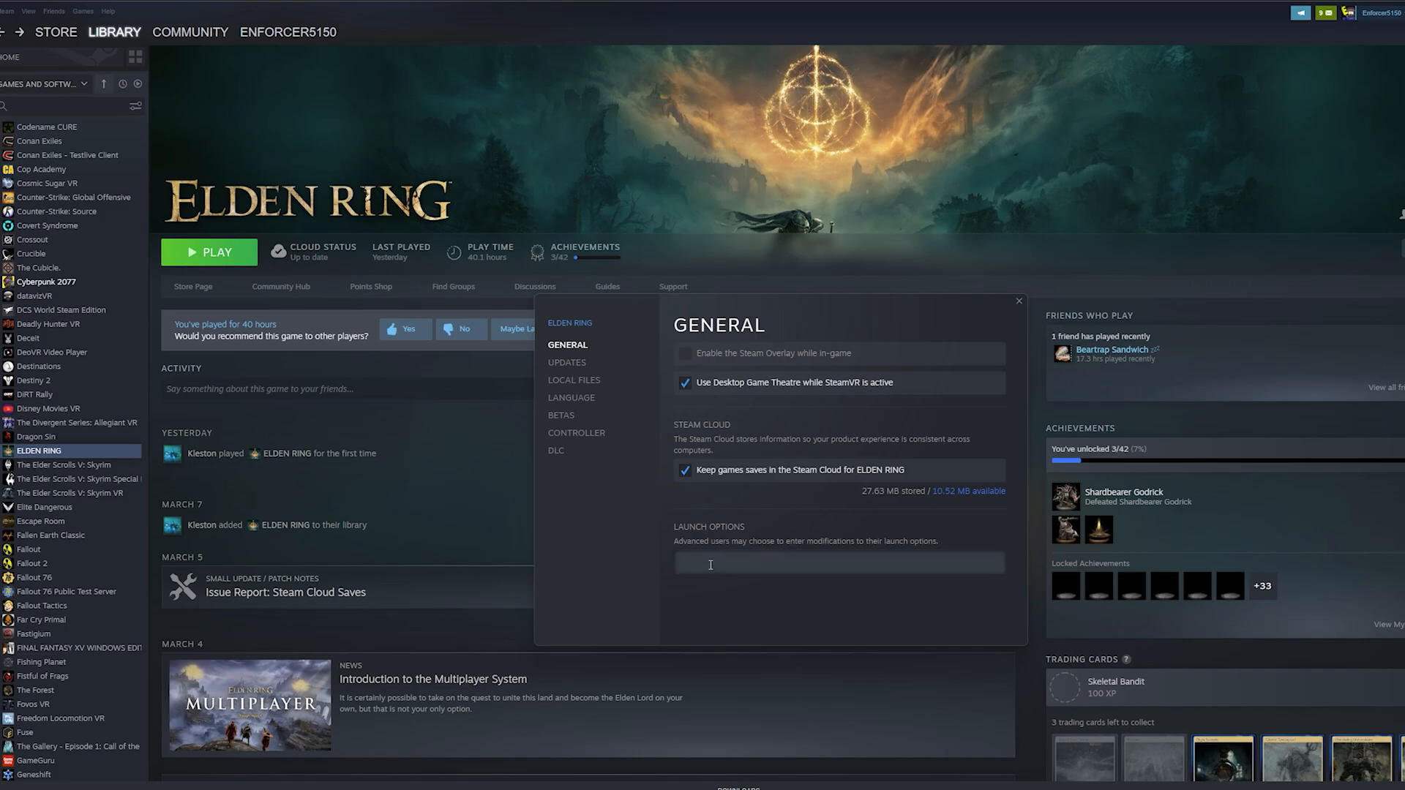
pyautogui.write('-w')
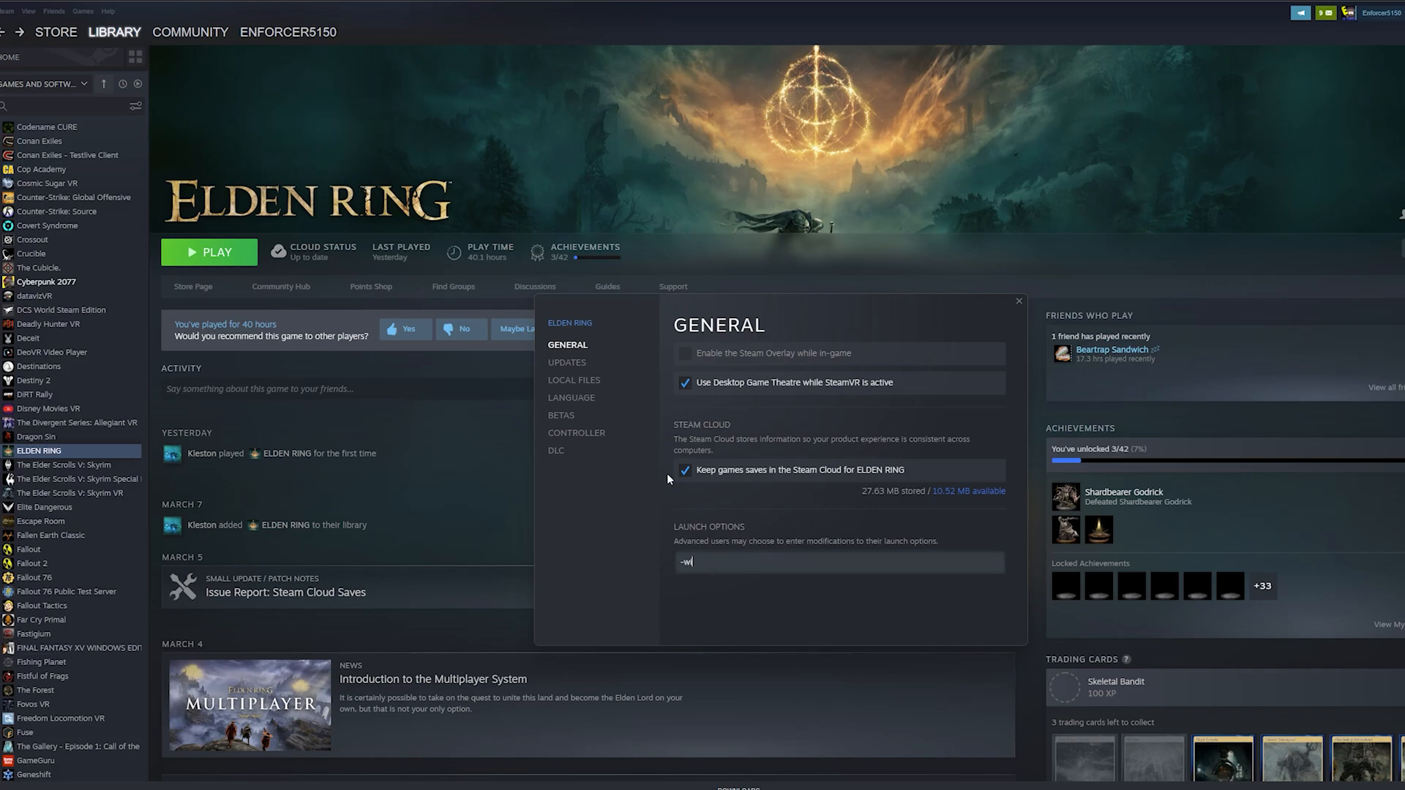
pyautogui.write('indowed -n')
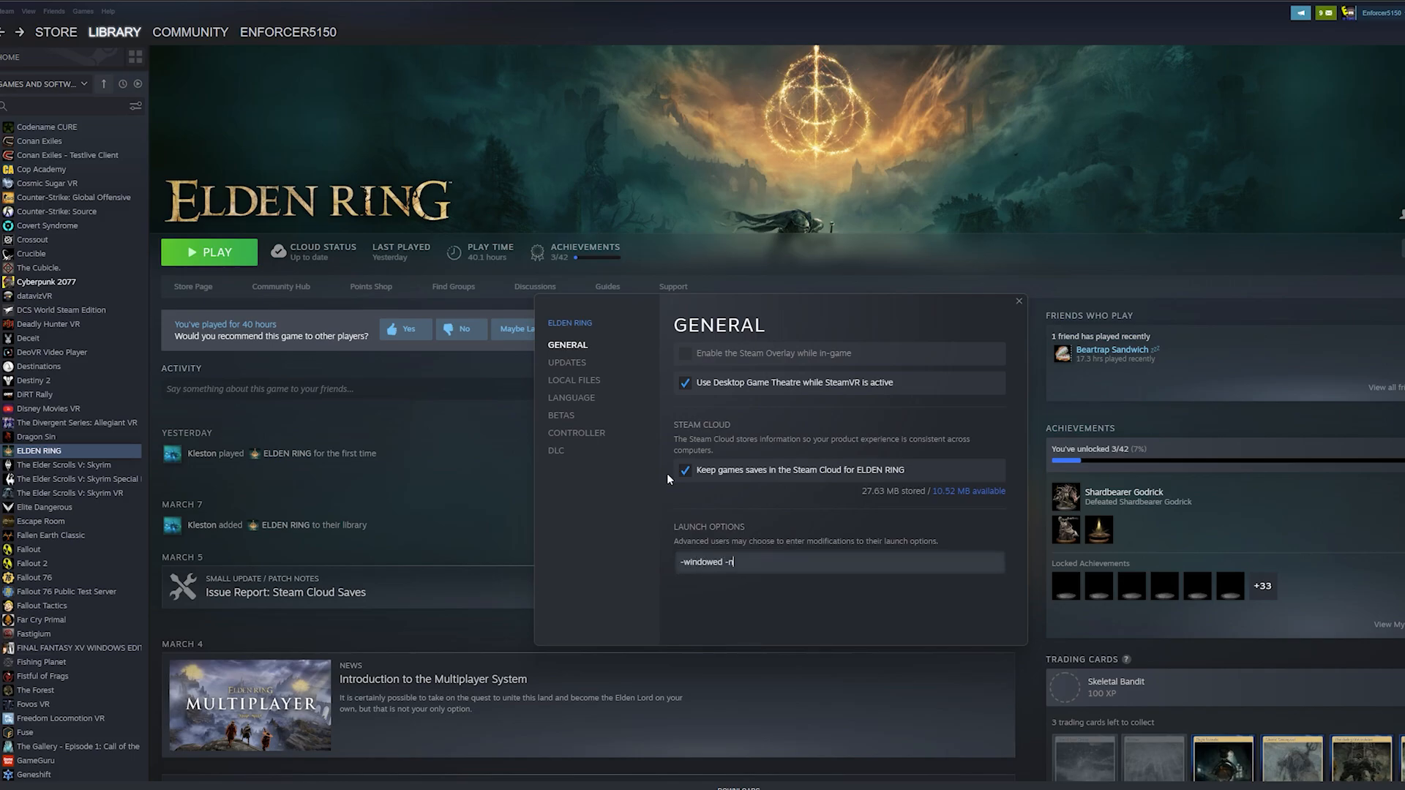
pyautogui.write('oborder')
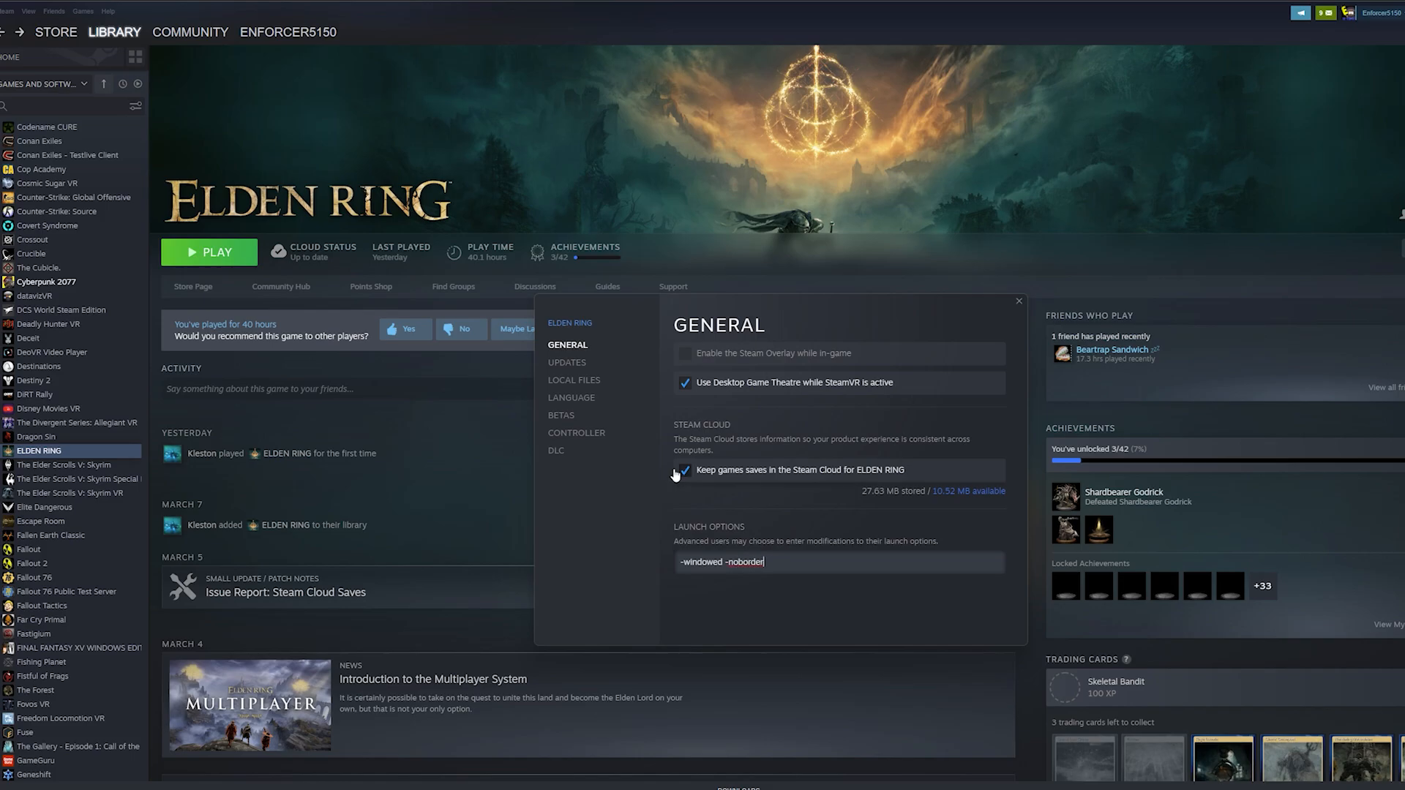
pyautogui.moveTo(900, 320)
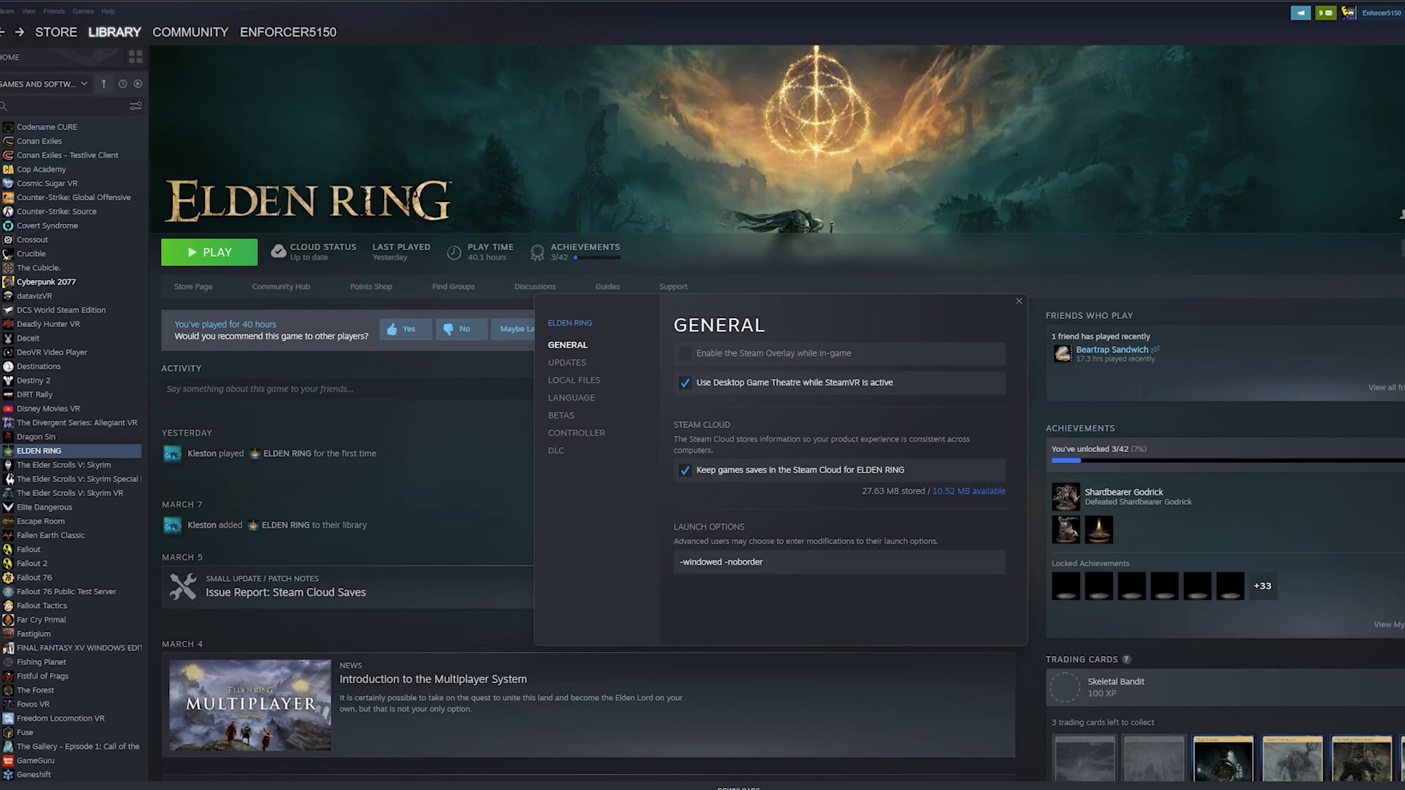
pyautogui.click(1017, 301)
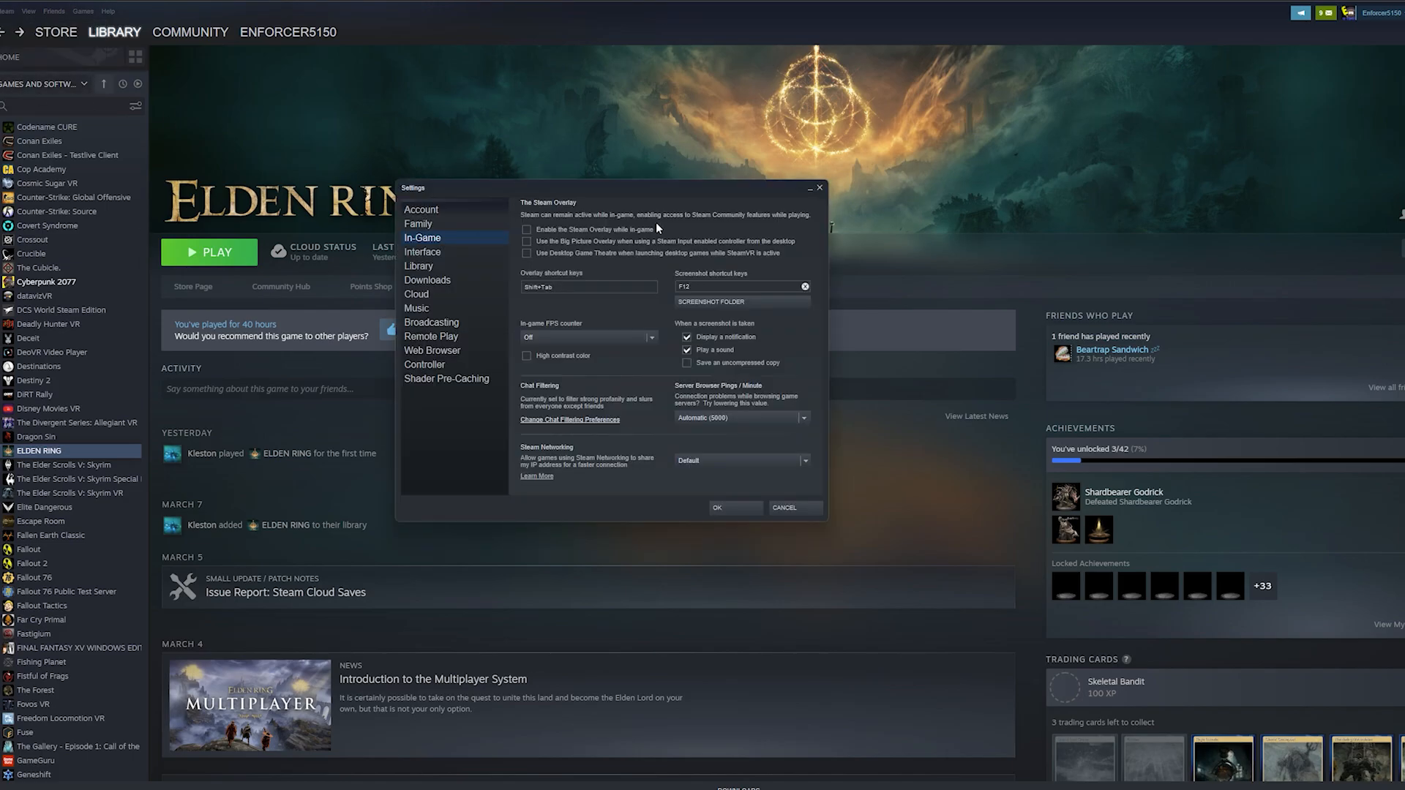
# - Toggle 'Enable the Steam Overlay while in-game' on, then back off
pyautogui.moveTo(591, 187); pyautogui.dragTo(566, 172)
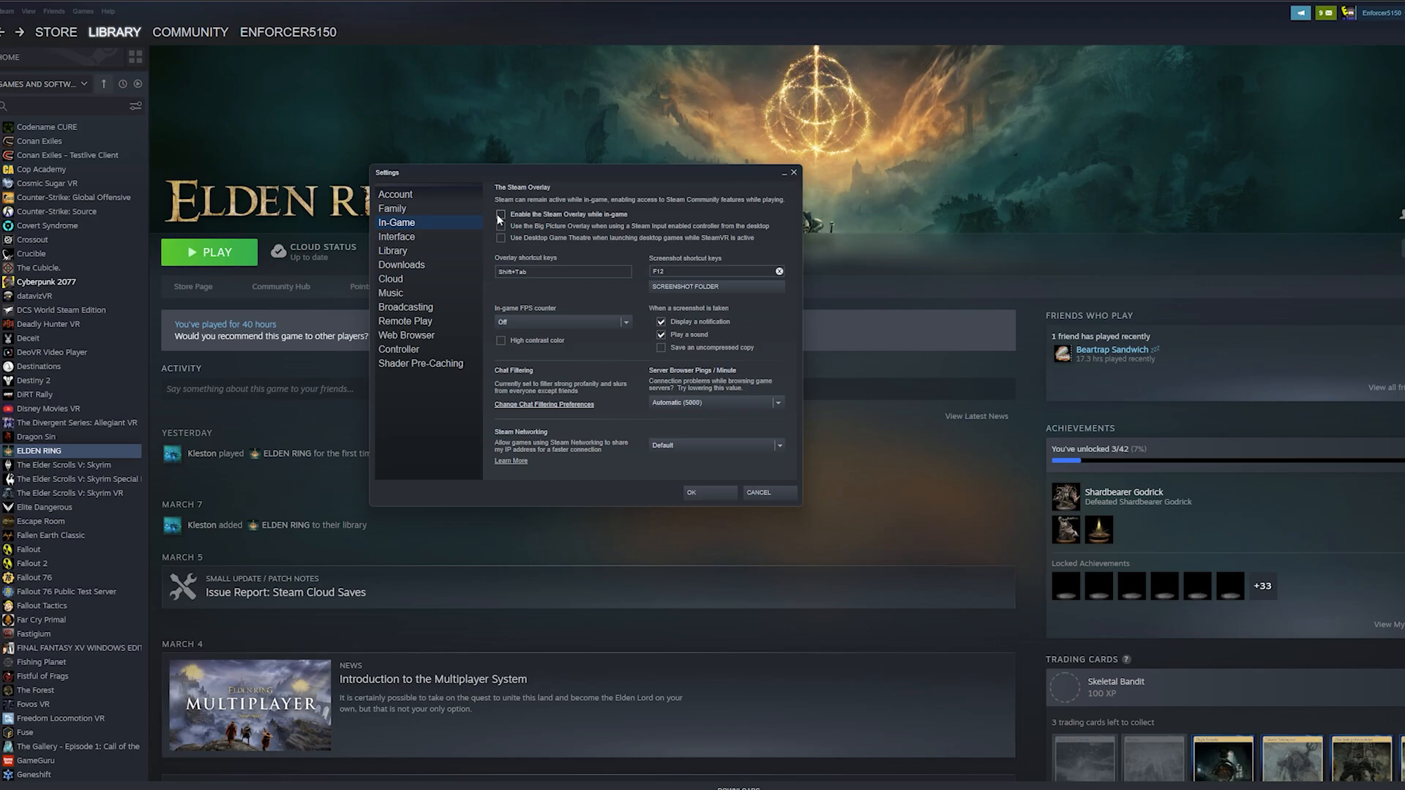
pyautogui.click(499, 215)
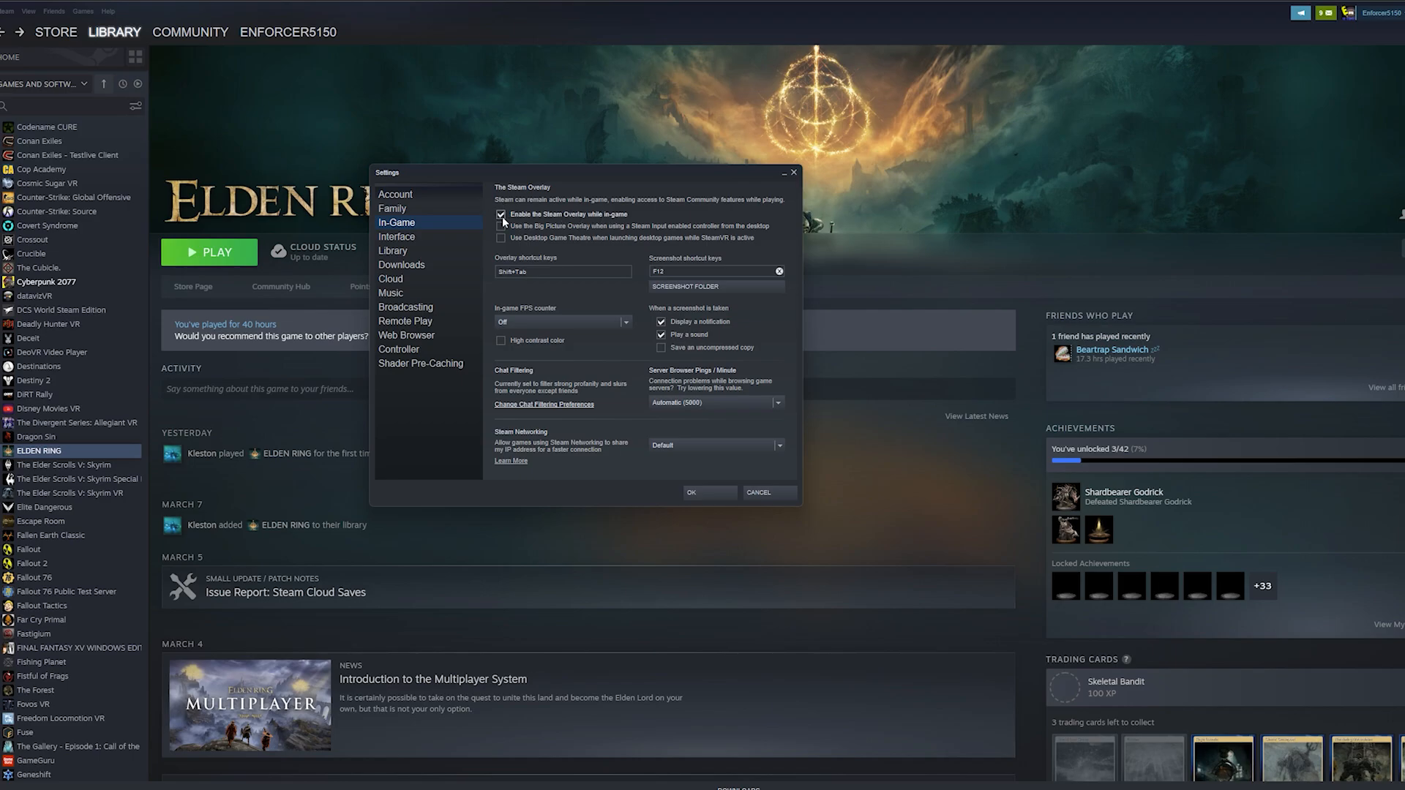
pyautogui.click(499, 214)
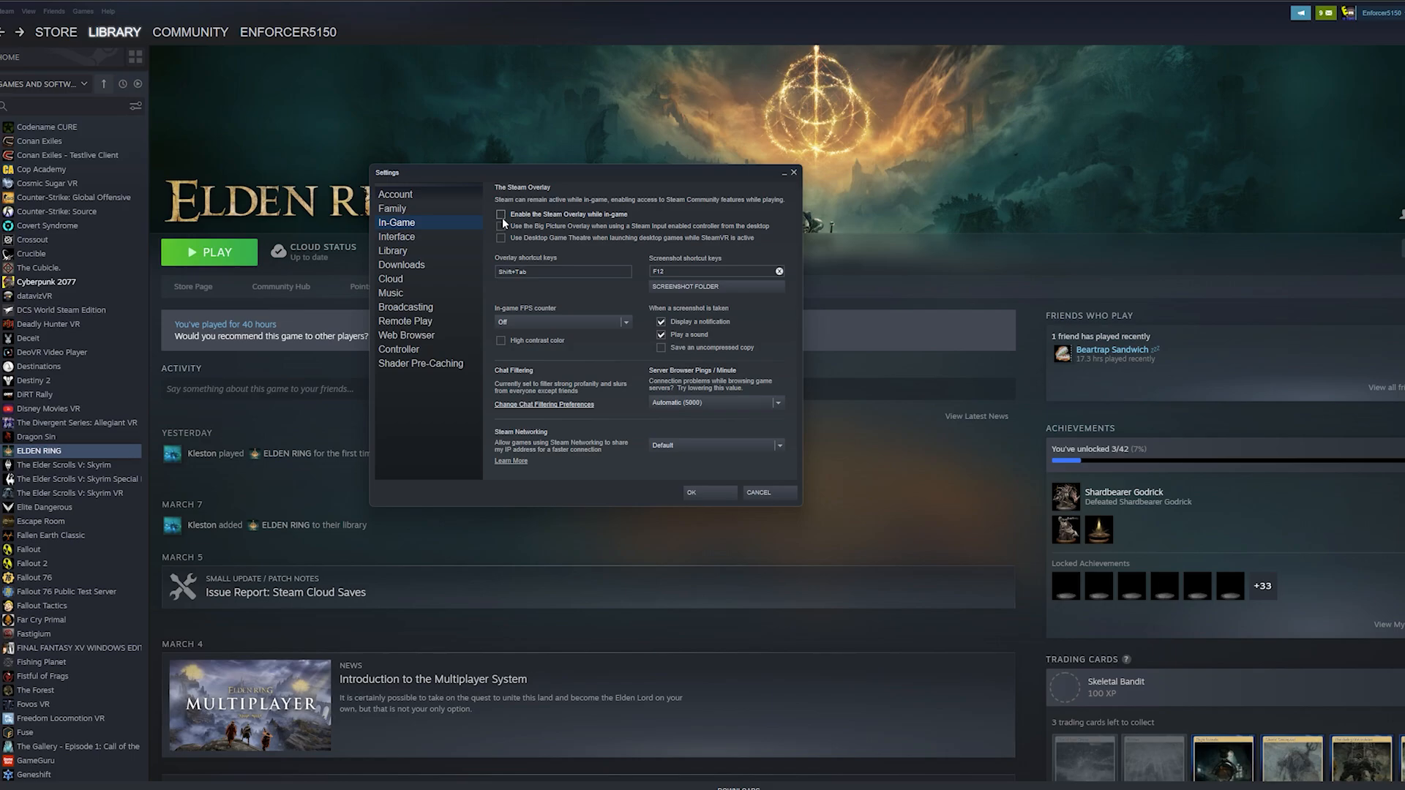
pyautogui.moveTo(567, 287)
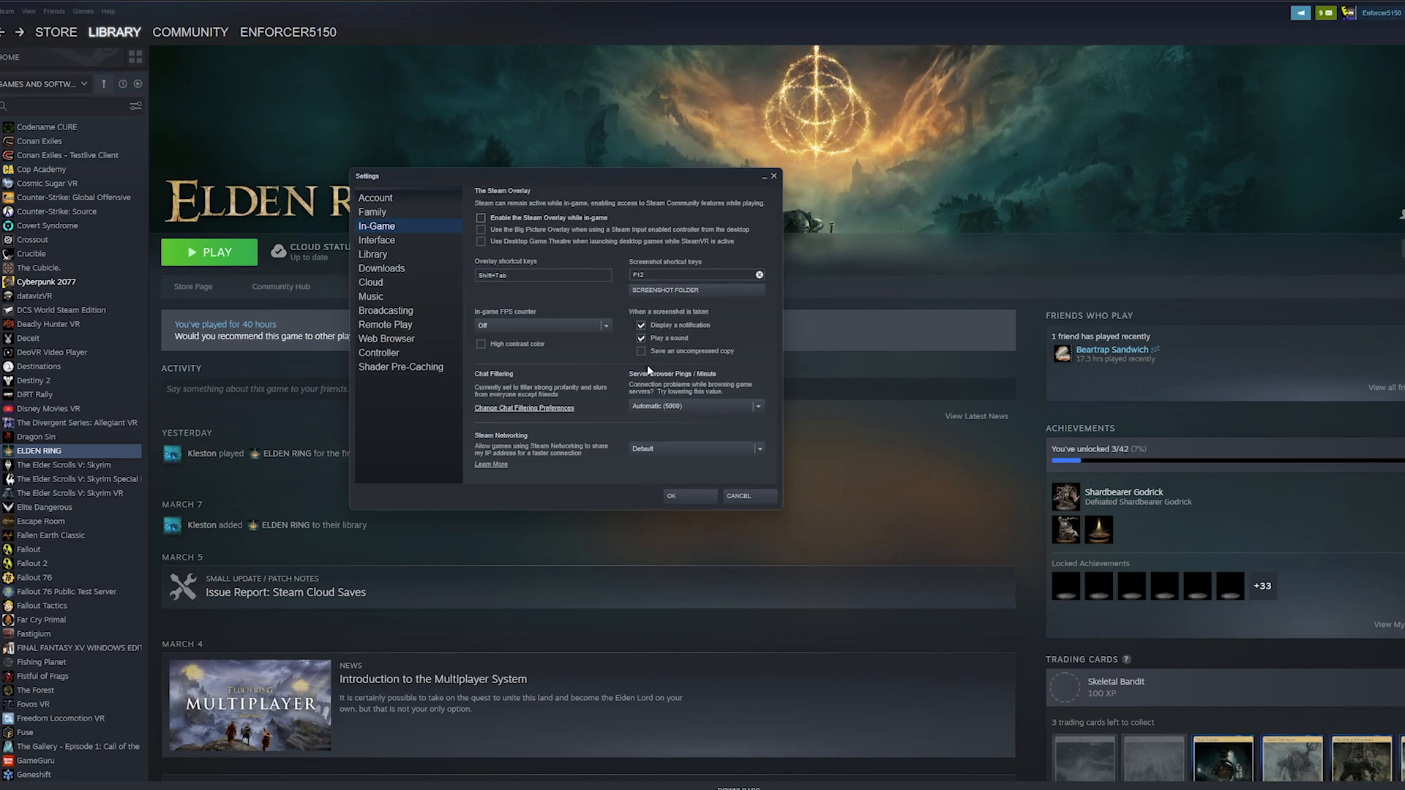
pyautogui.moveTo(642, 432)
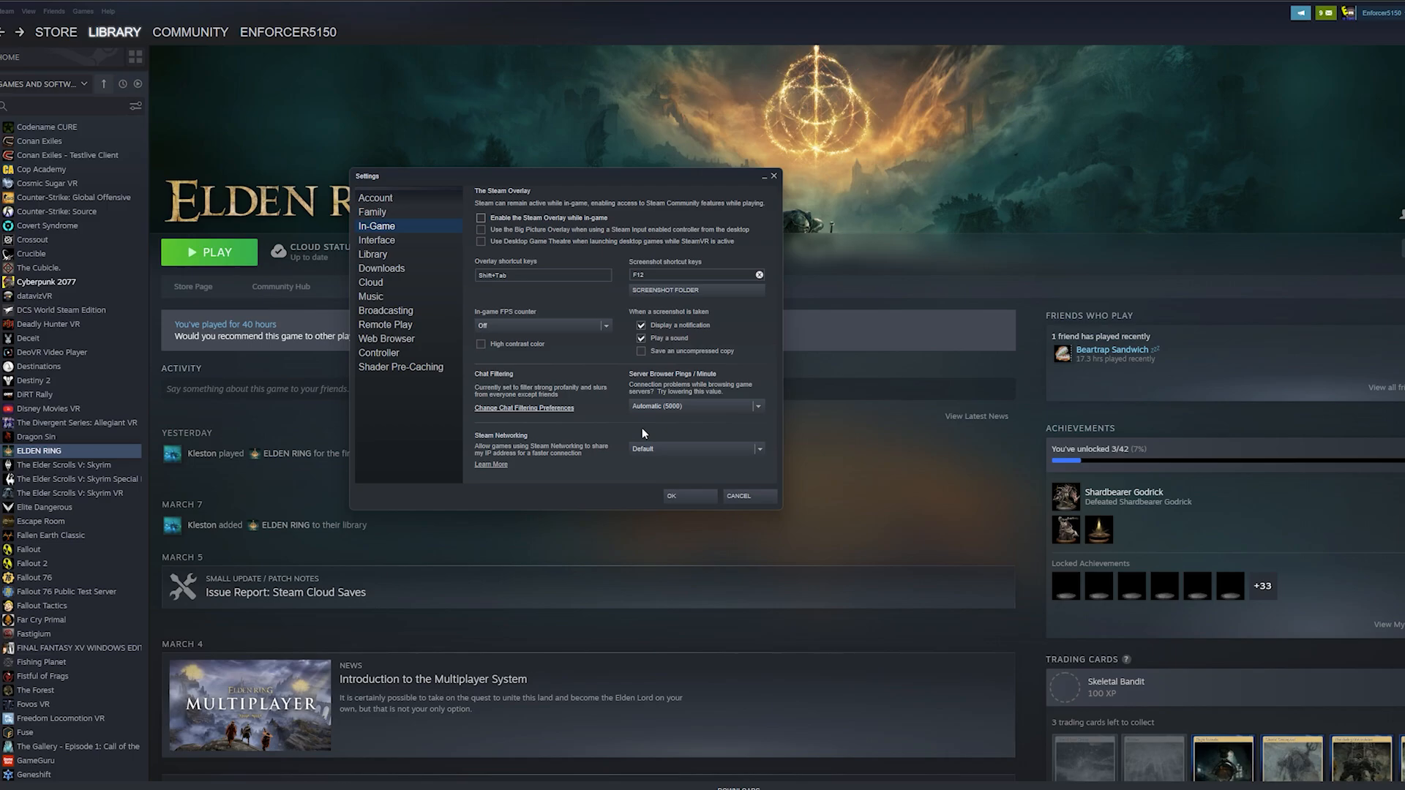
pyautogui.moveTo(563, 226)
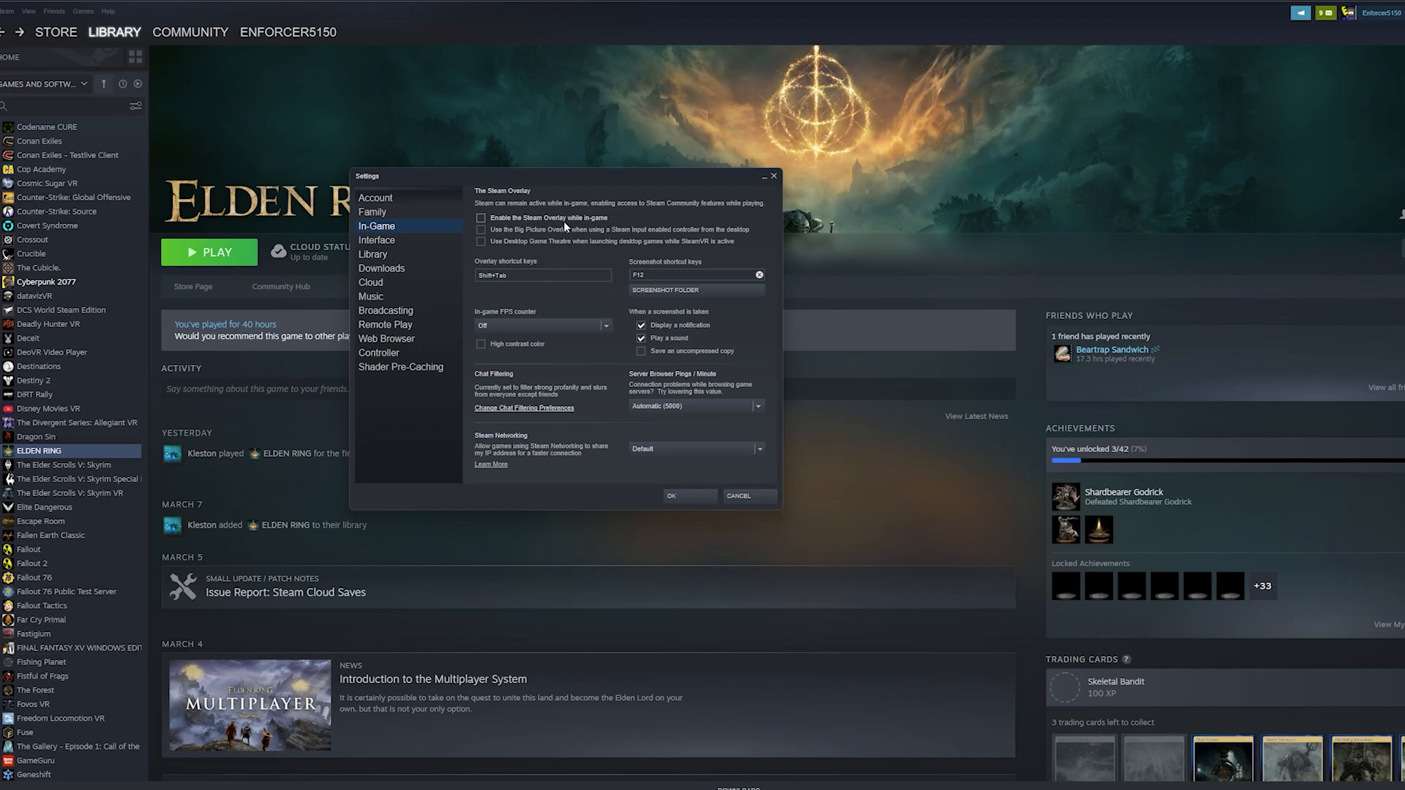
pyautogui.moveTo(583, 249)
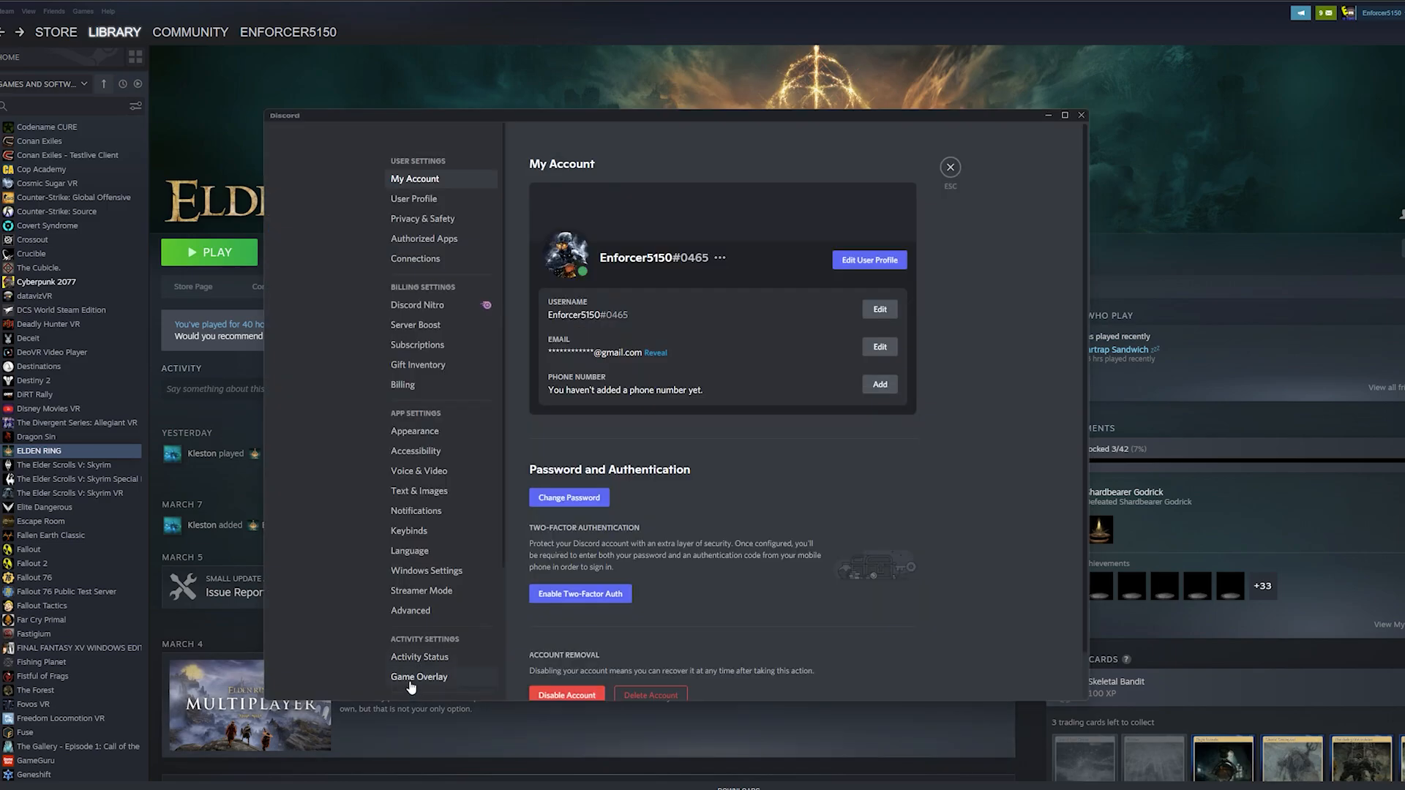
# - Disable Discord's in-game overlay, close Discord's settings, and close MSI Afterburner
pyautogui.click(418, 676)
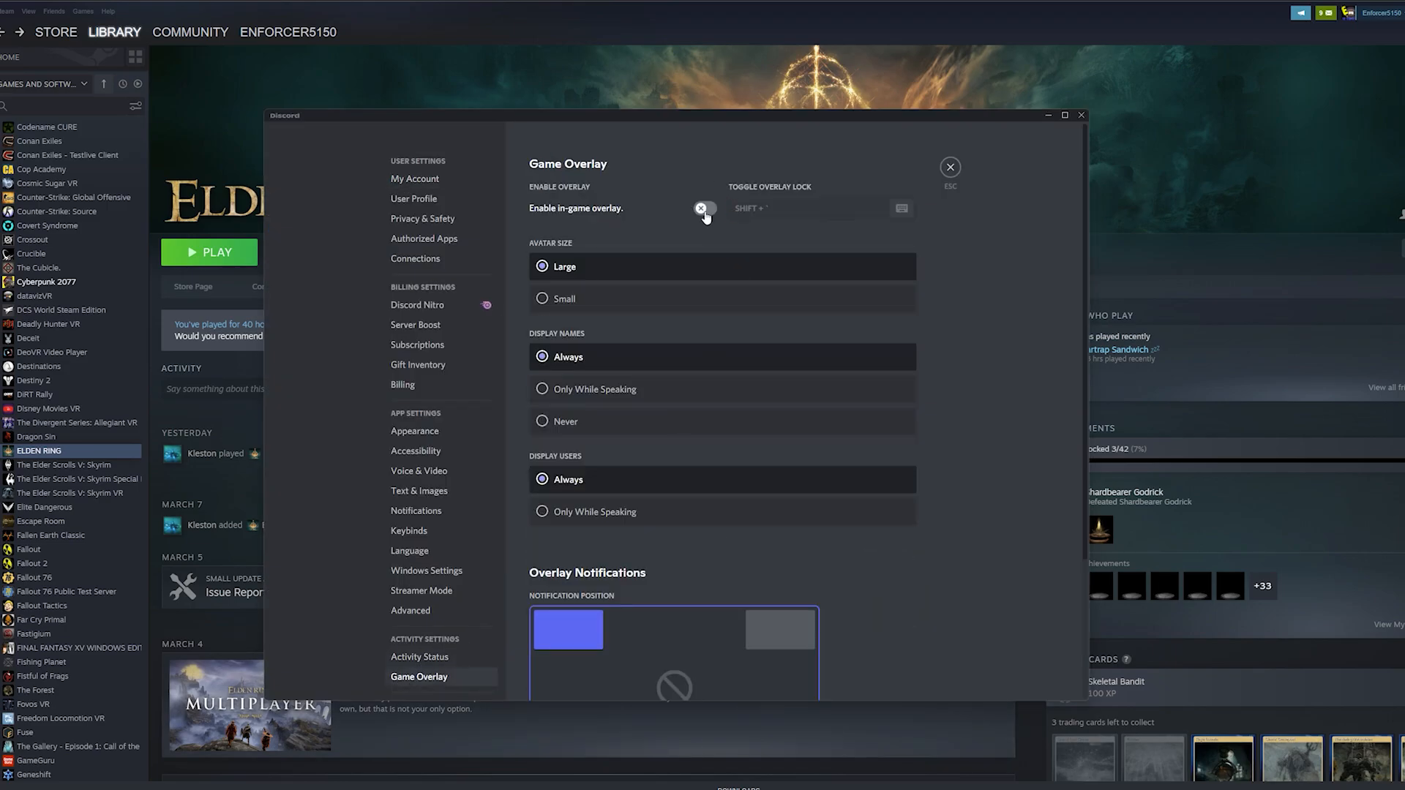
pyautogui.click(704, 208)
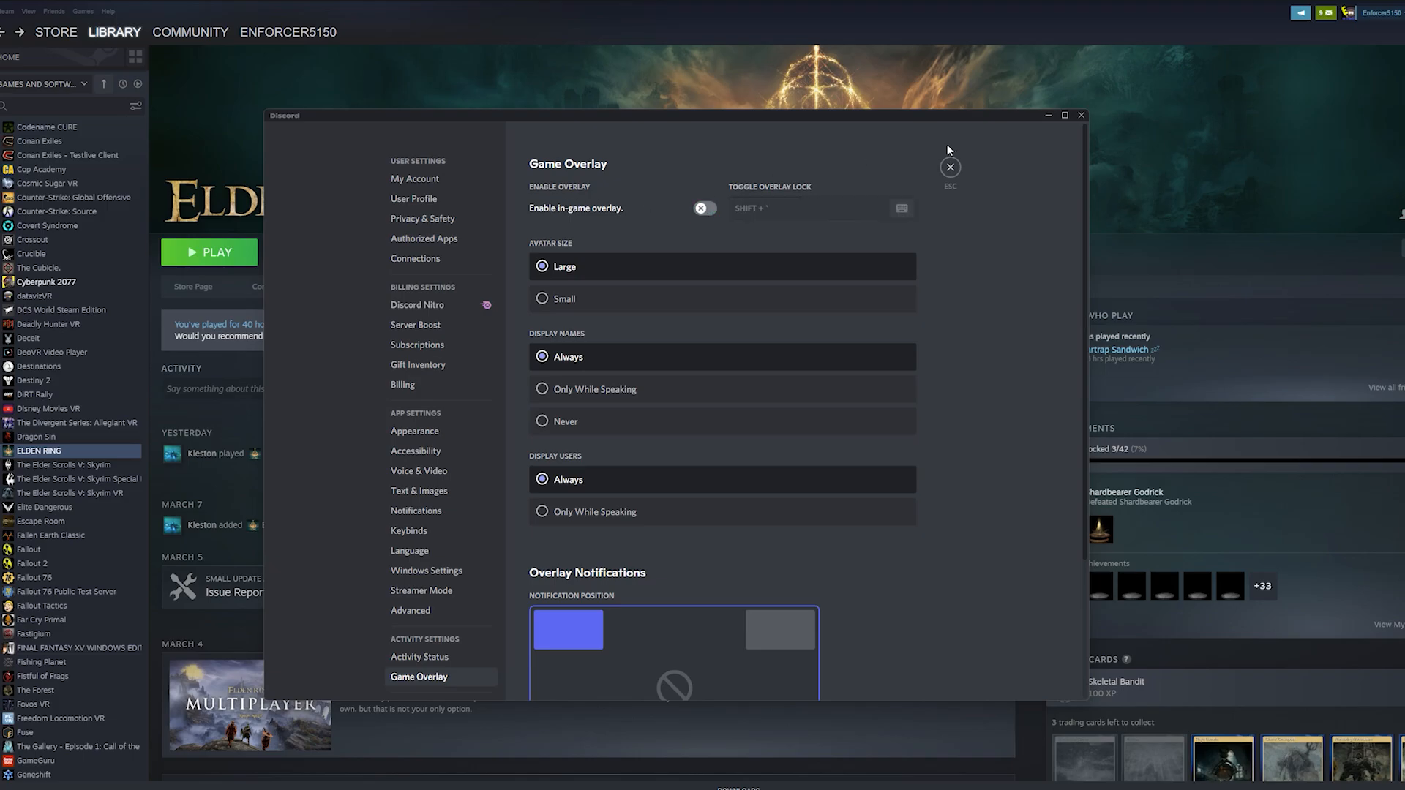
pyautogui.moveTo(931, 119)
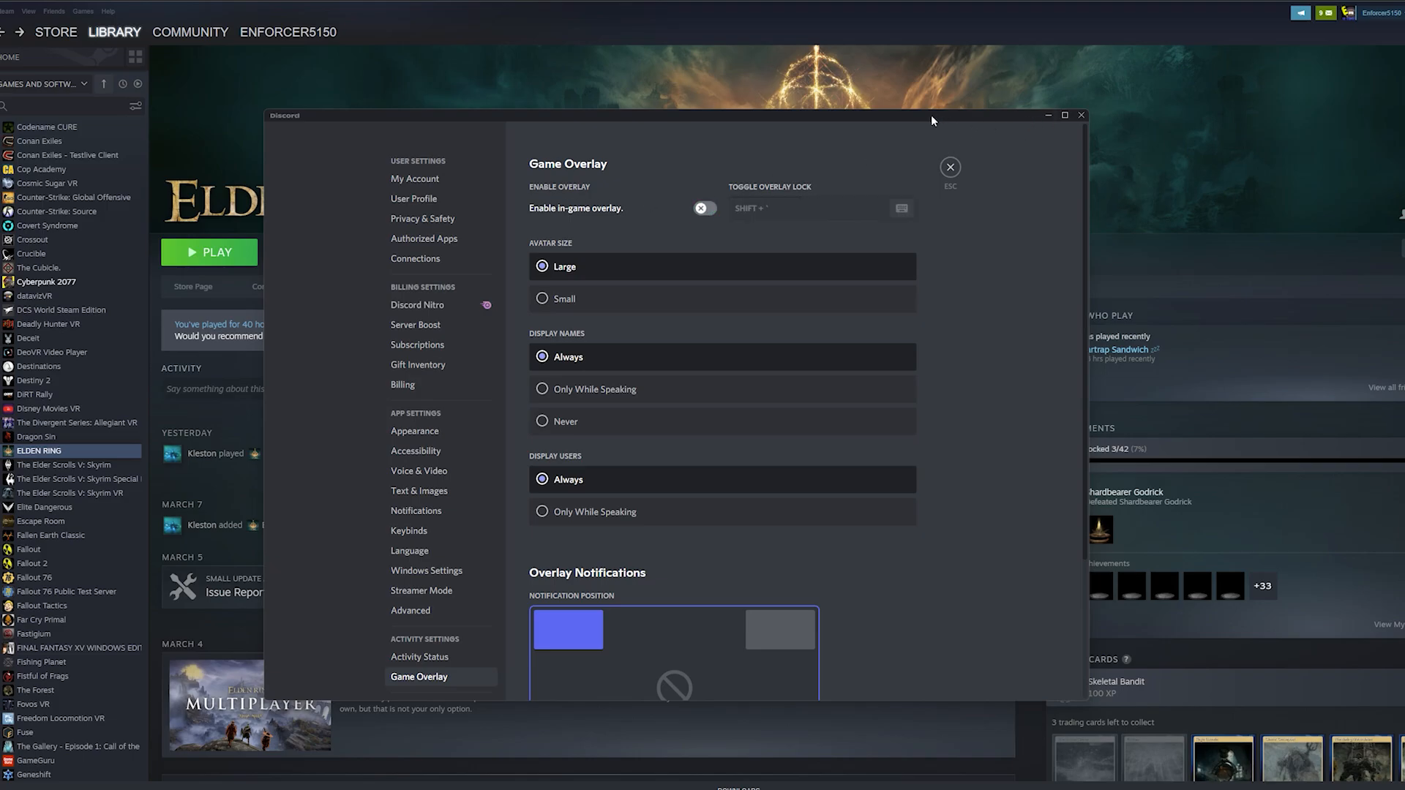
pyautogui.moveTo(884, 25)
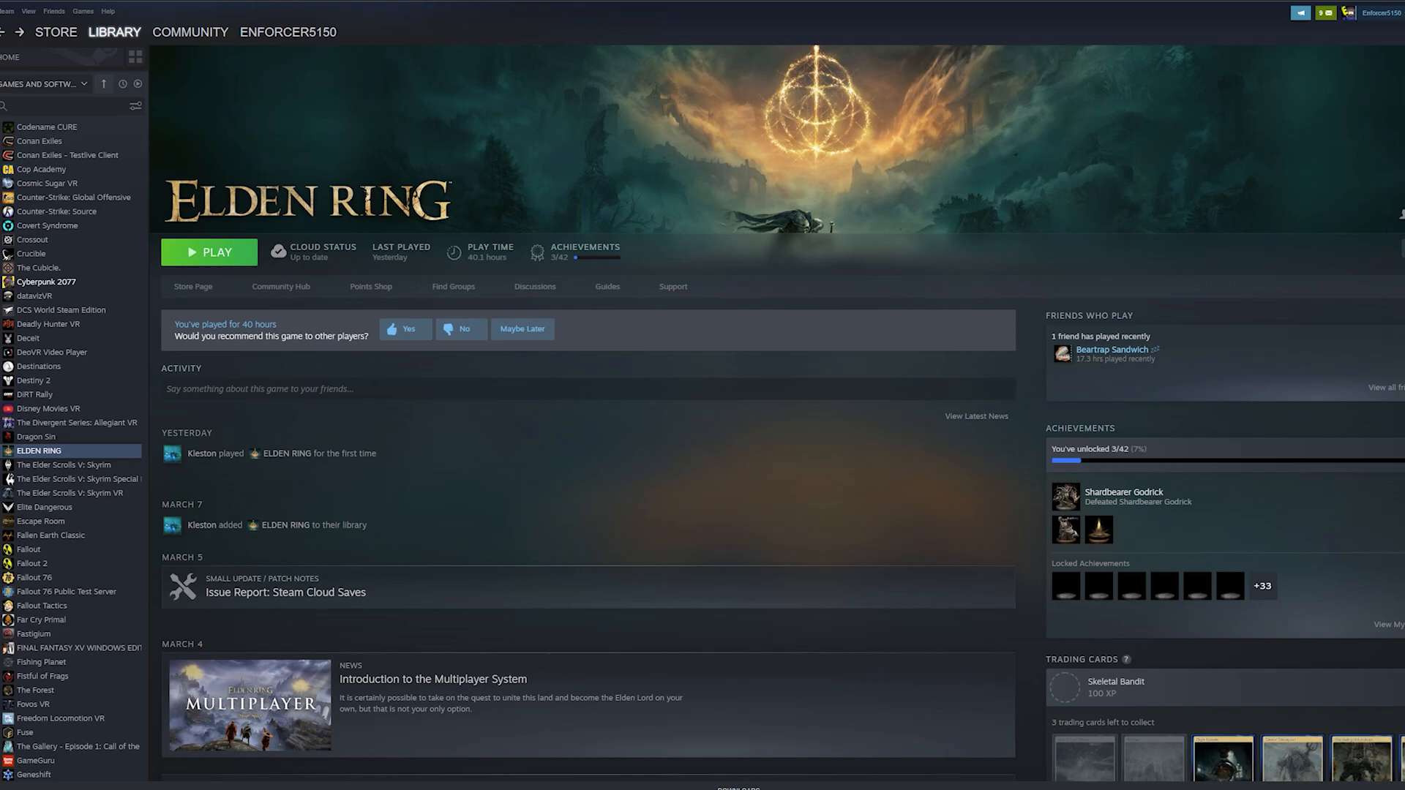
pyautogui.moveTo(1338, 772)
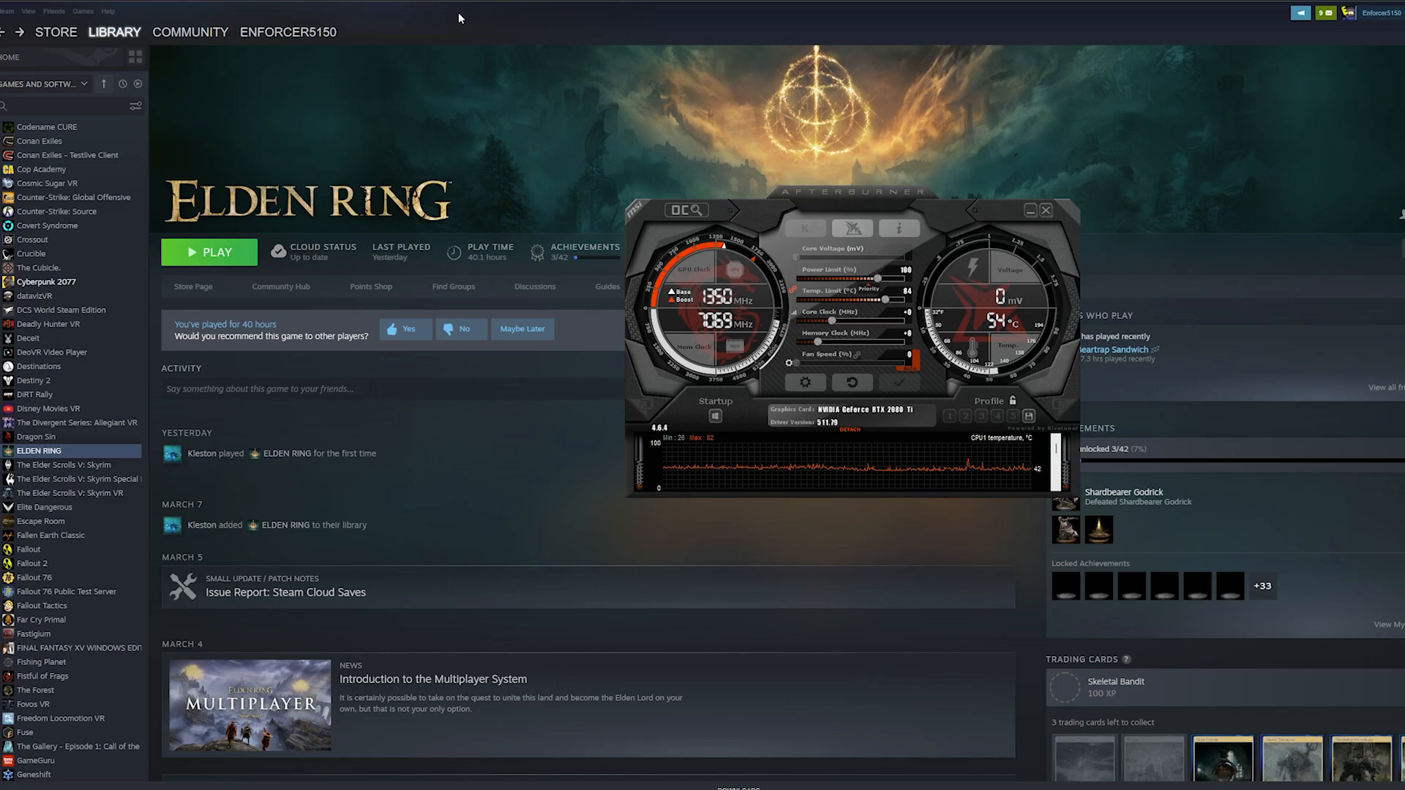
pyautogui.click(1044, 210)
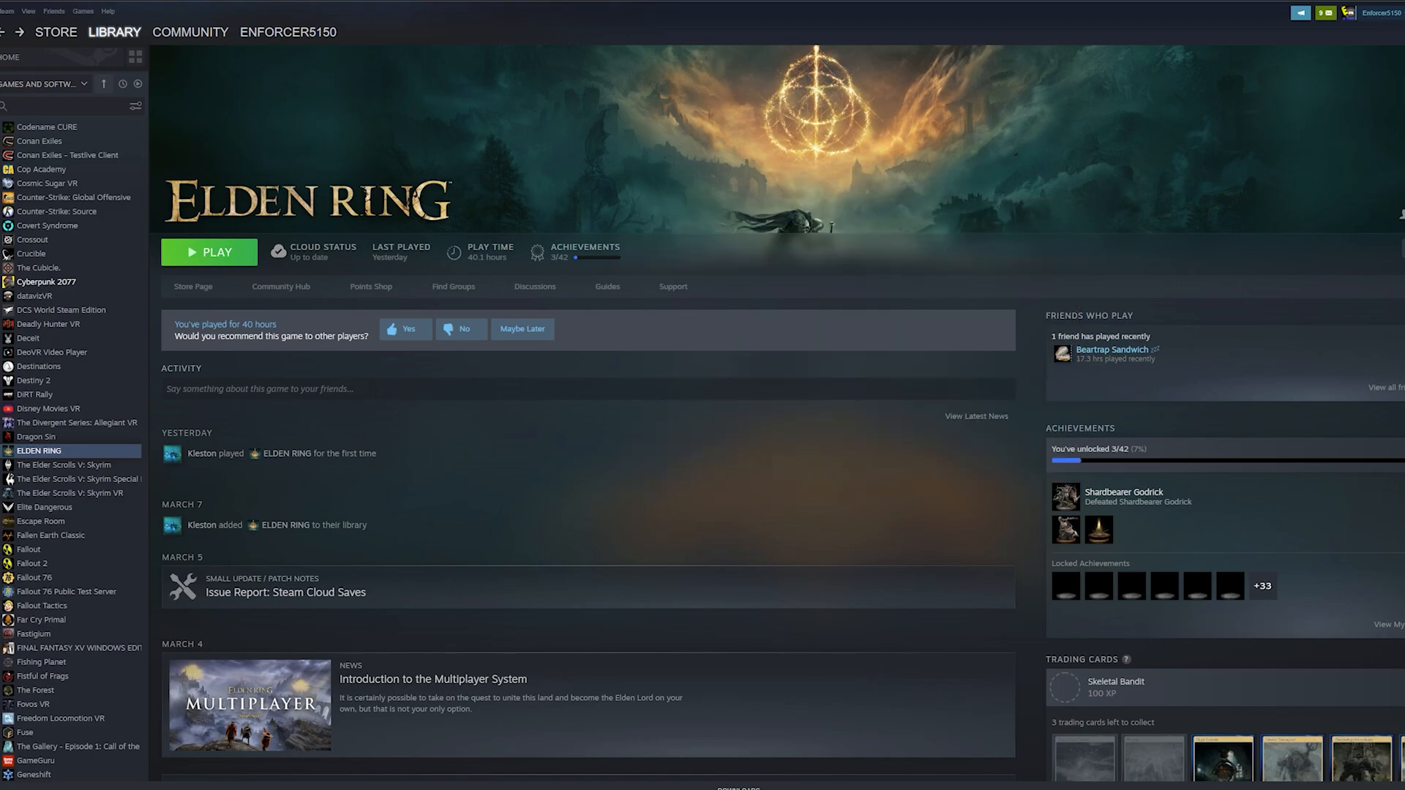
pyautogui.moveTo(893, 46)
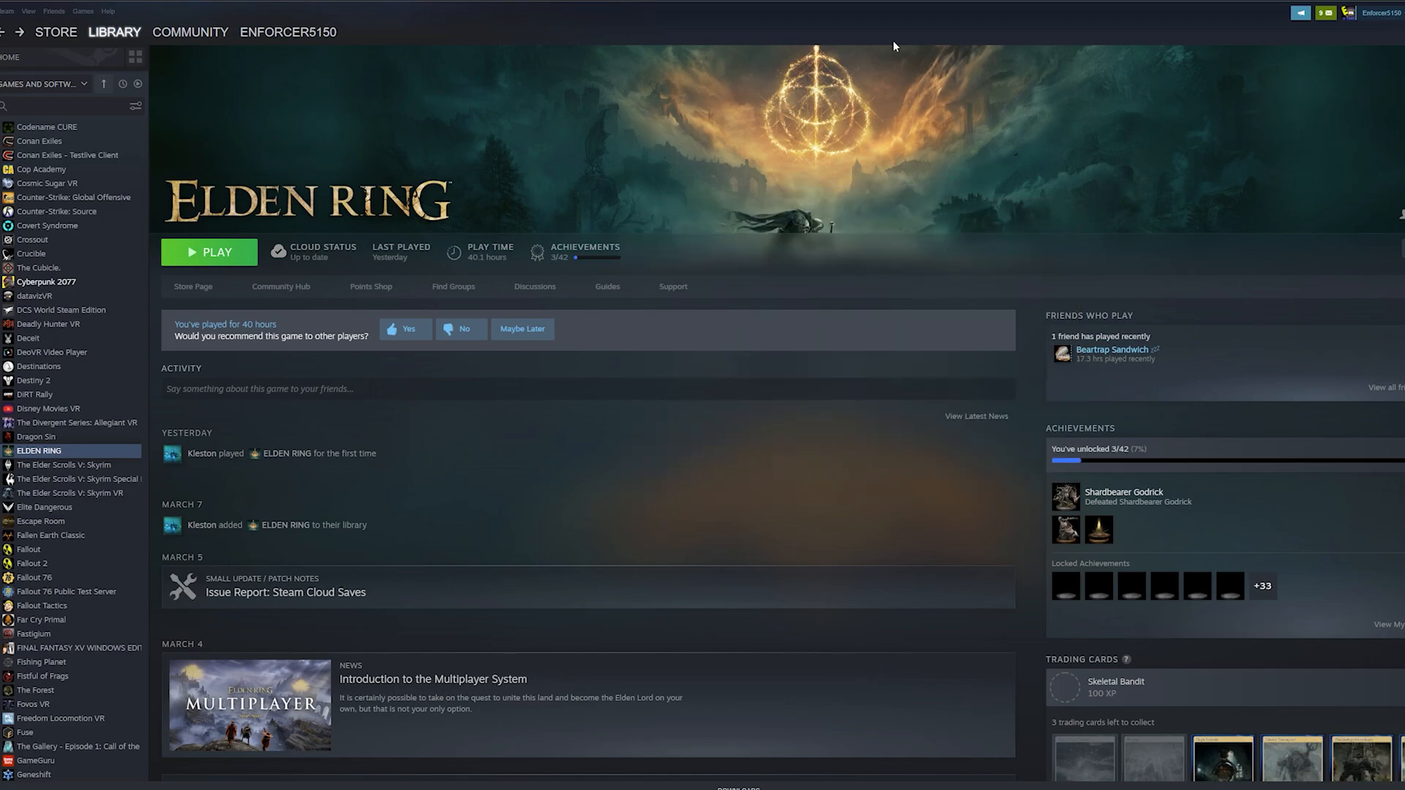
pyautogui.moveTo(910, 172)
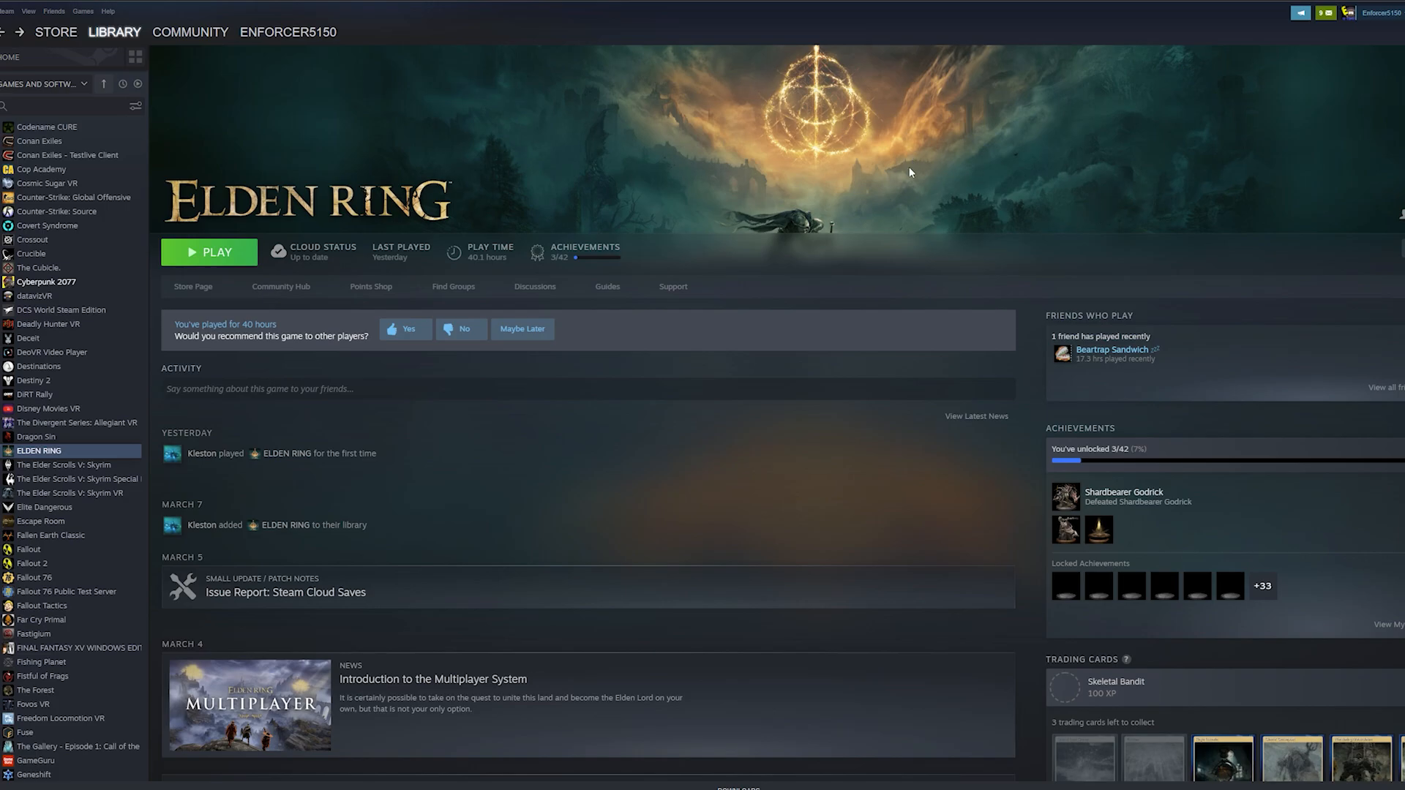
pyautogui.moveTo(913, 239)
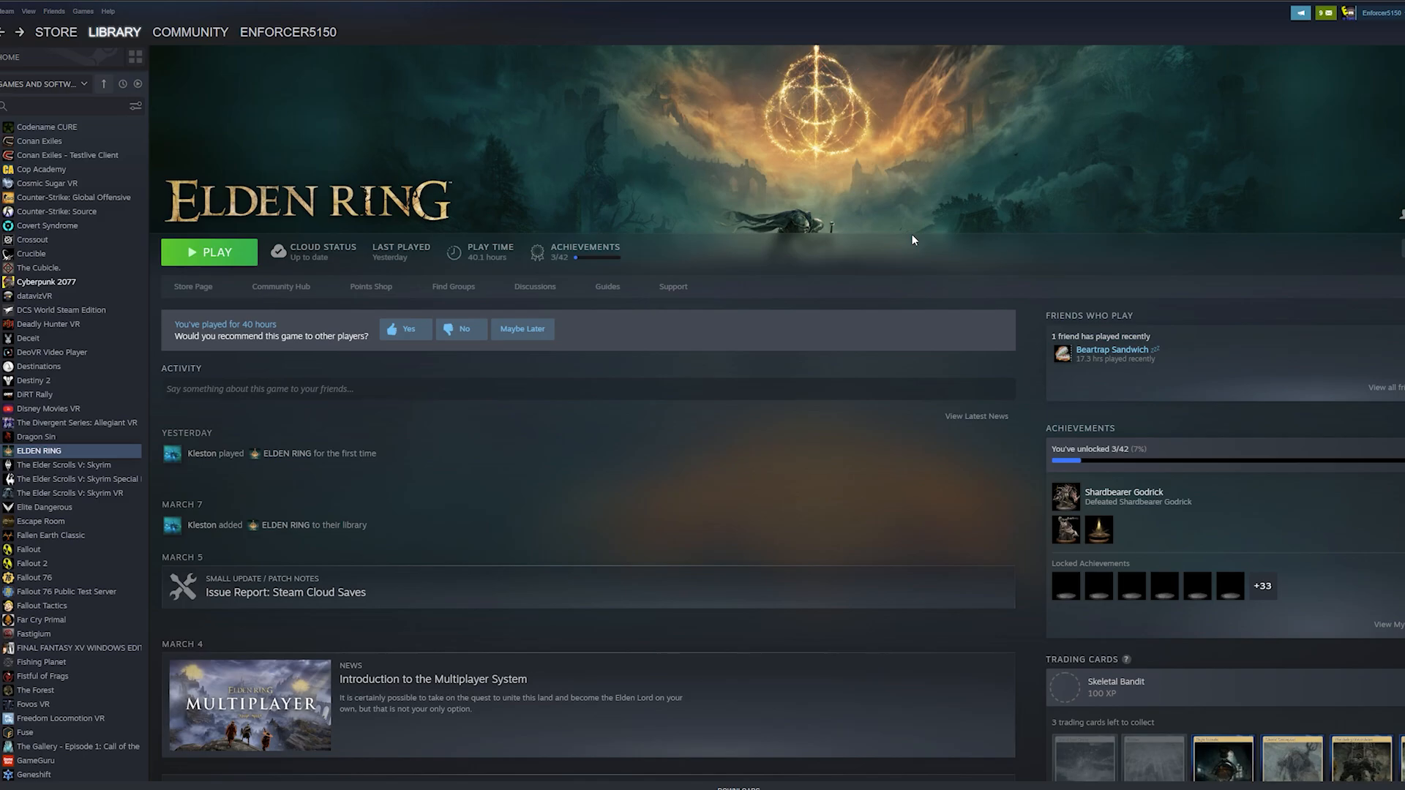
pyautogui.moveTo(904, 252)
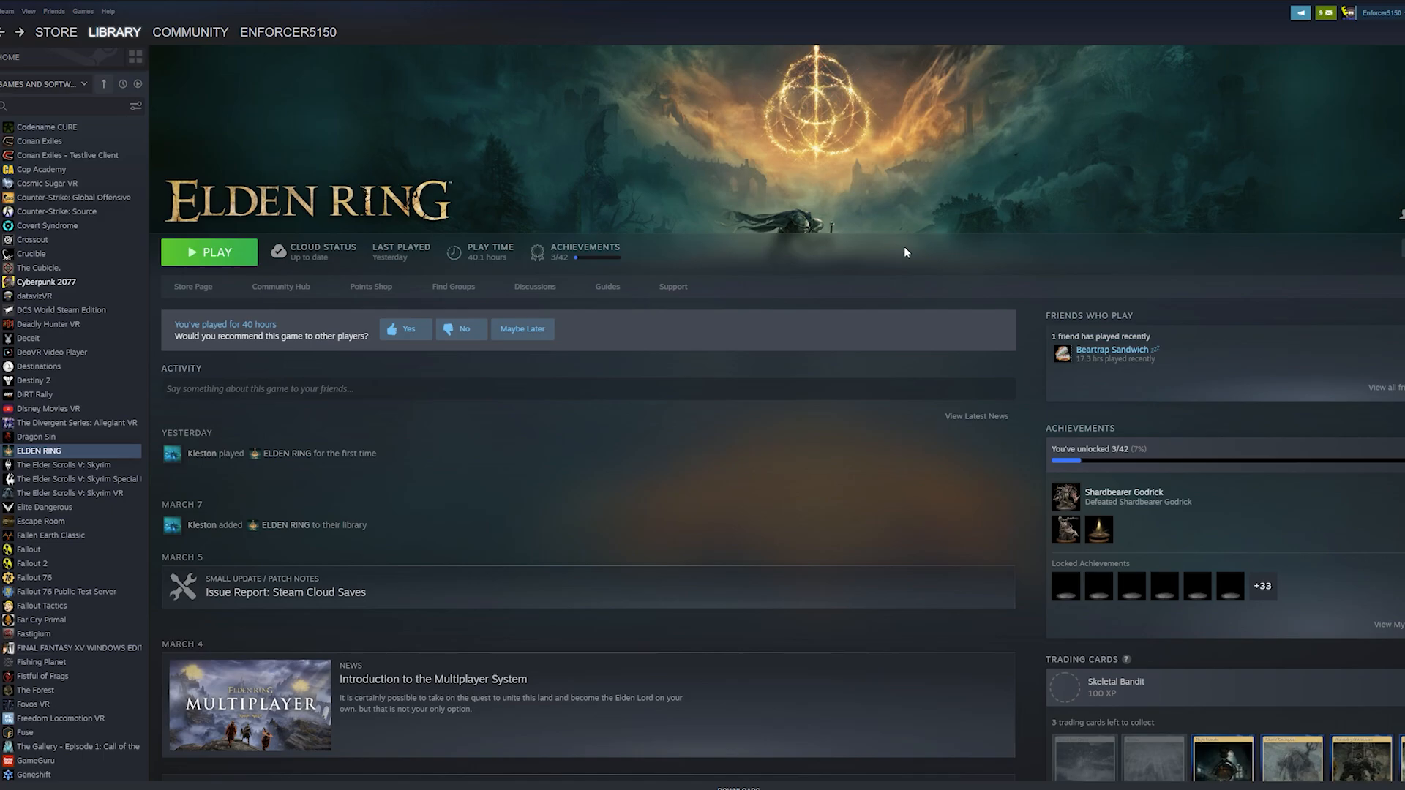
pyautogui.moveTo(905, 252)
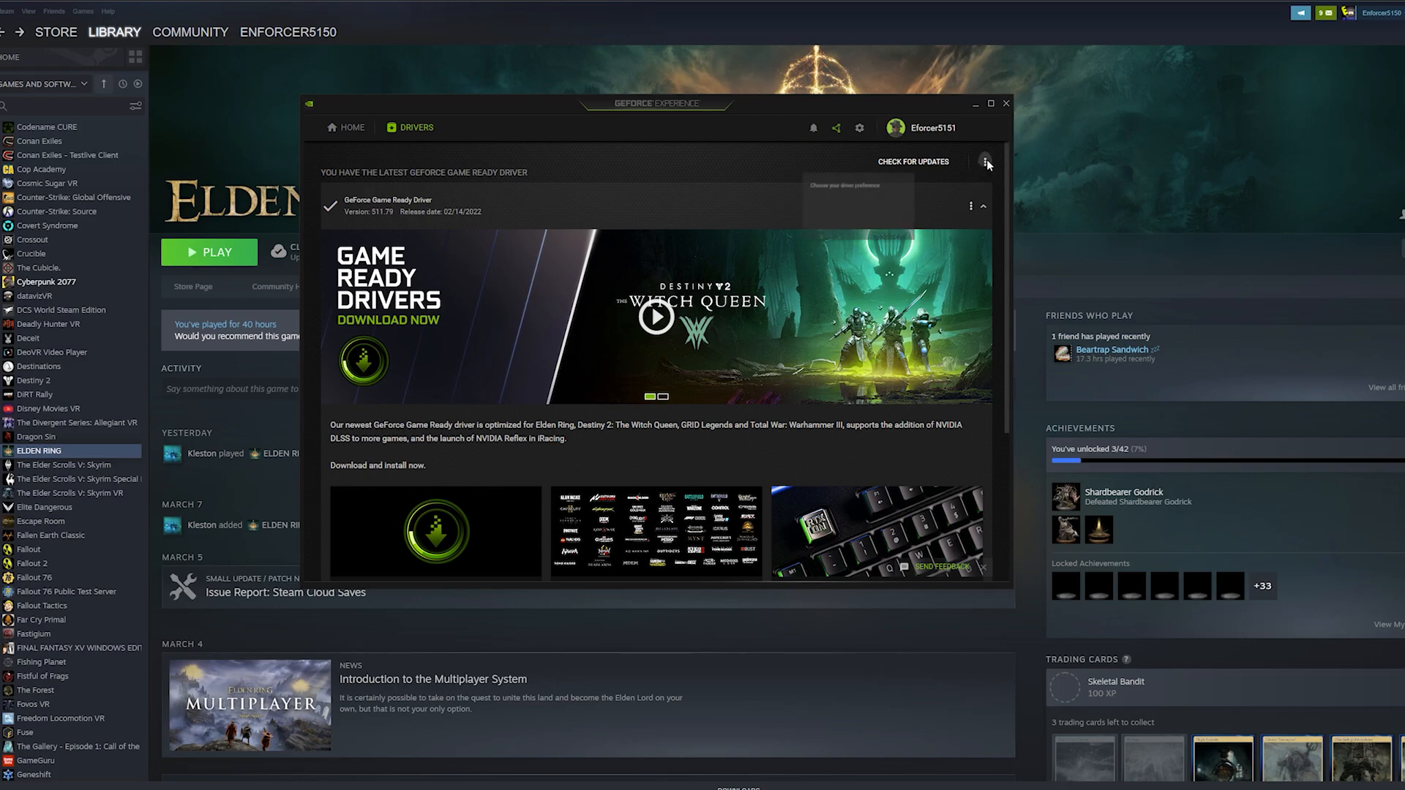
# - Switch the driver preference from Studio back to Game Ready Driver 511.79
pyautogui.click(986, 161)
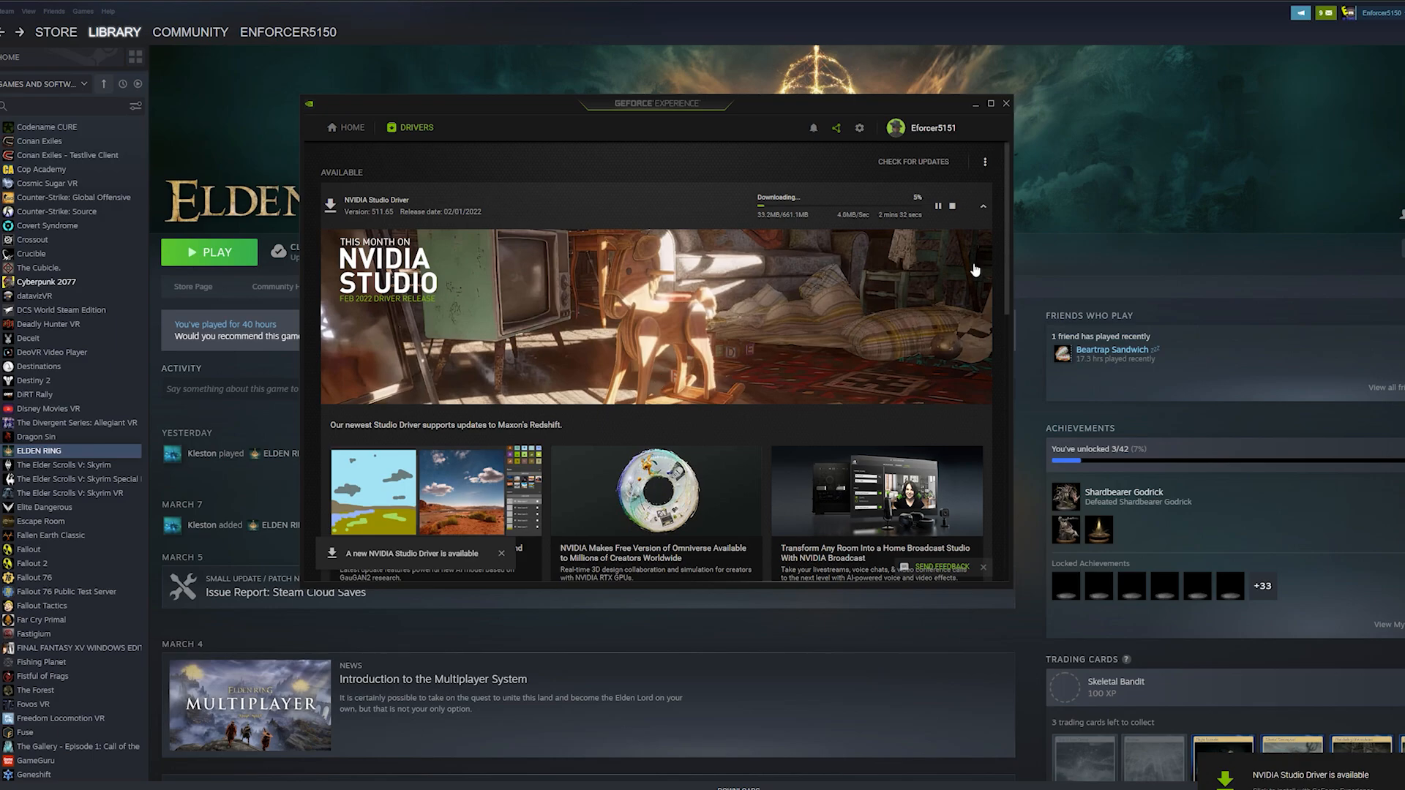
pyautogui.moveTo(979, 168)
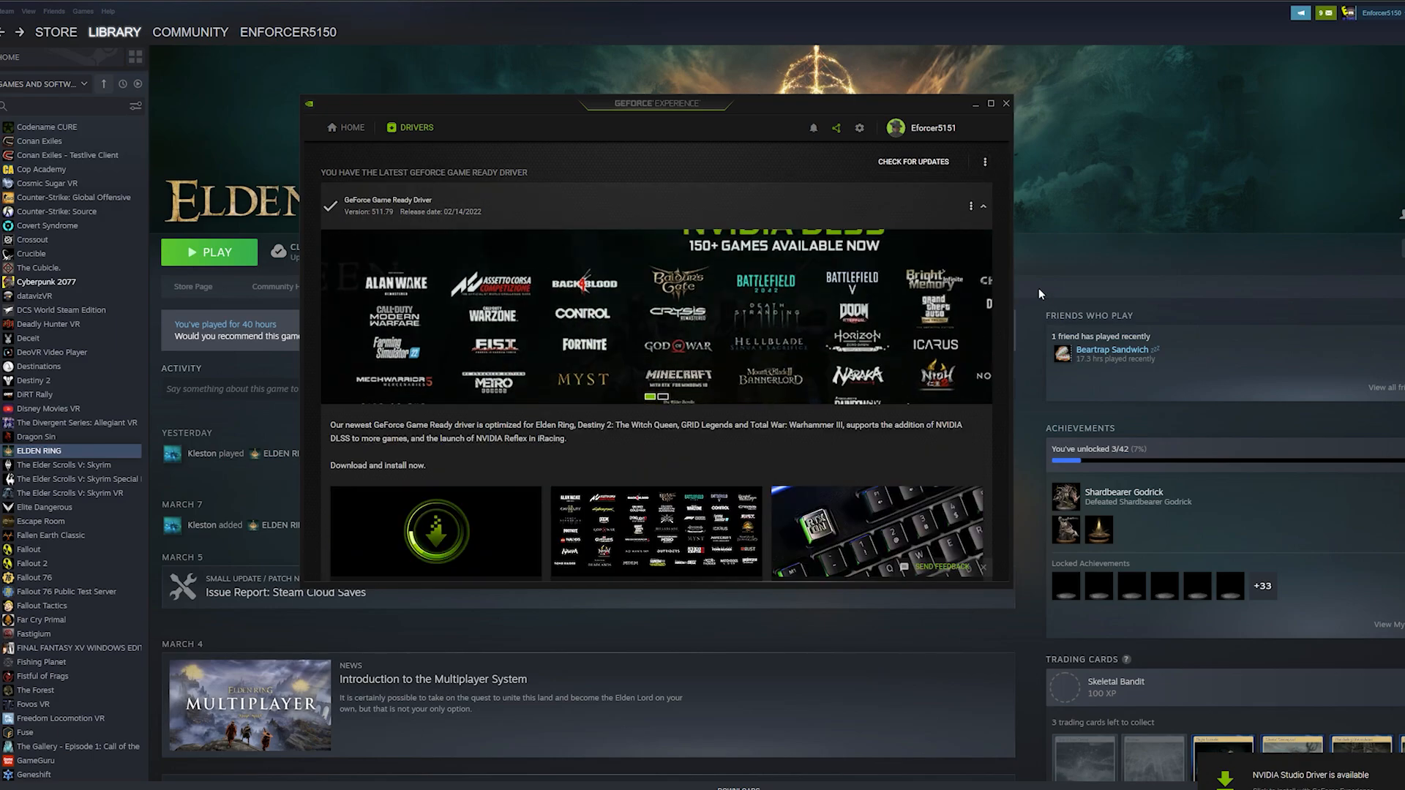
pyautogui.click(912, 162)
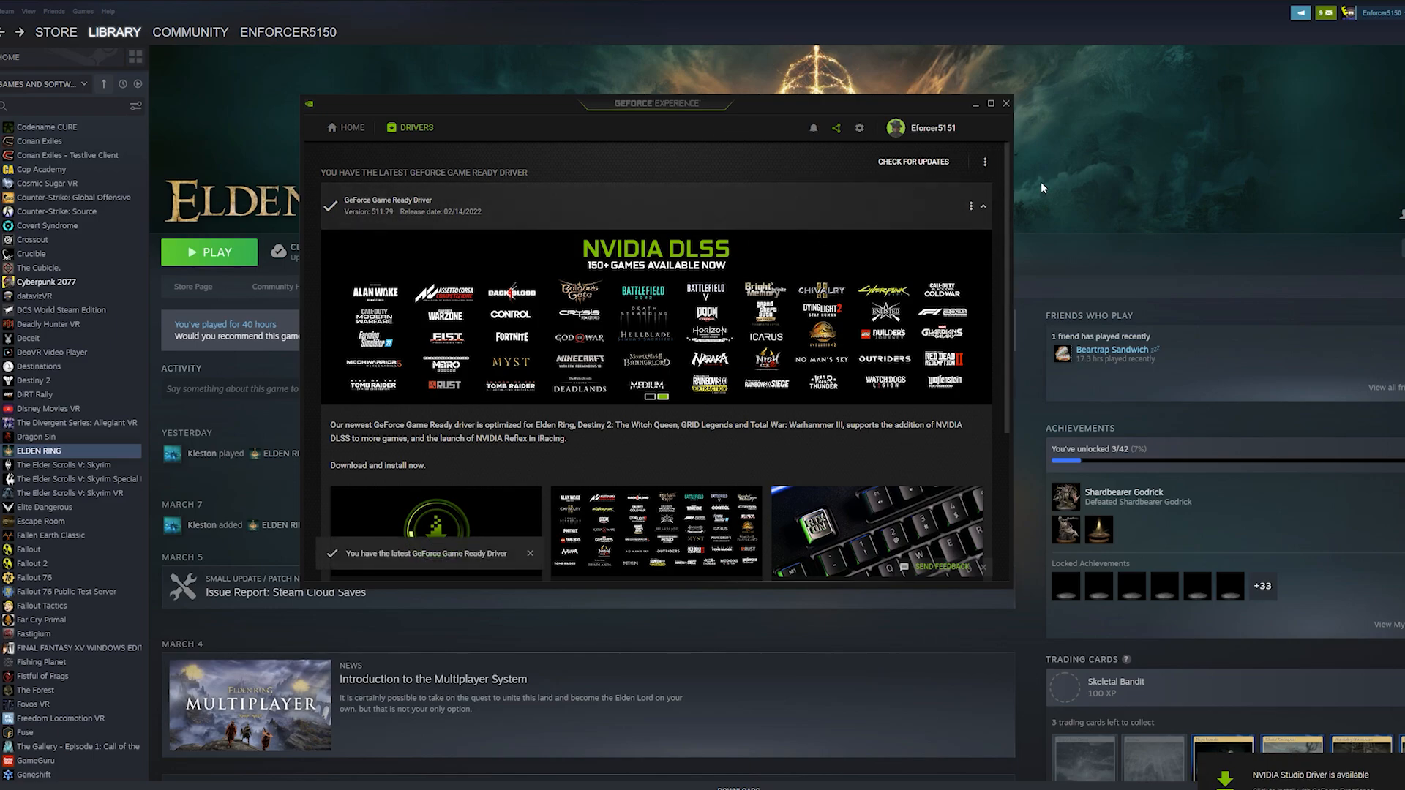
pyautogui.click(985, 162)
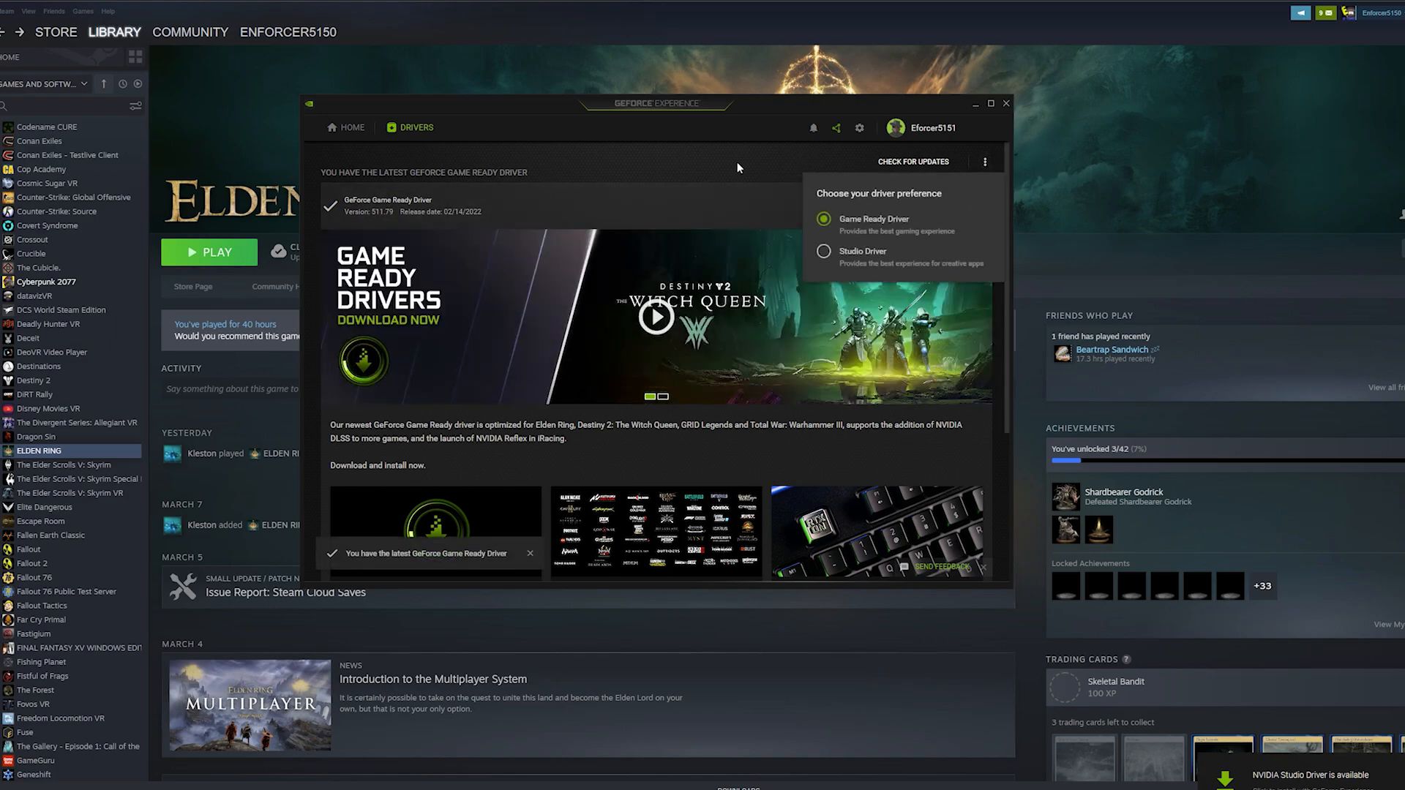
pyautogui.moveTo(710, 182)
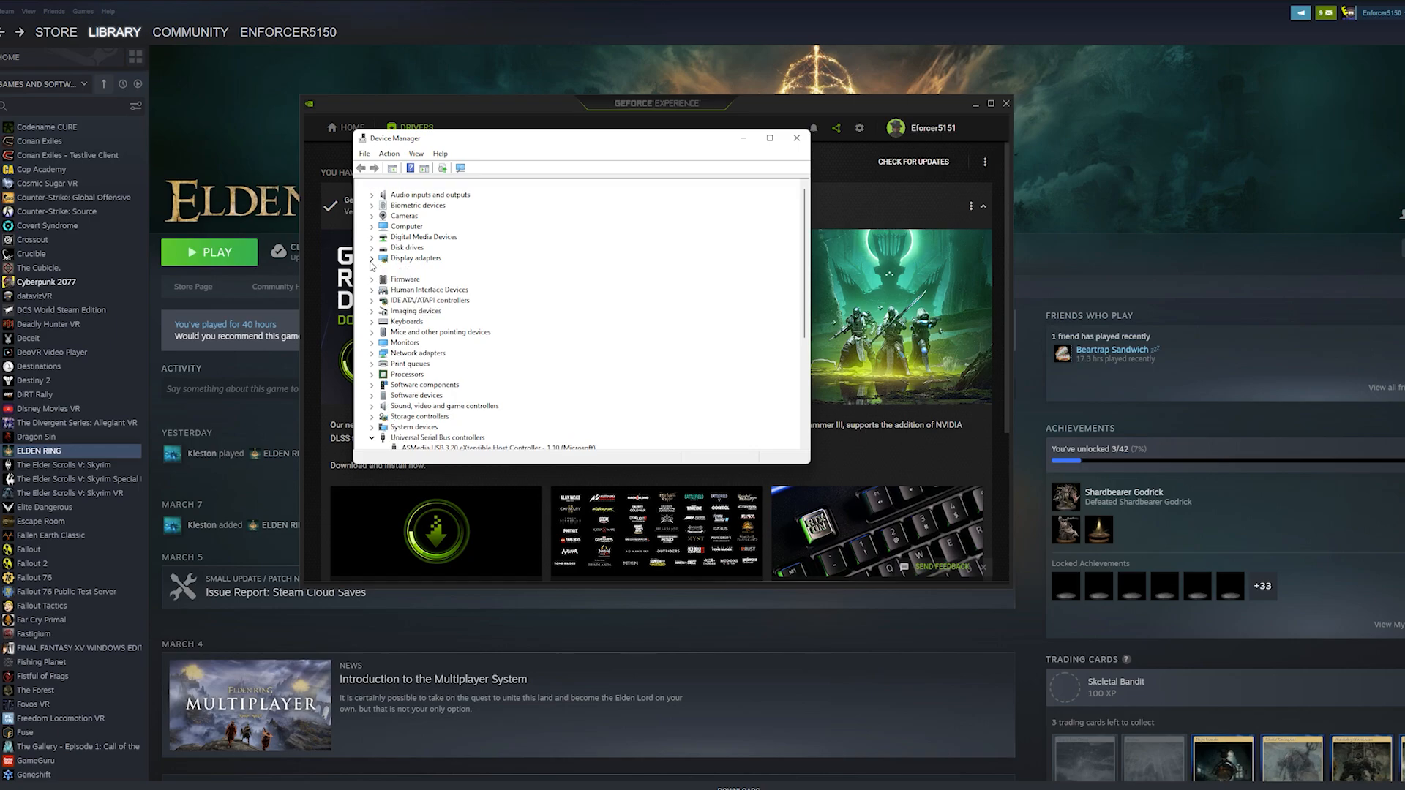
# - Expand Display adapters, inspect the RTX 2080 Ti entry, and close Device Manager
pyautogui.click(372, 258)
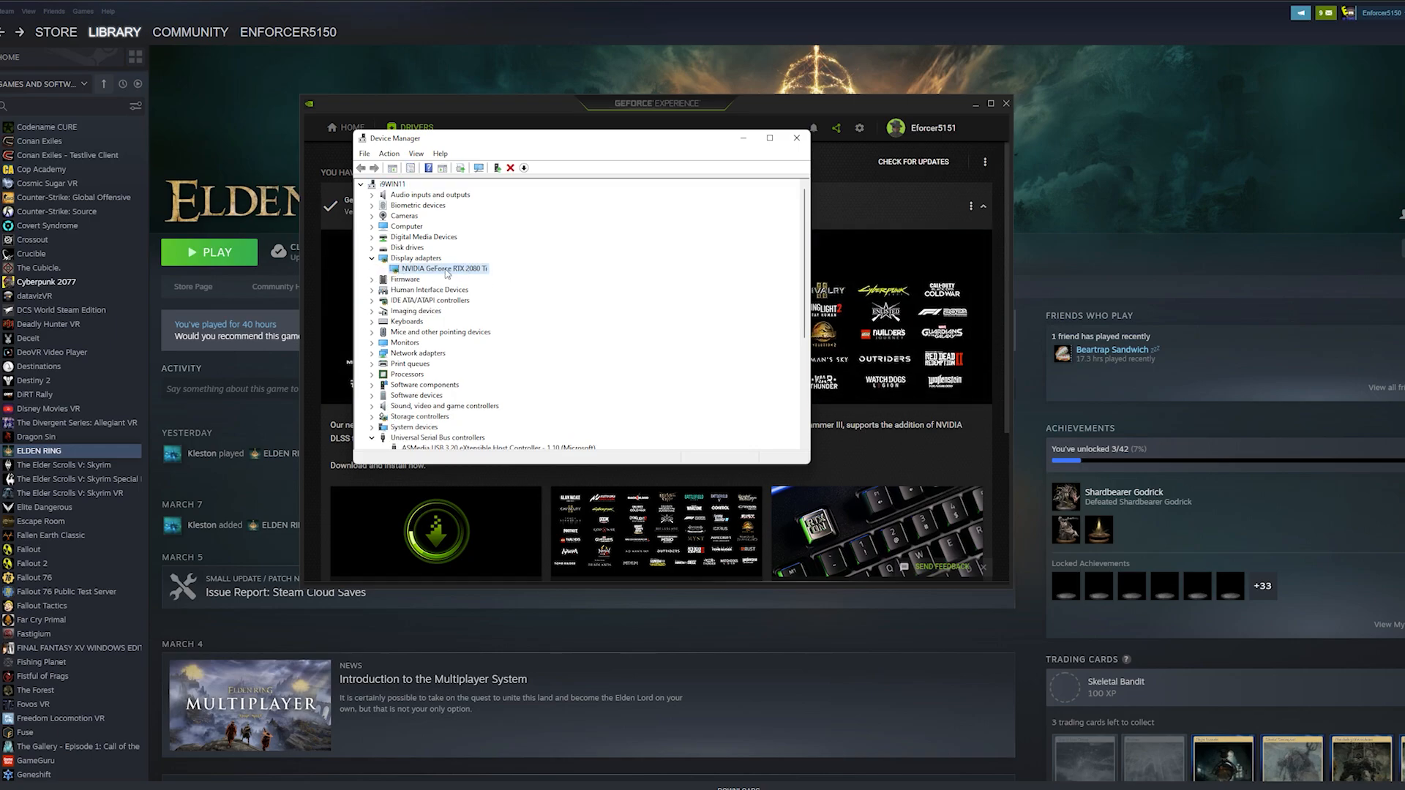
pyautogui.rightClick(442, 269)
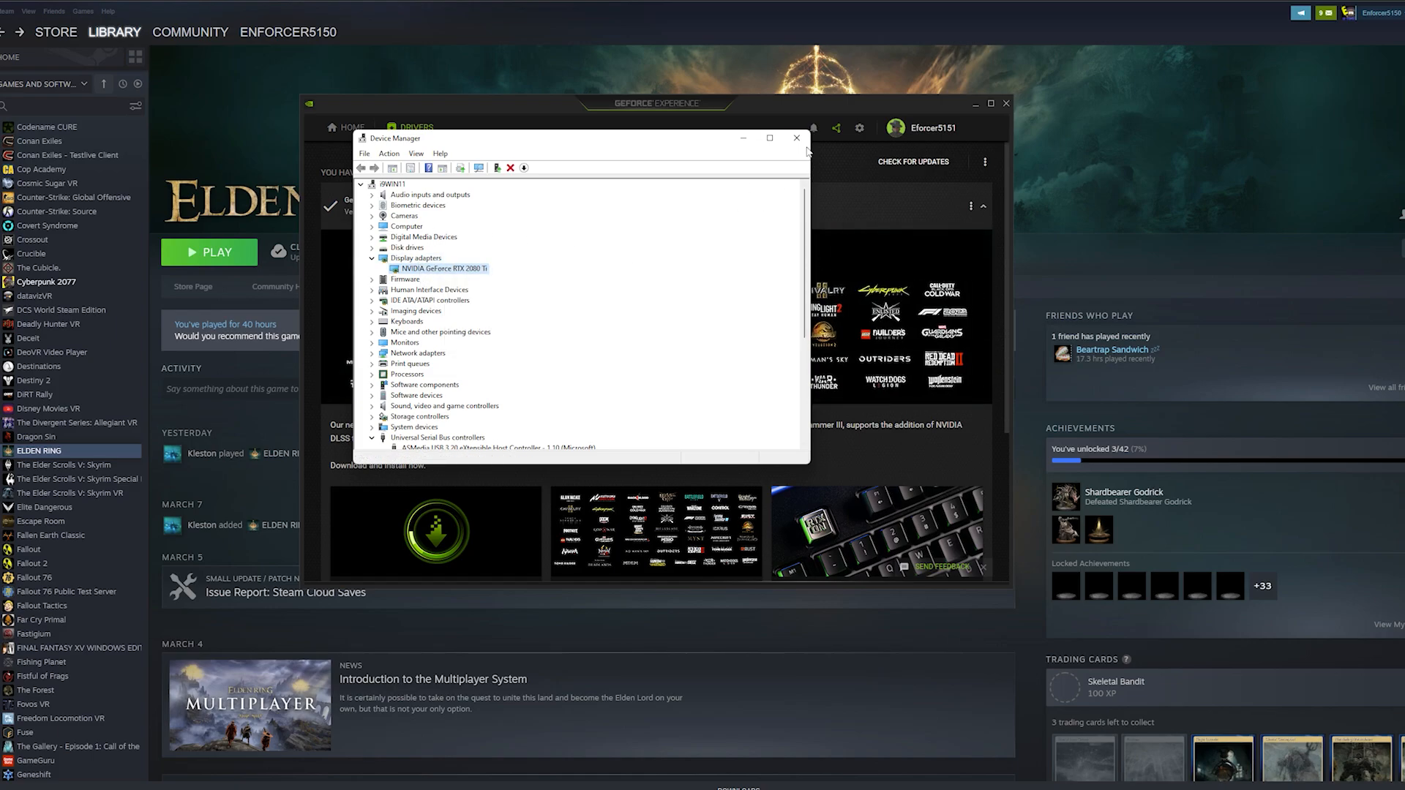
pyautogui.click(795, 138)
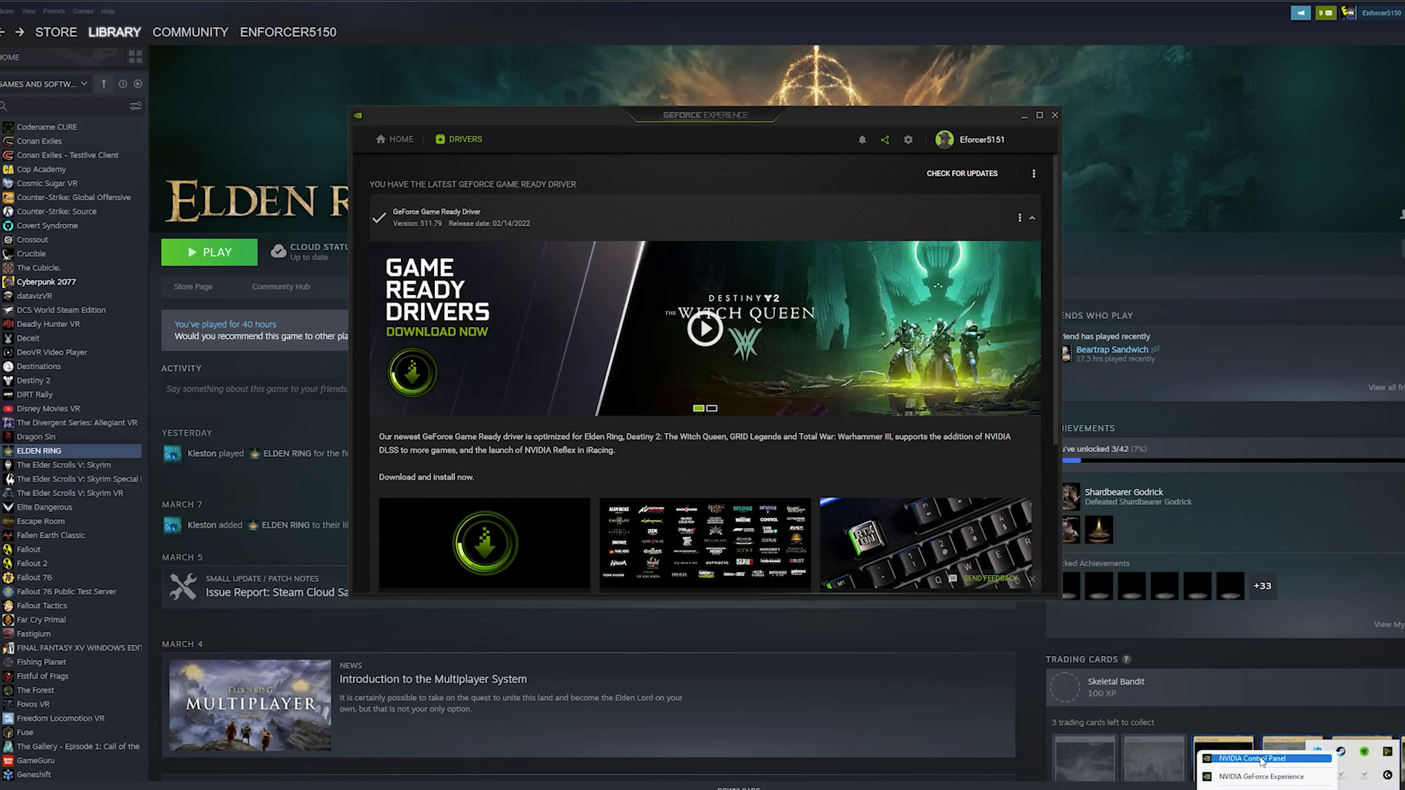
# - Set eldenring.exe's OpenGL rendering GPU to NVIDIA GeForce RTX 2080 Ti in Manage 3D Settings
pyautogui.click(1261, 758)
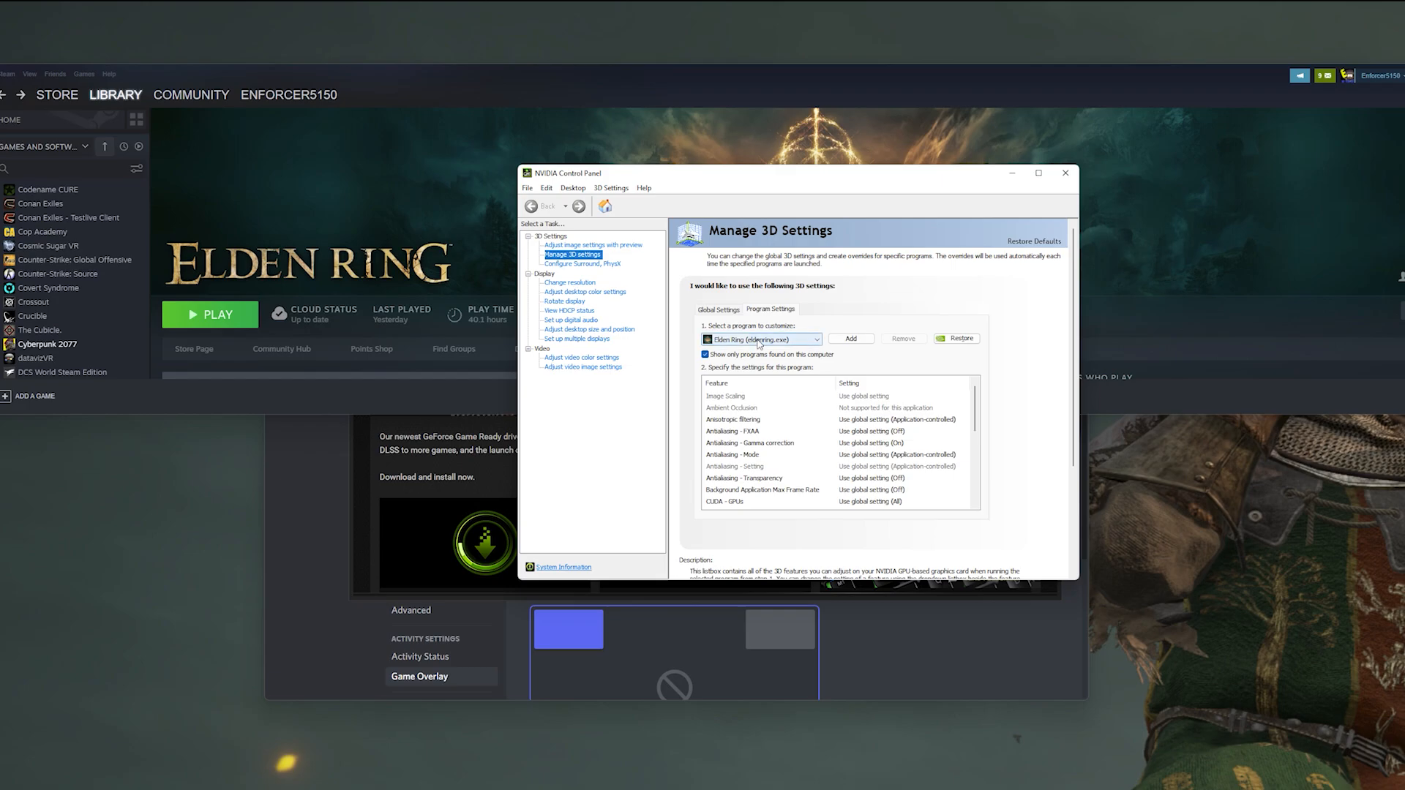
pyautogui.click(733, 419)
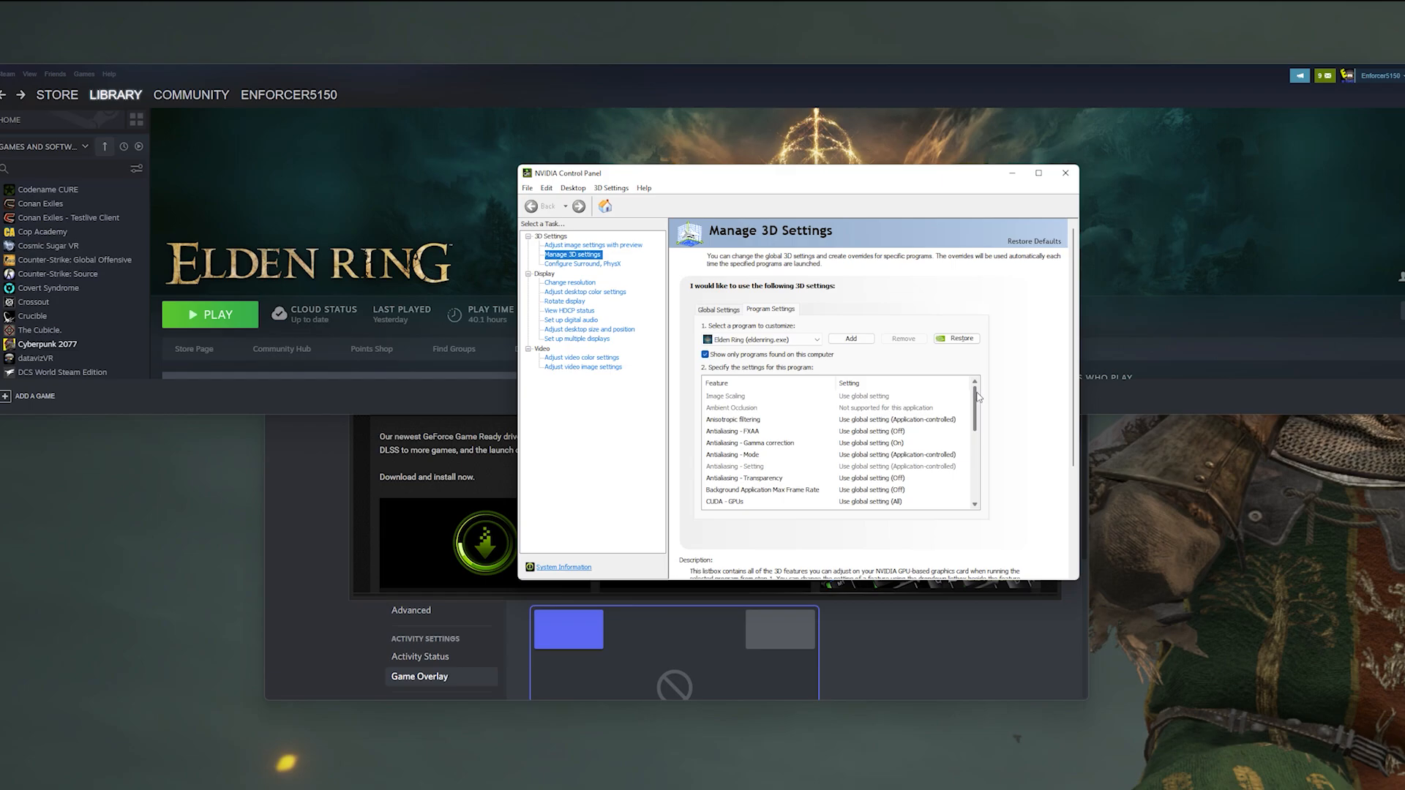
pyautogui.click(751, 443)
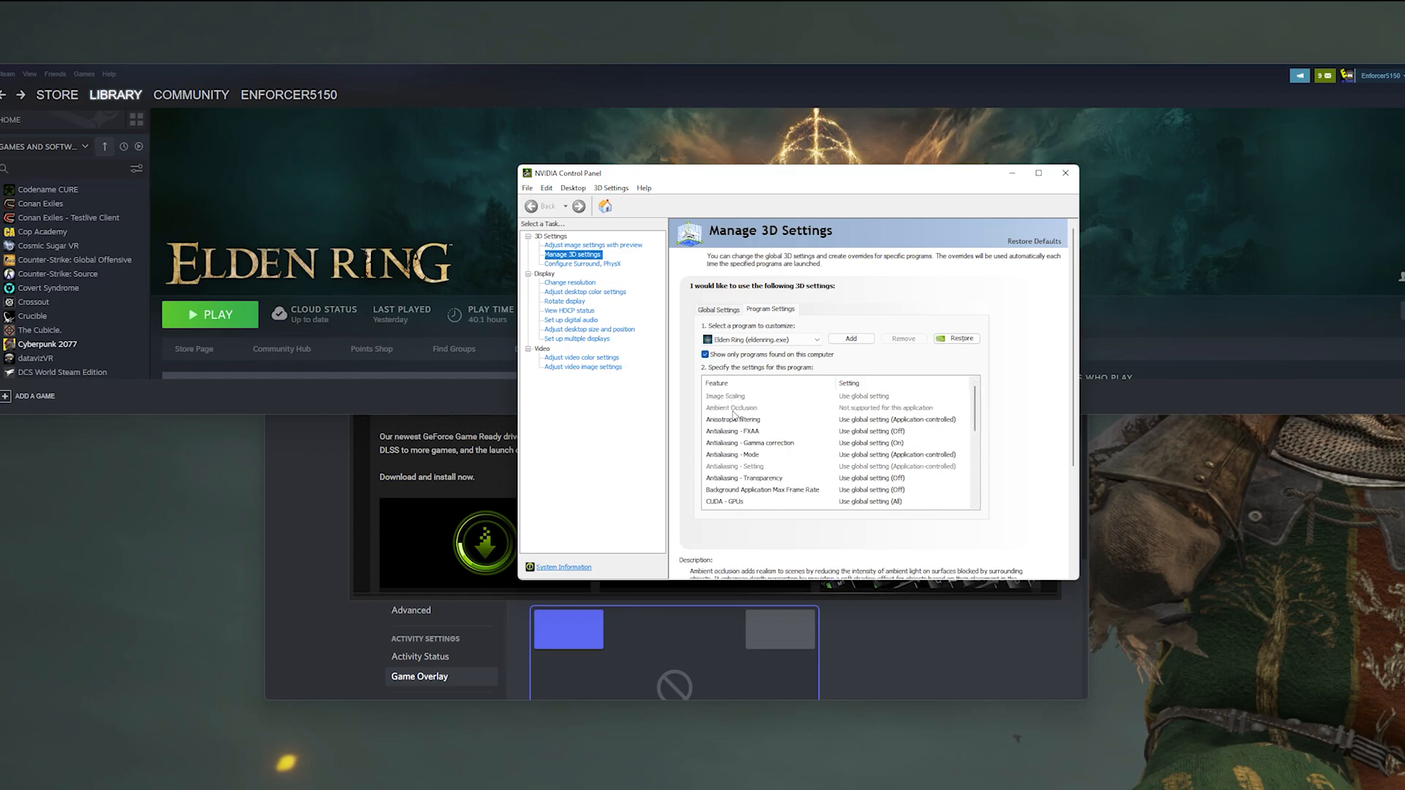
pyautogui.scroll(-3)
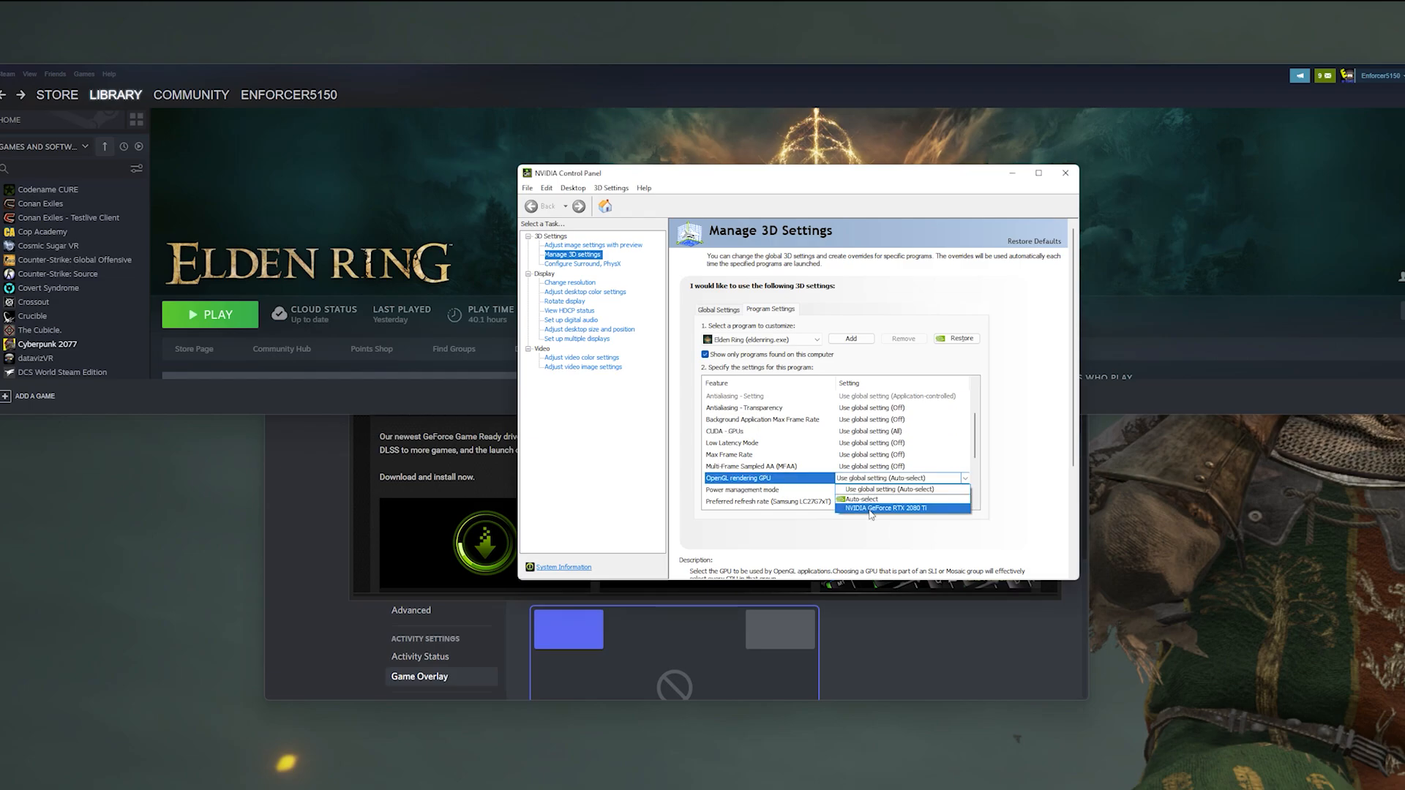
pyautogui.moveTo(867, 511)
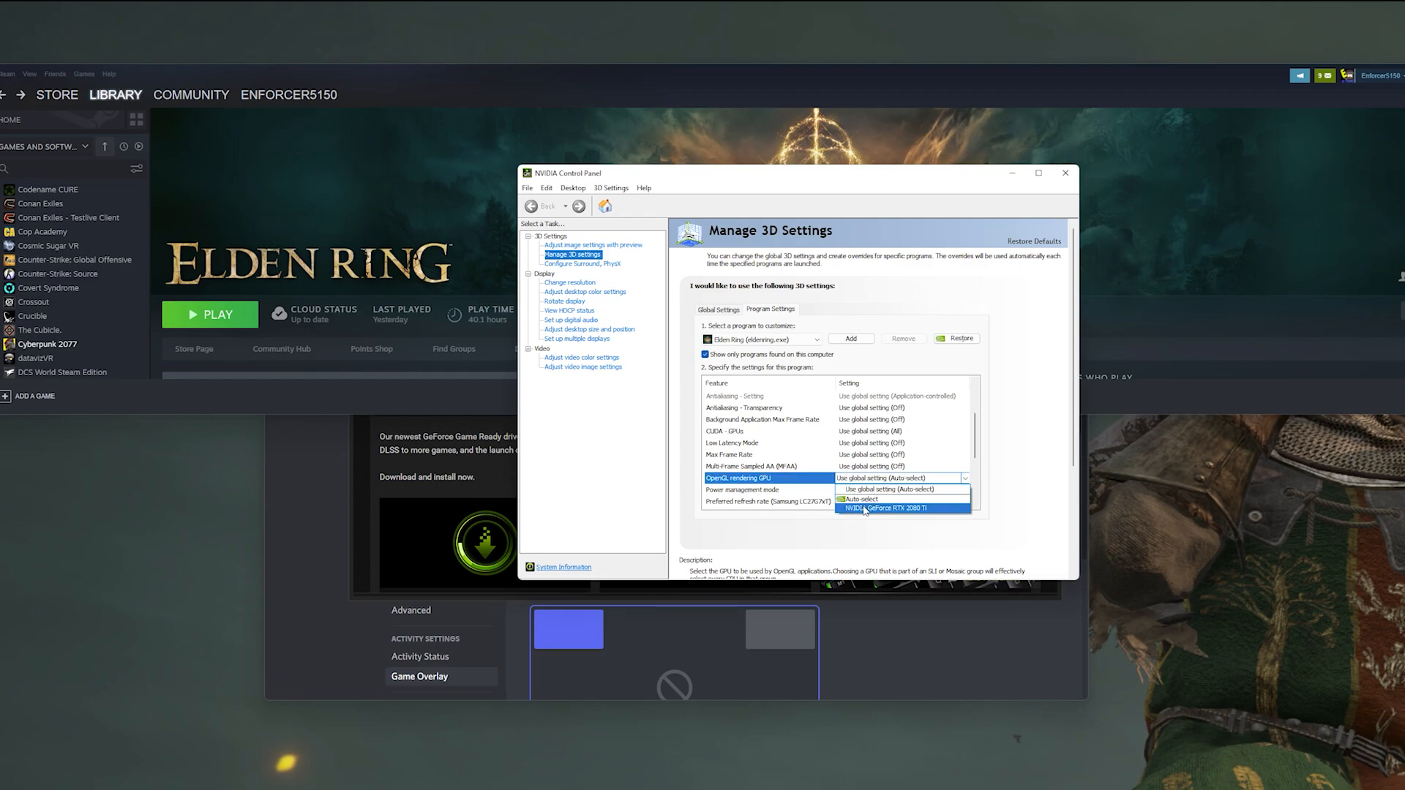
pyautogui.click(894, 499)
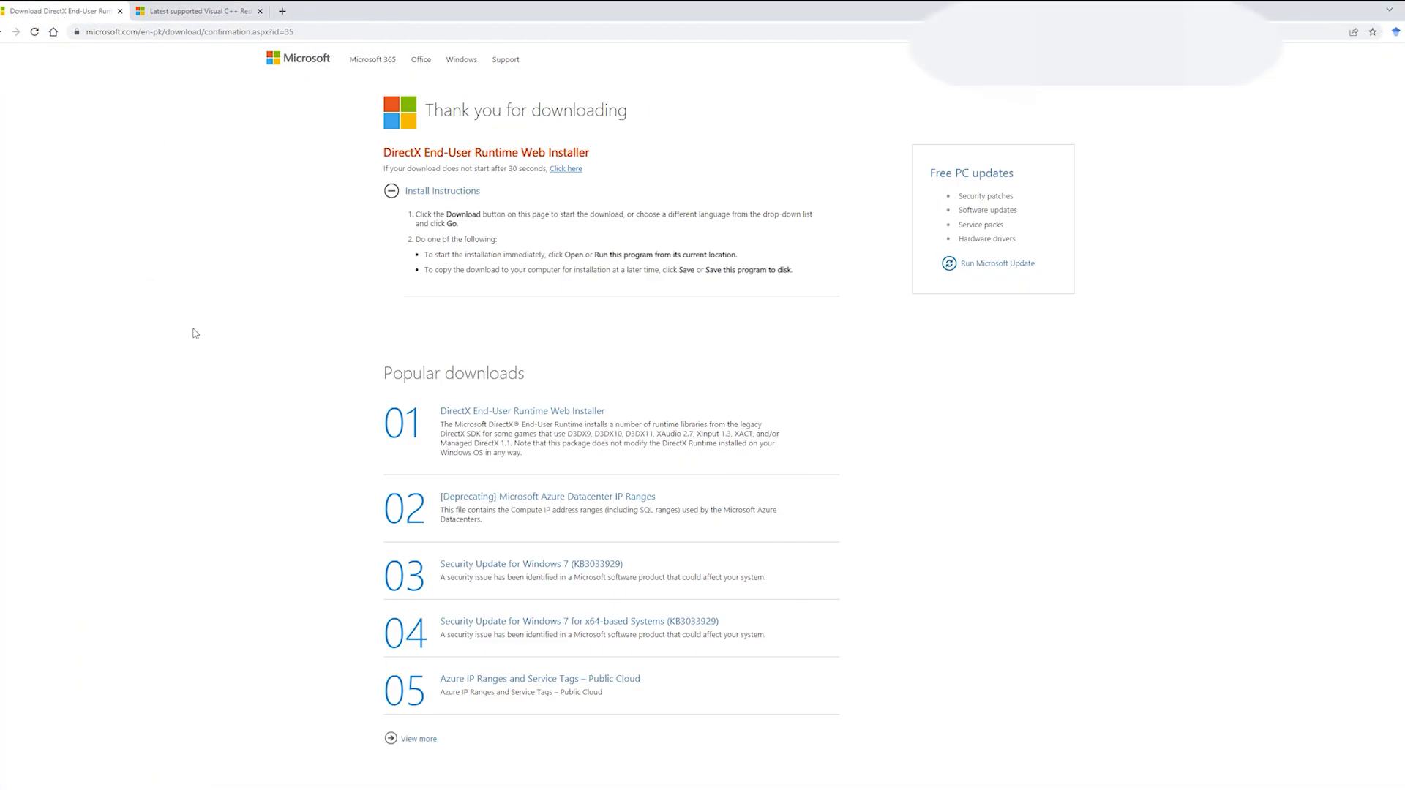
pyautogui.moveTo(747, 424)
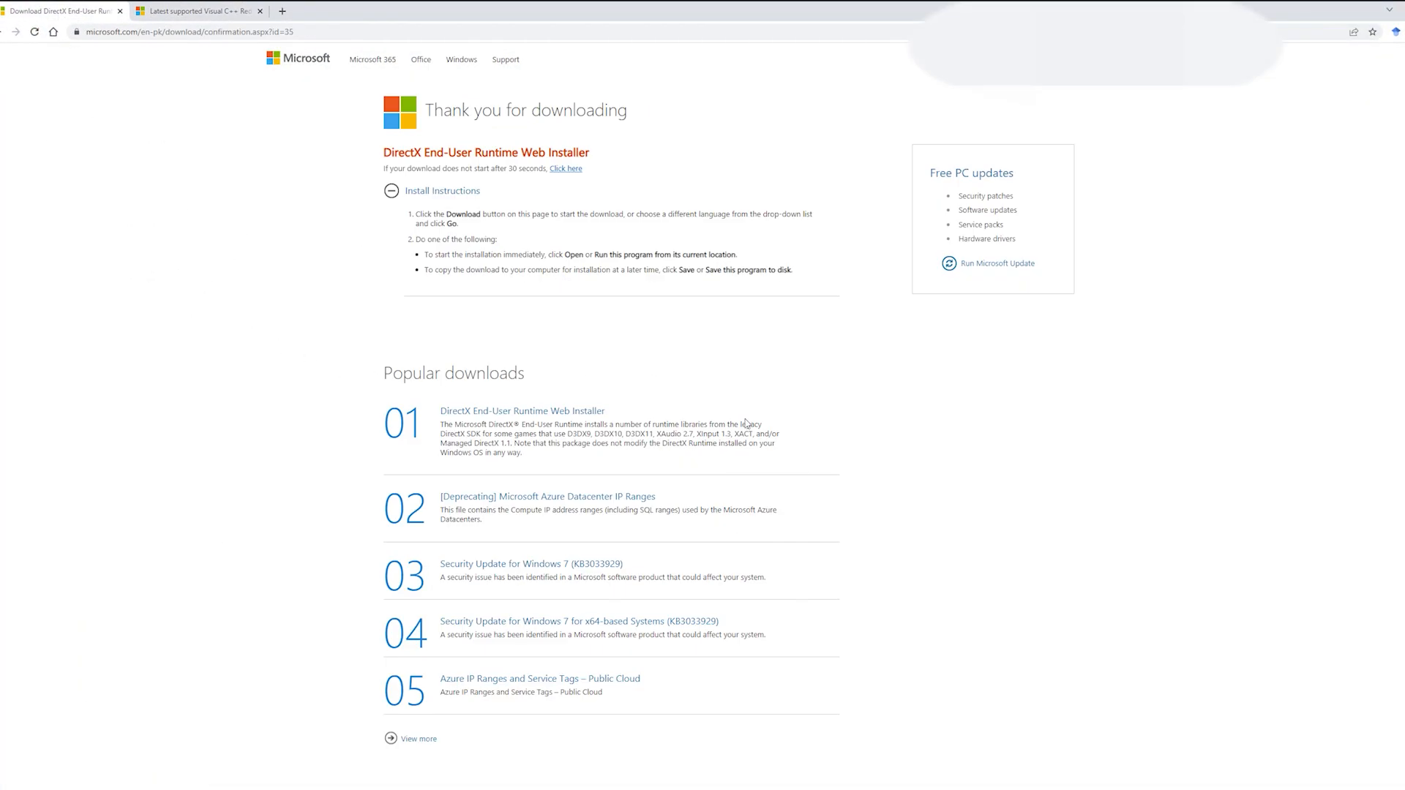
pyautogui.moveTo(937, 455)
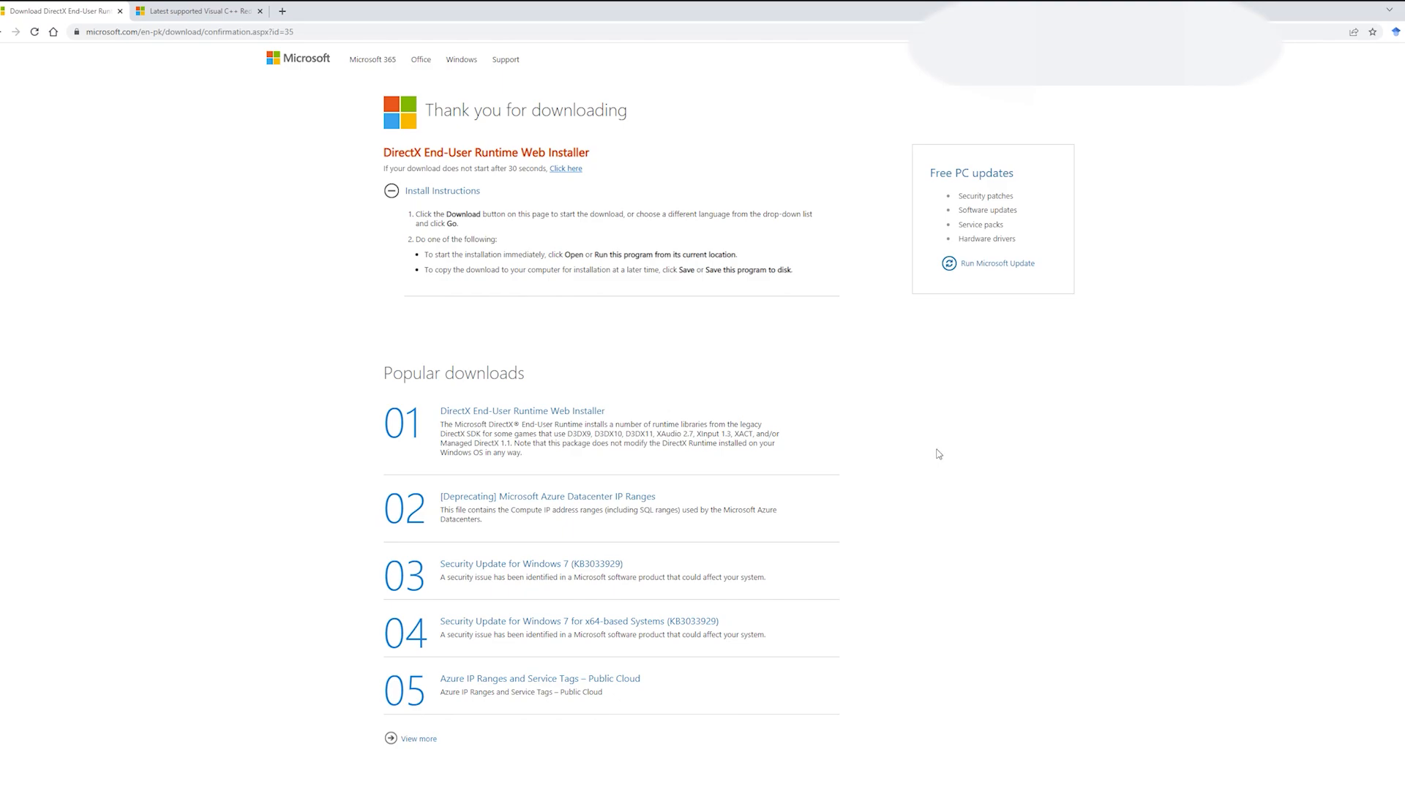
pyautogui.moveTo(913, 458)
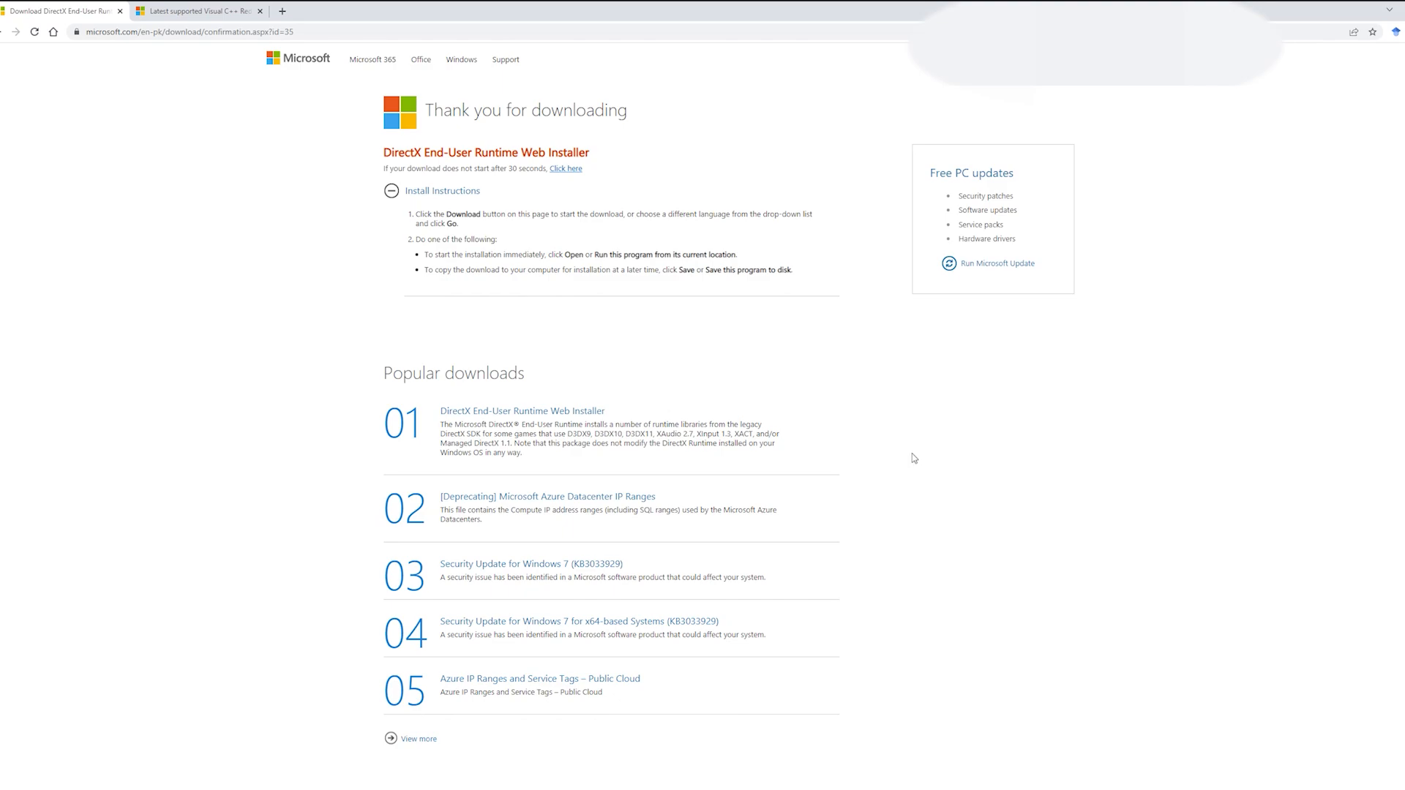
pyautogui.moveTo(1076, 399)
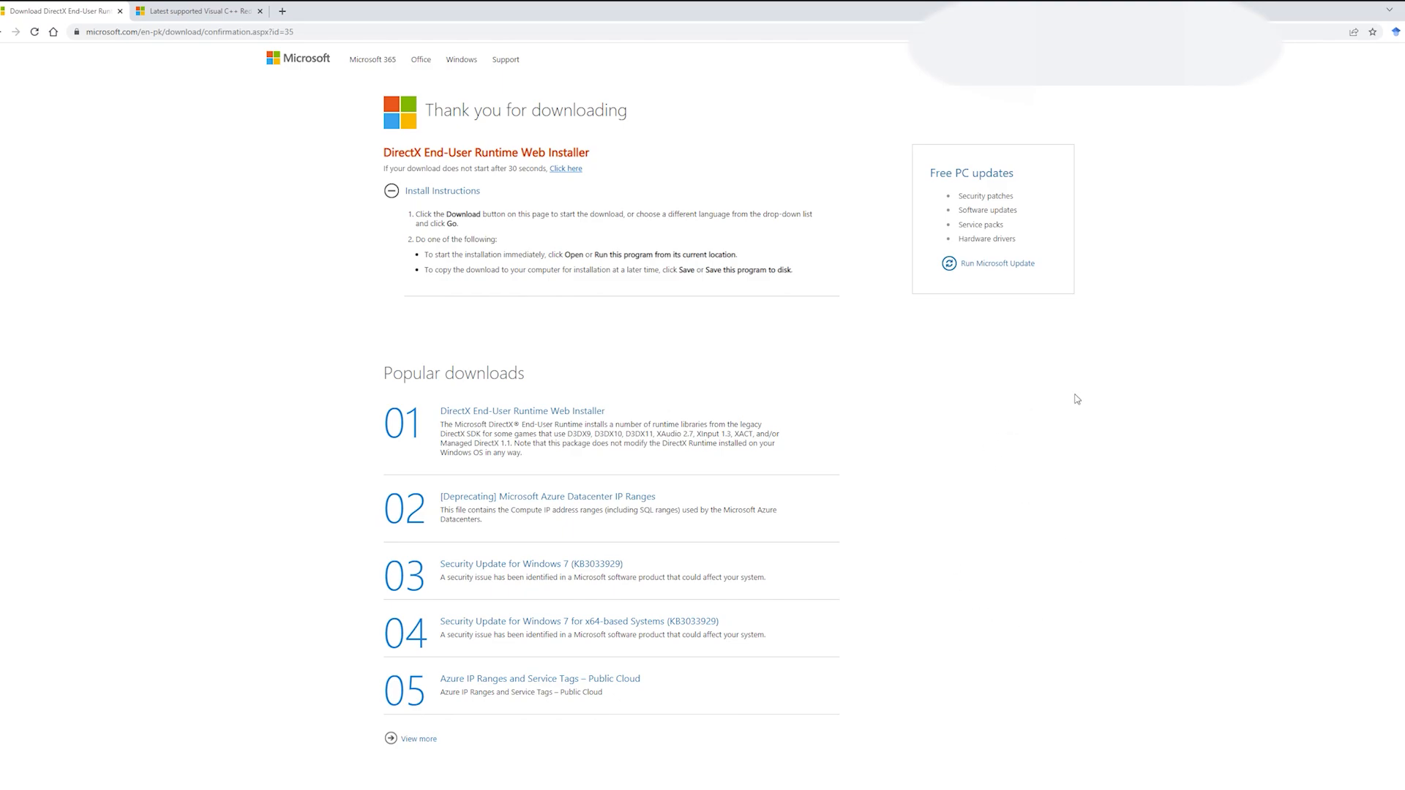
pyautogui.moveTo(243, 457)
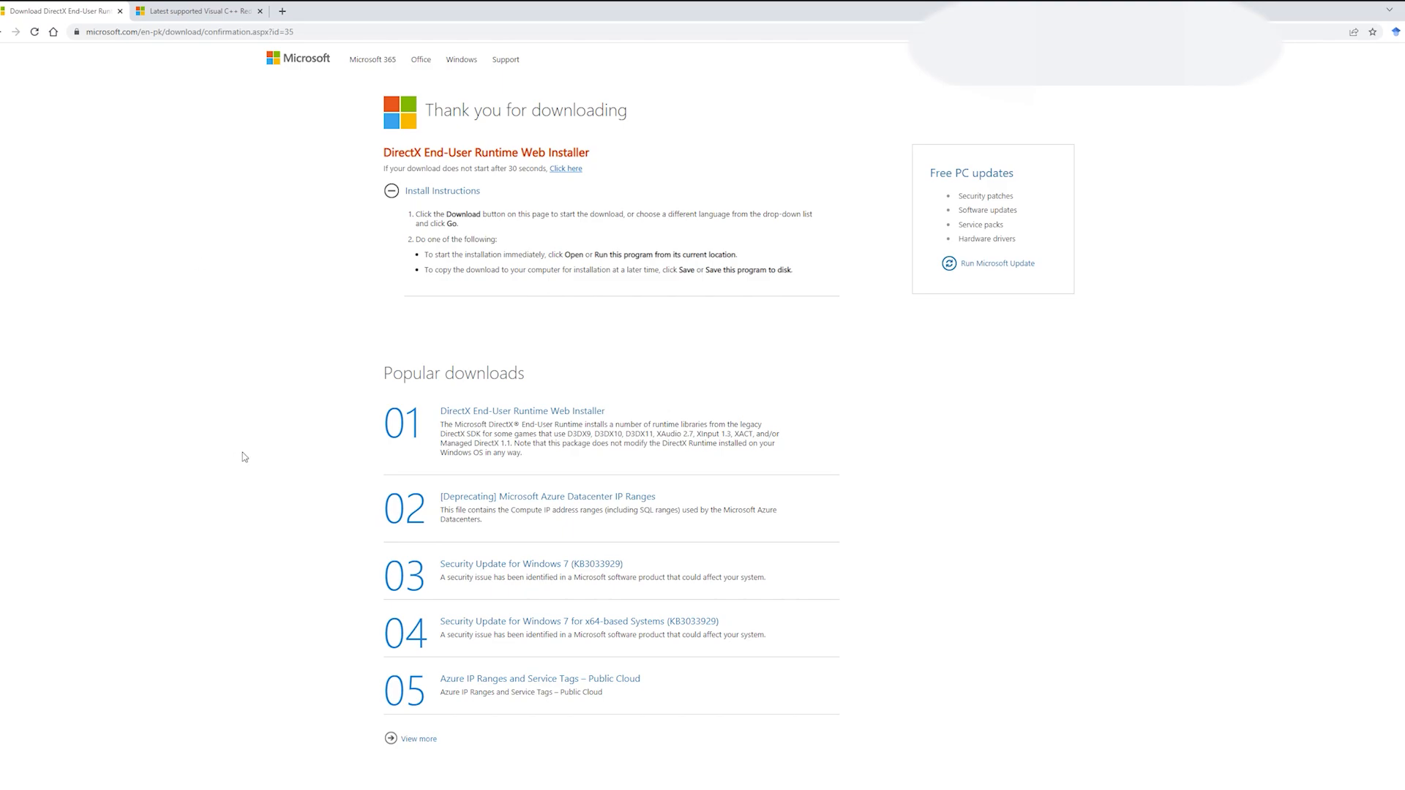
pyautogui.moveTo(1002, 384)
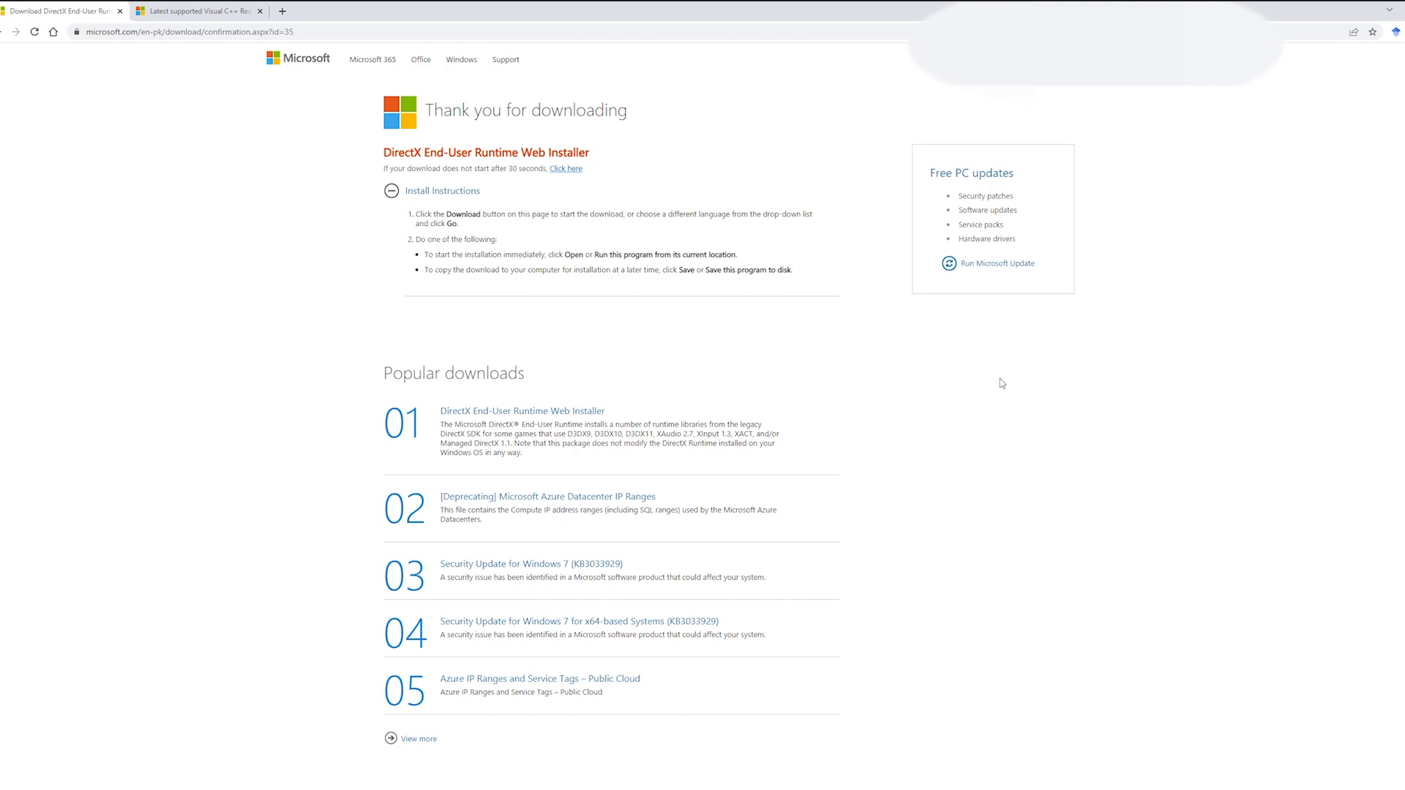
pyautogui.moveTo(316, 212)
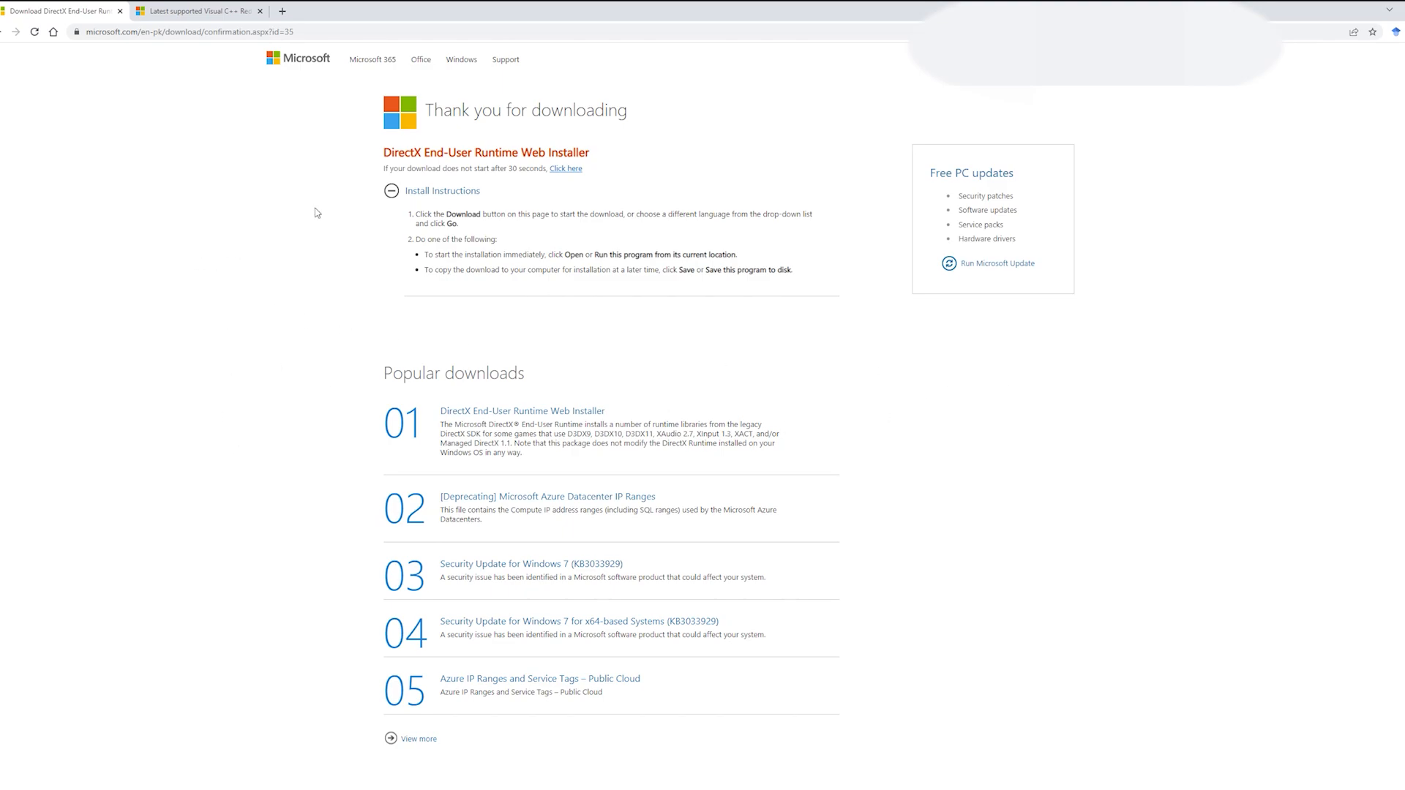
pyautogui.moveTo(212, 287)
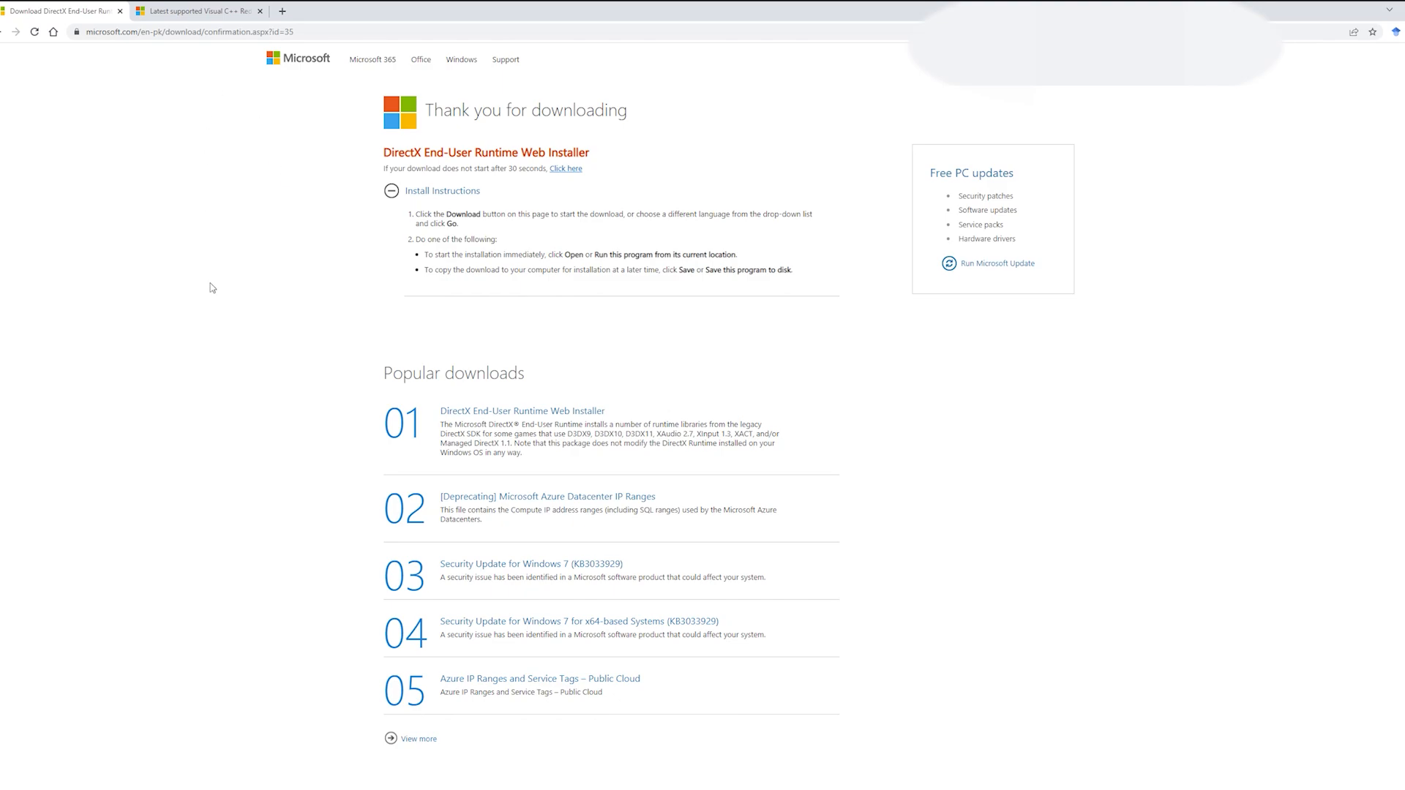
pyautogui.moveTo(568, 231)
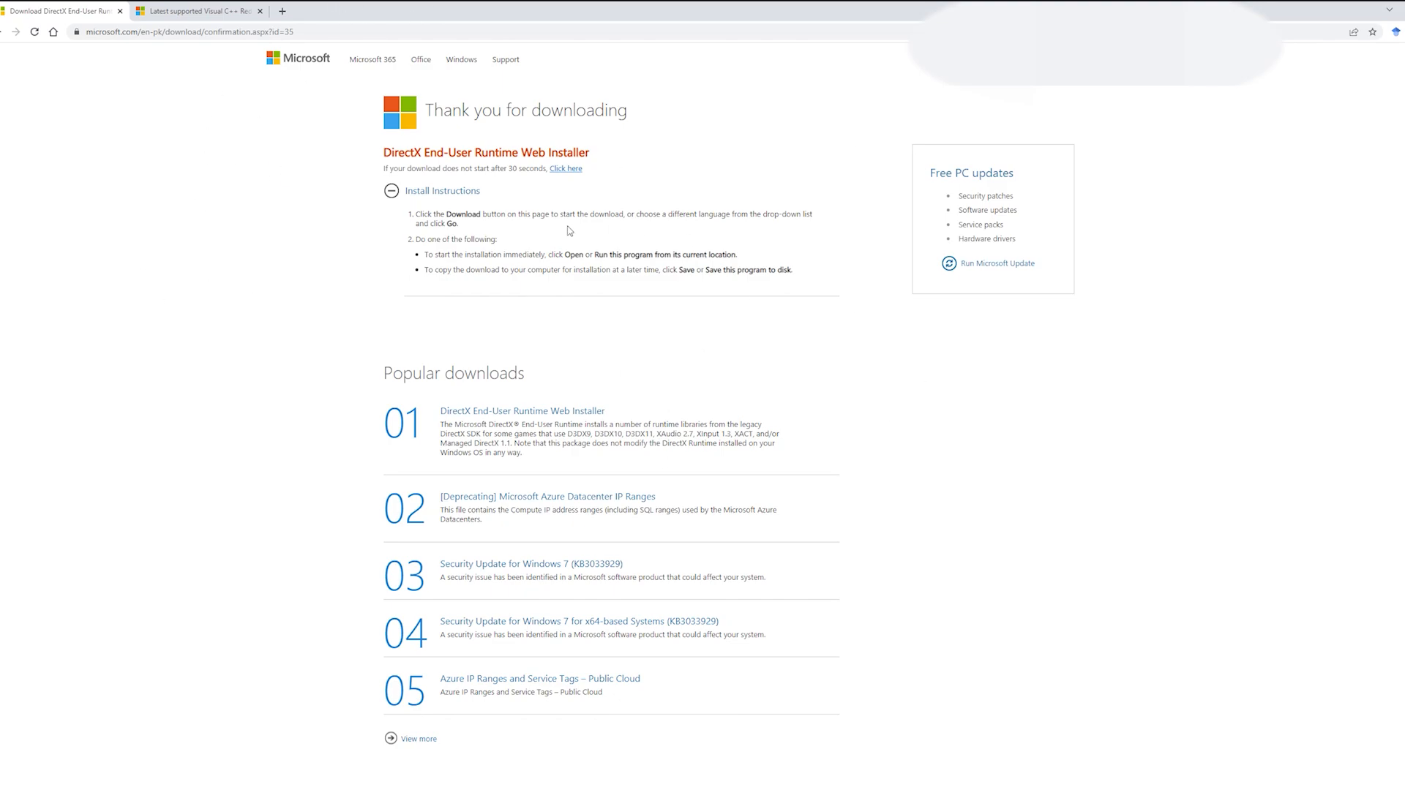
# - Switch to the browser tab with the Visual C++ Redistributable downloads article
pyautogui.click(199, 9)
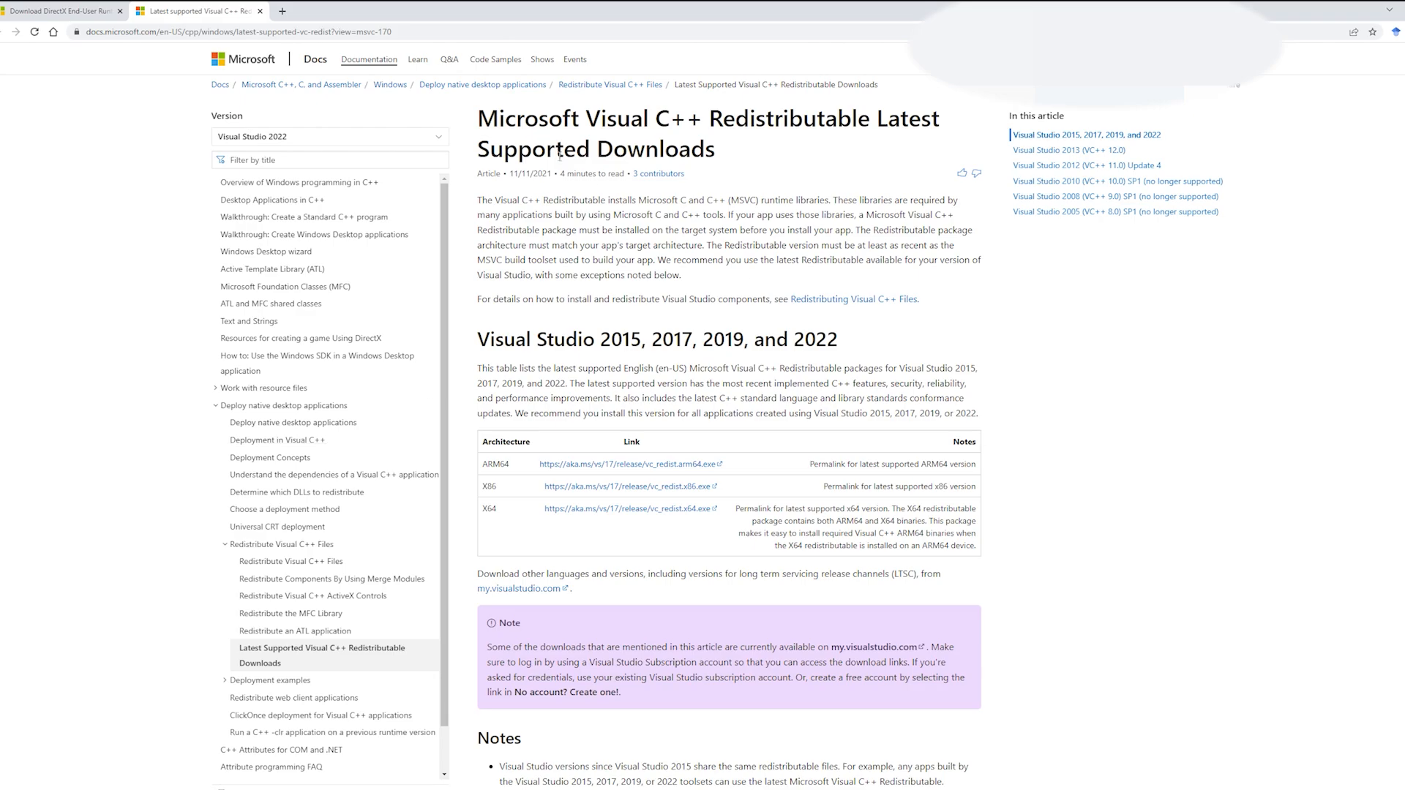
pyautogui.doubleClick(587, 119)
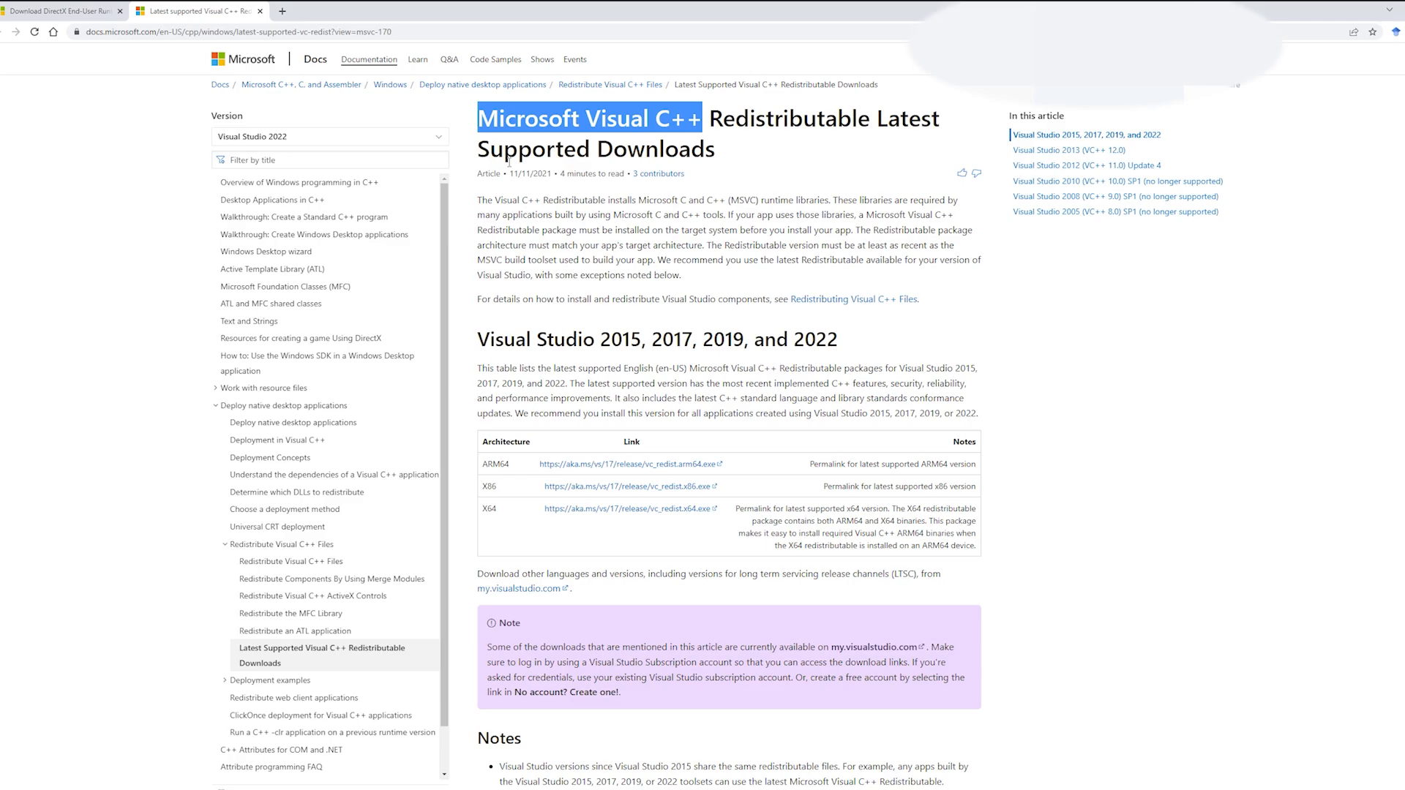
pyautogui.click(172, 338)
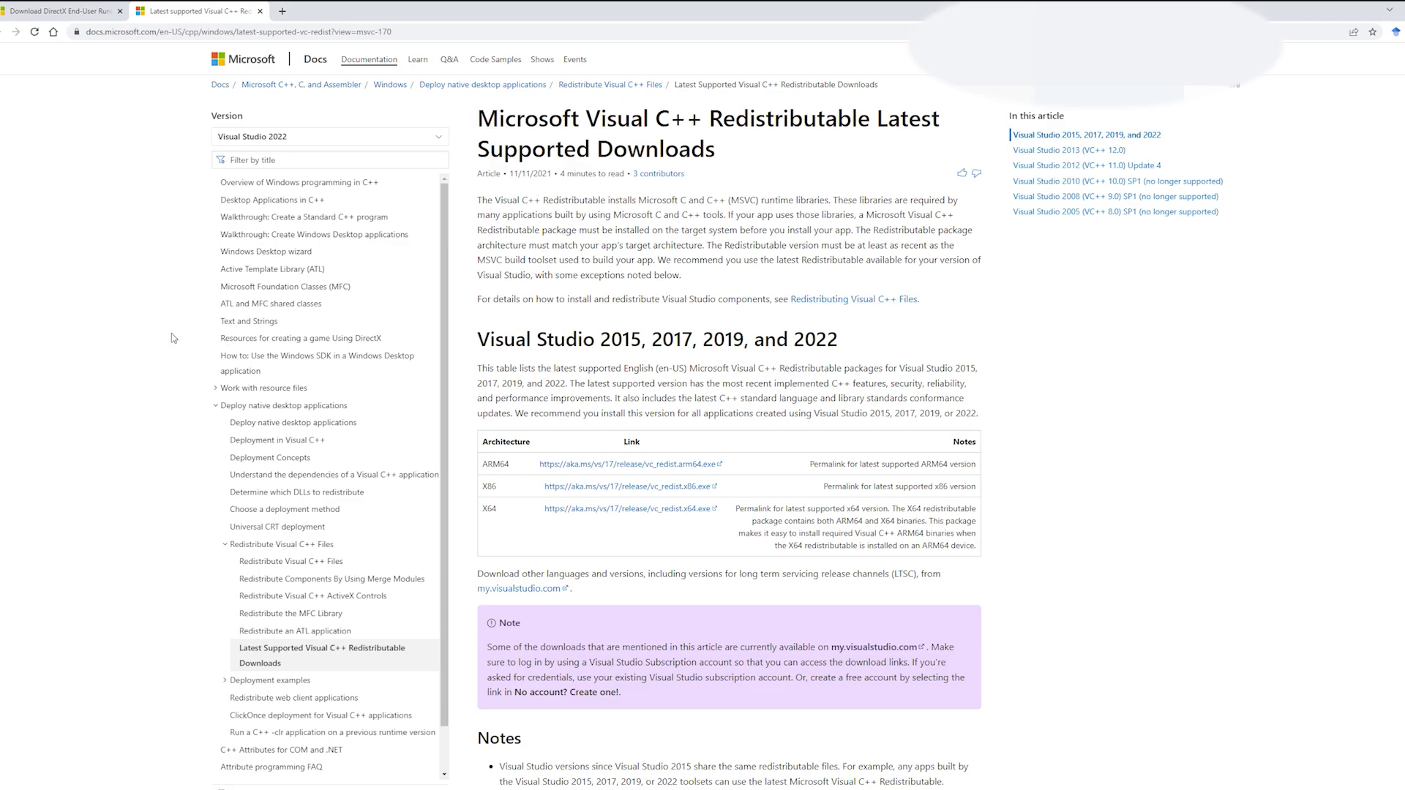
pyautogui.moveTo(949, 303)
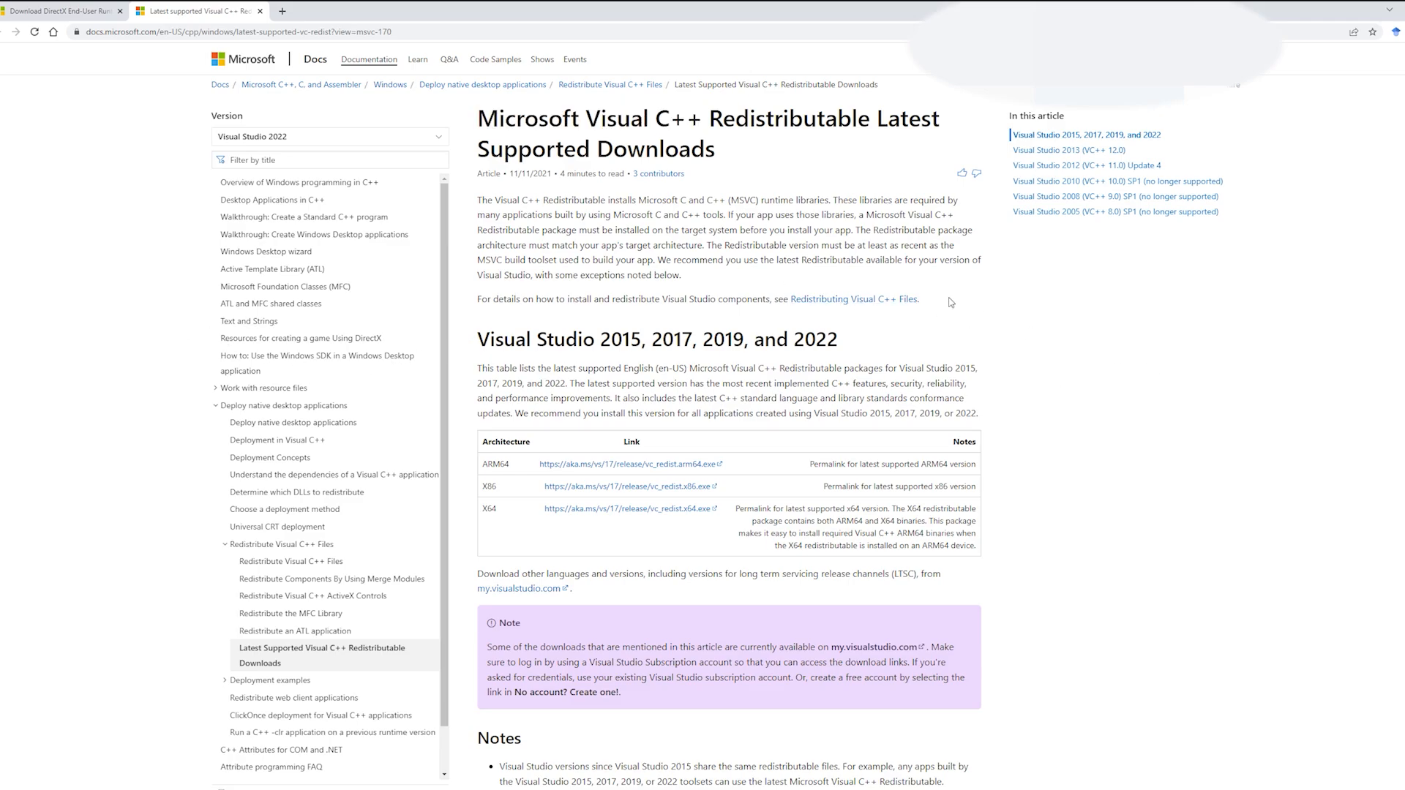
pyautogui.moveTo(1140, 348)
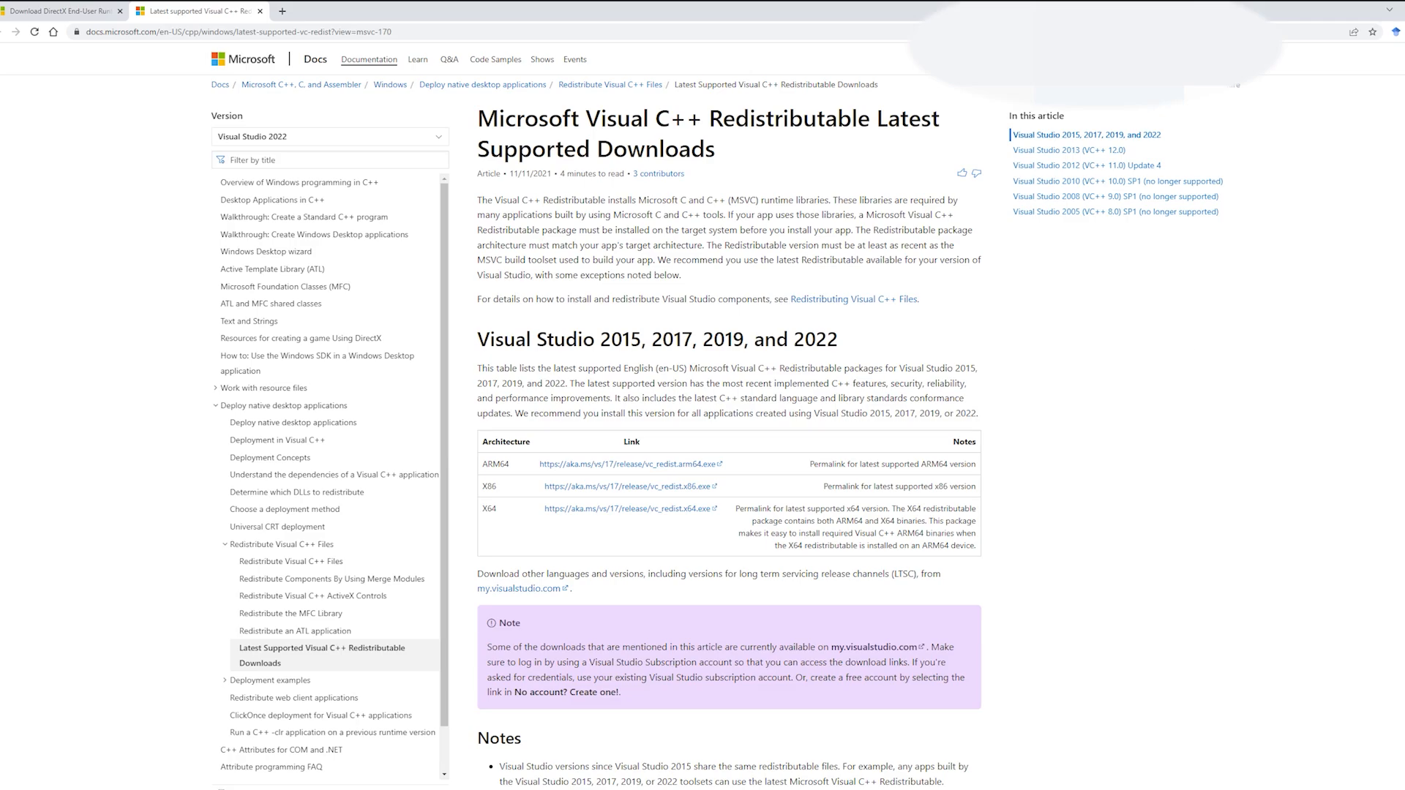
pyautogui.moveTo(135, 475)
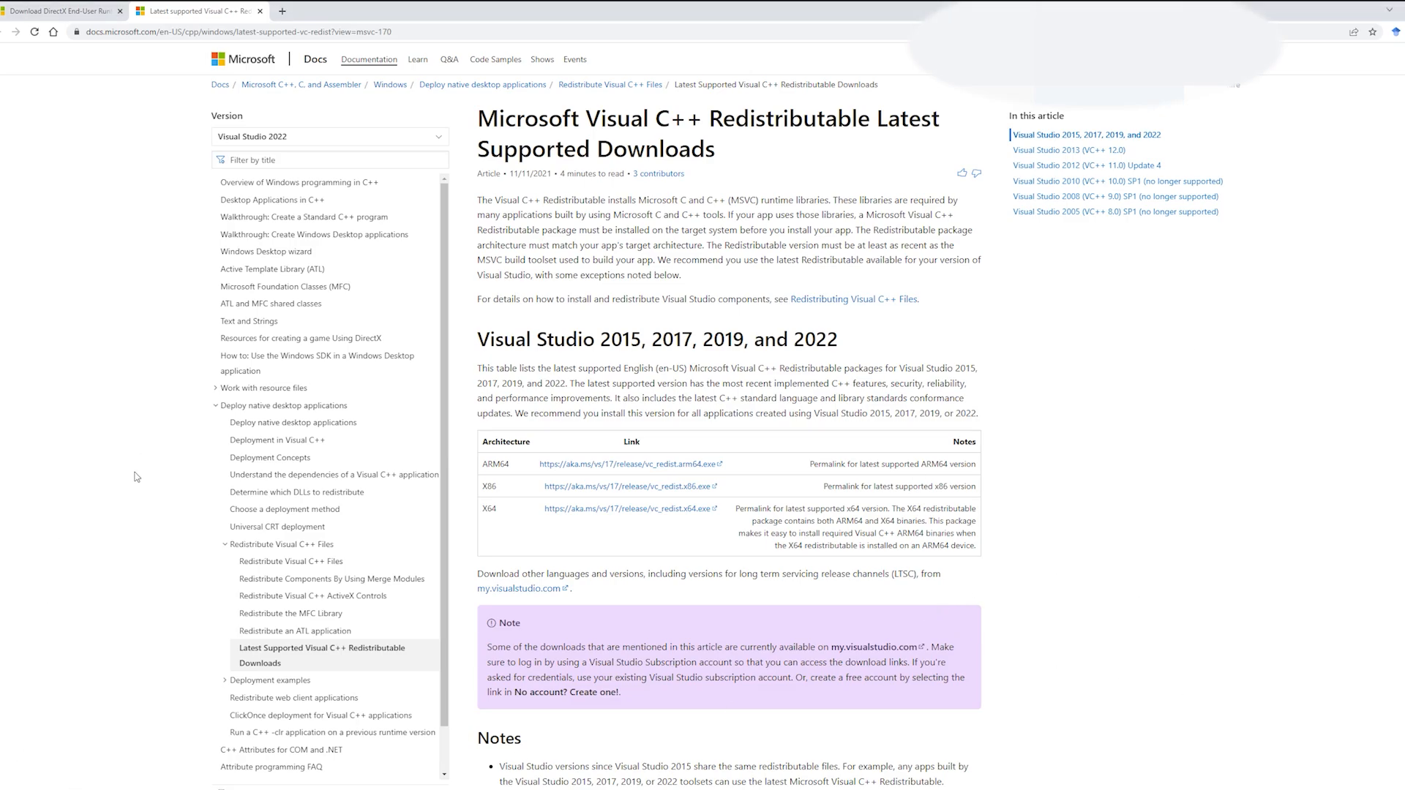
pyautogui.moveTo(126, 734)
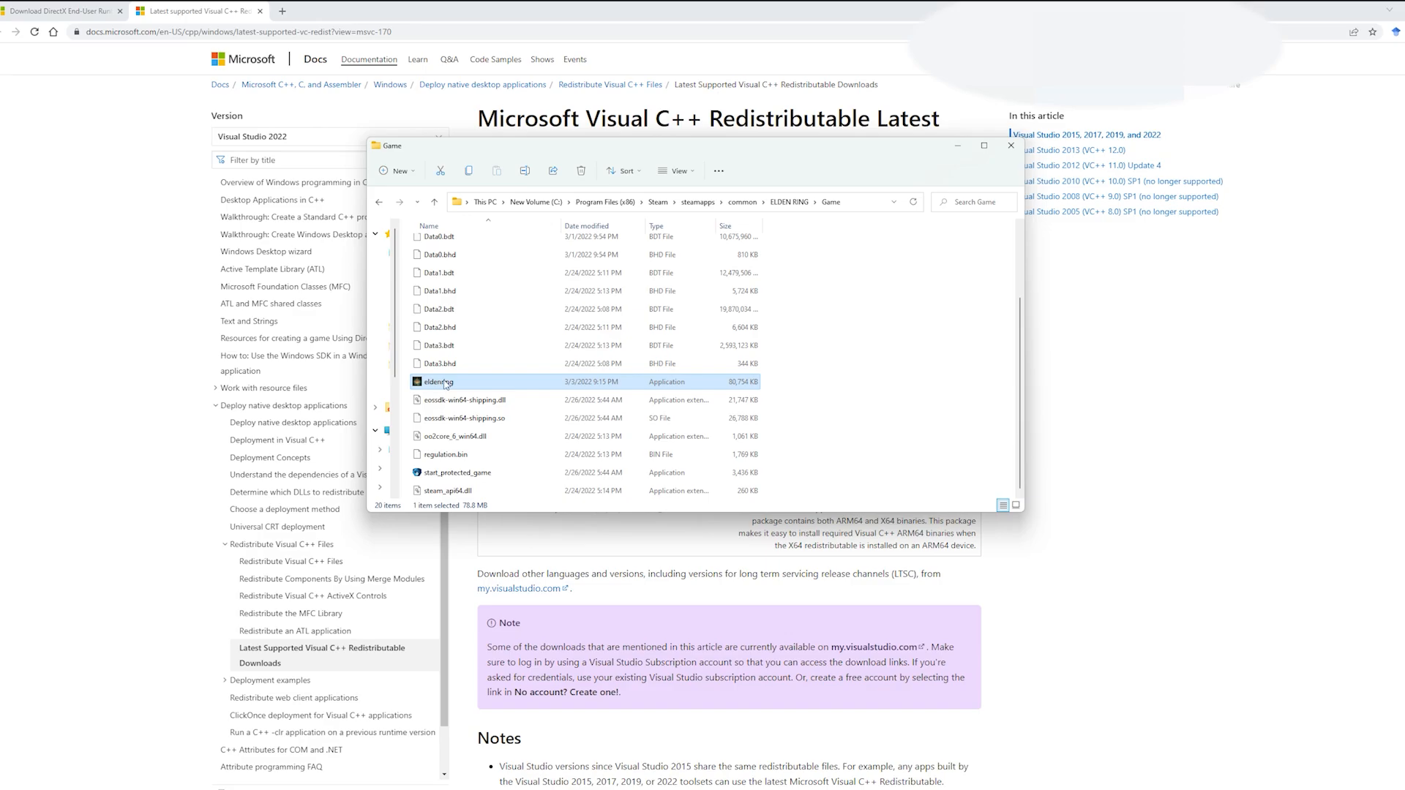
# - Select start_protected_game in the ELDEN RING Game folder
pyautogui.click(454, 472)
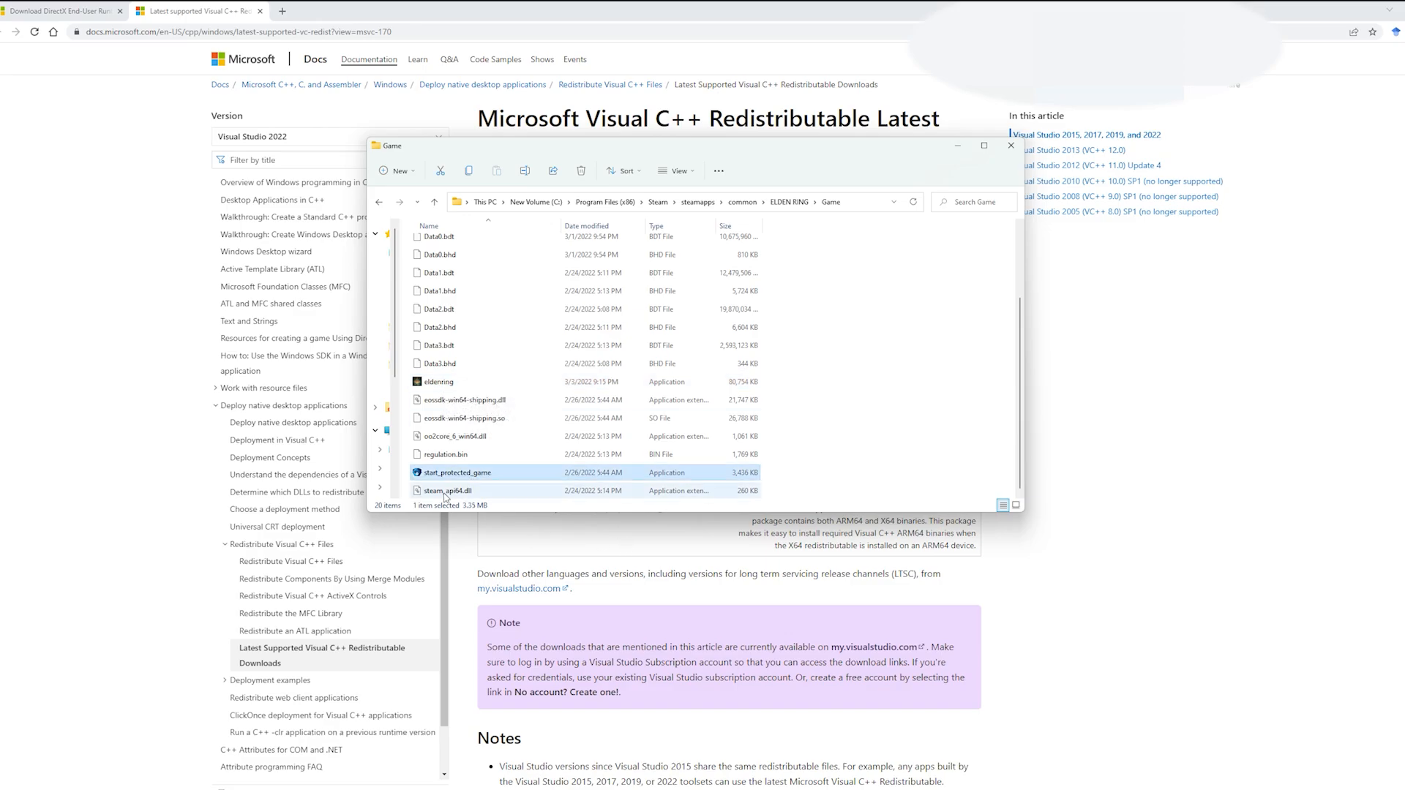
pyautogui.moveTo(447, 491)
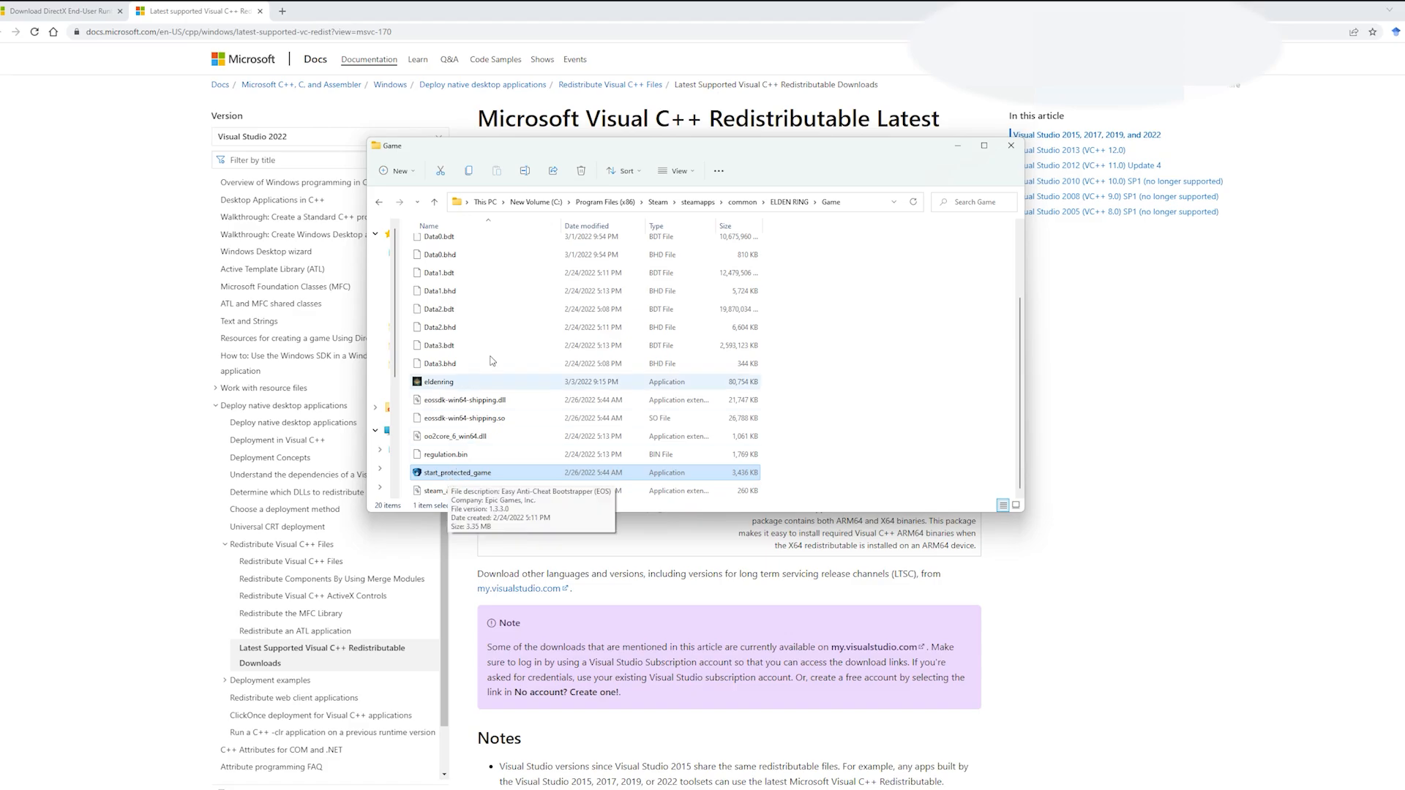
pyautogui.moveTo(595, 346)
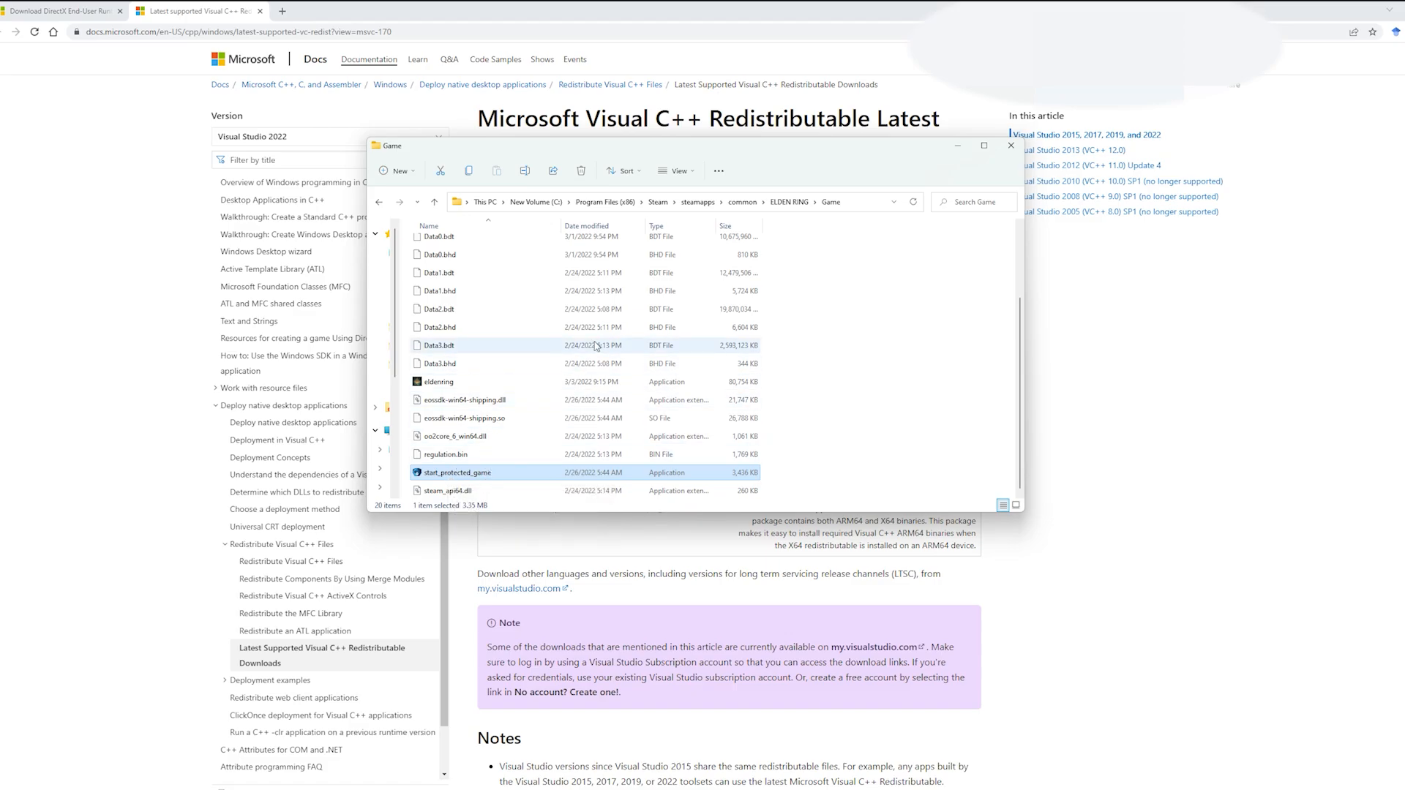